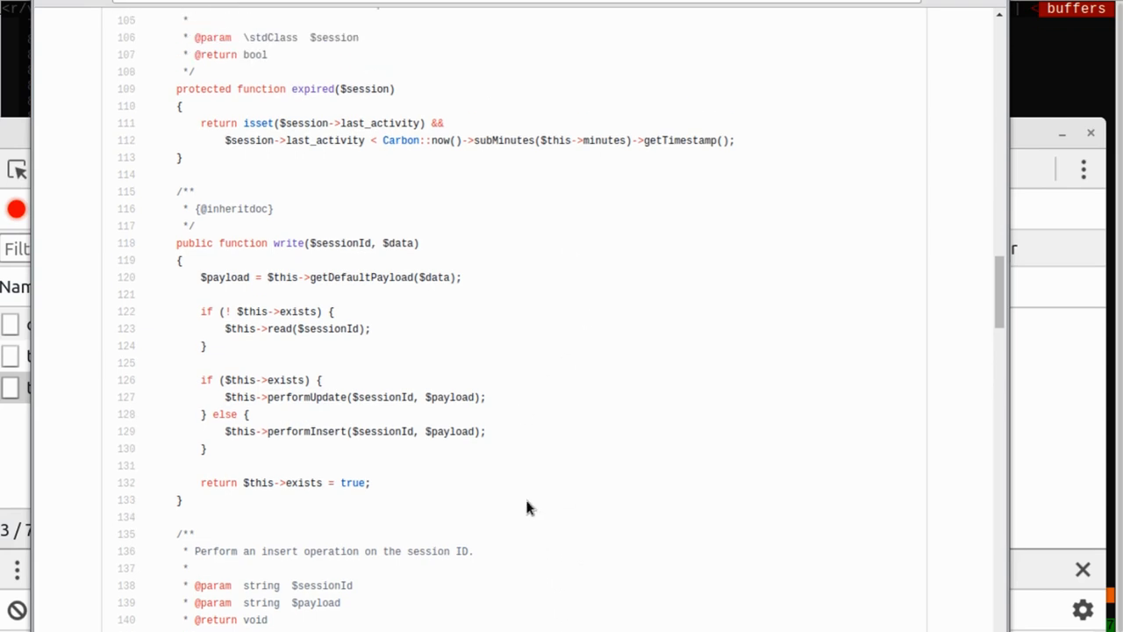
pyautogui.moveTo(610, 367)
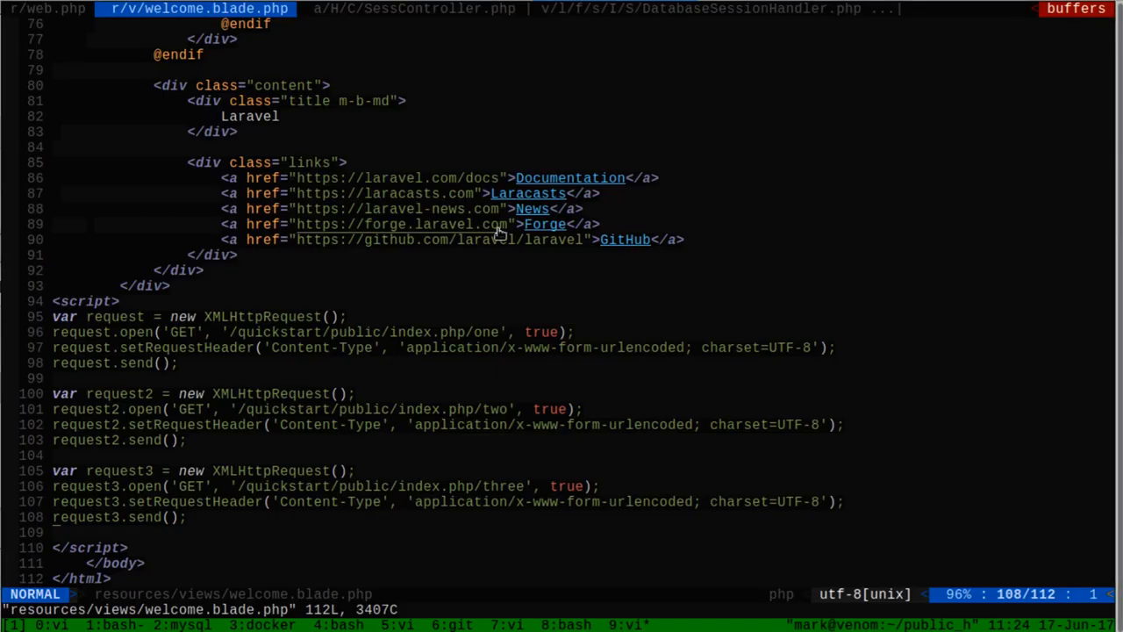
pyautogui.moveTo(491, 284)
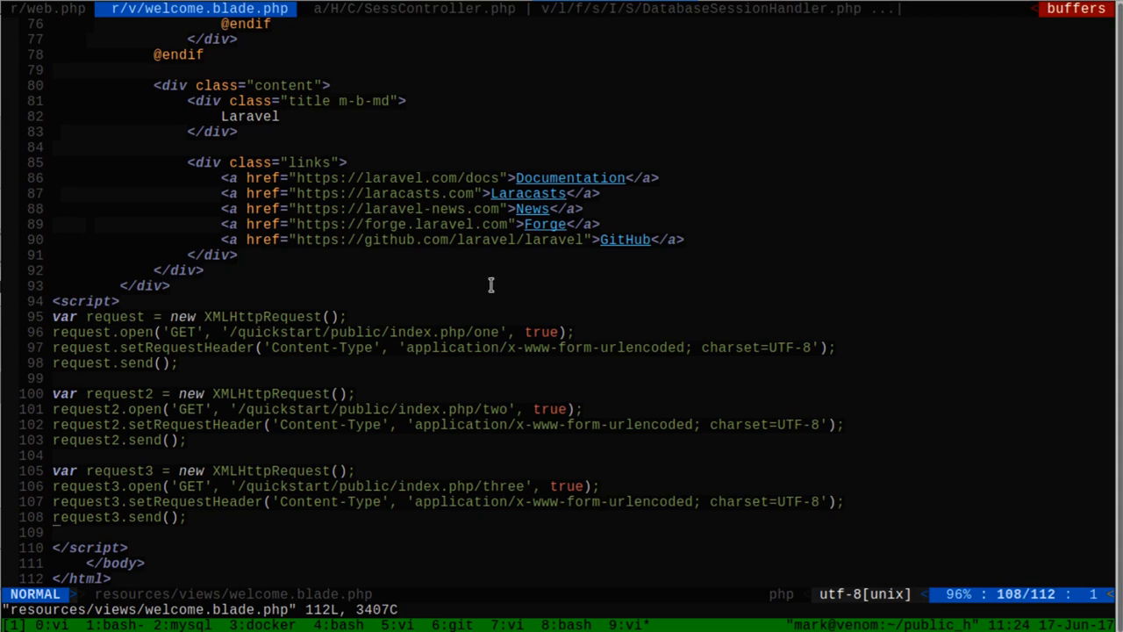
pyautogui.moveTo(540, 537)
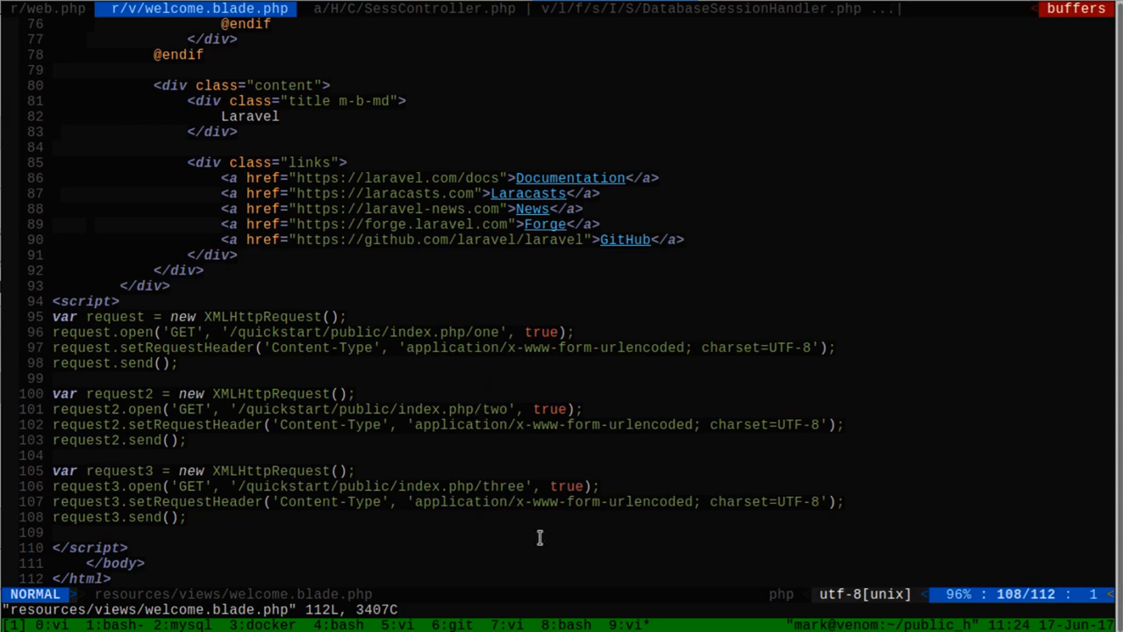
pyautogui.moveTo(425, 381)
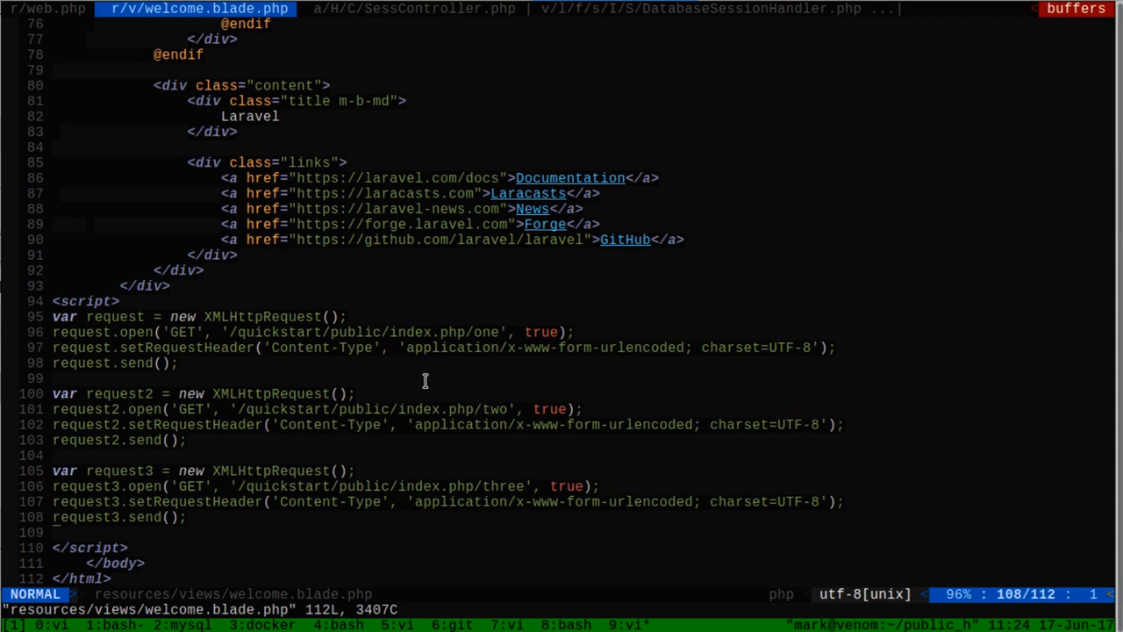
pyautogui.moveTo(469, 331)
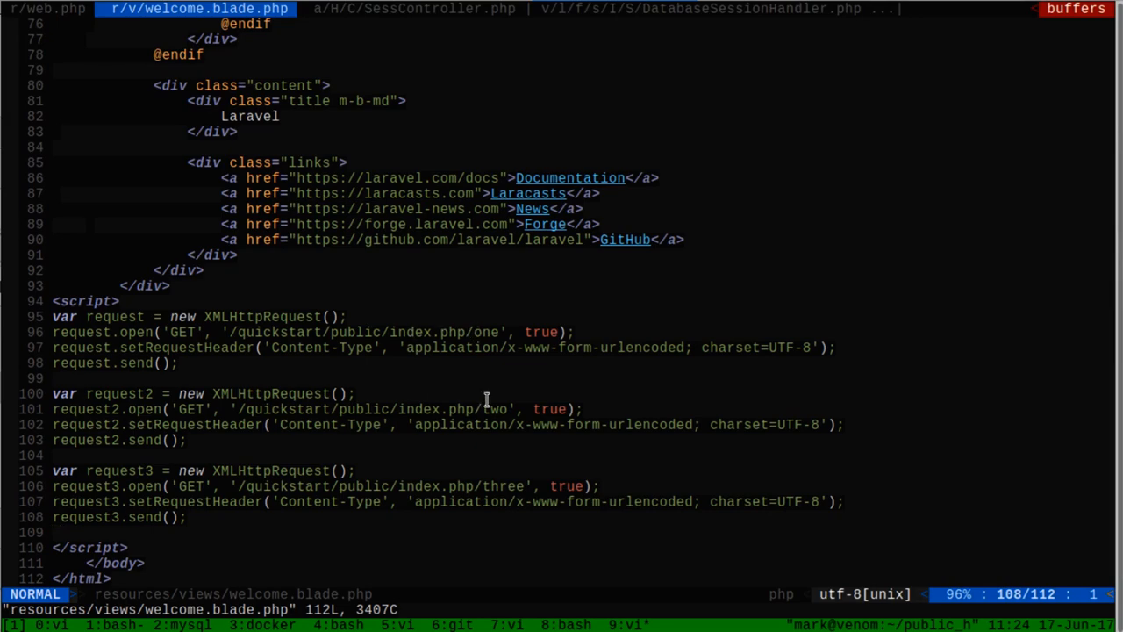
pyautogui.moveTo(481, 486)
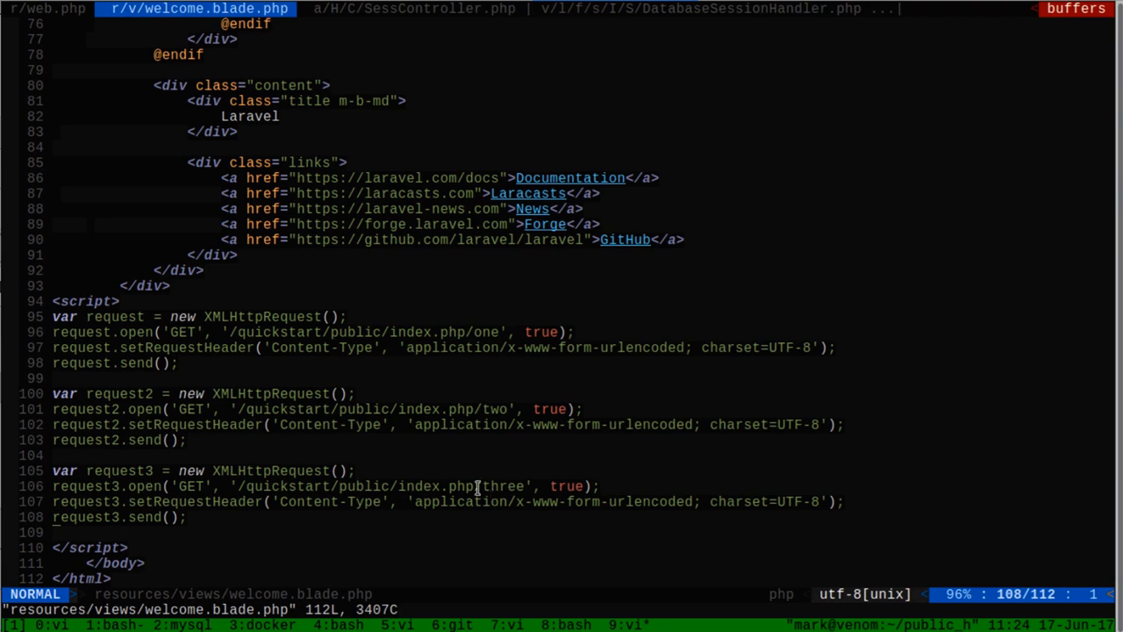
# Step: Review routes/web.php then mark the session read lines in SessController's one() and two()
pyautogui.click(48, 9)
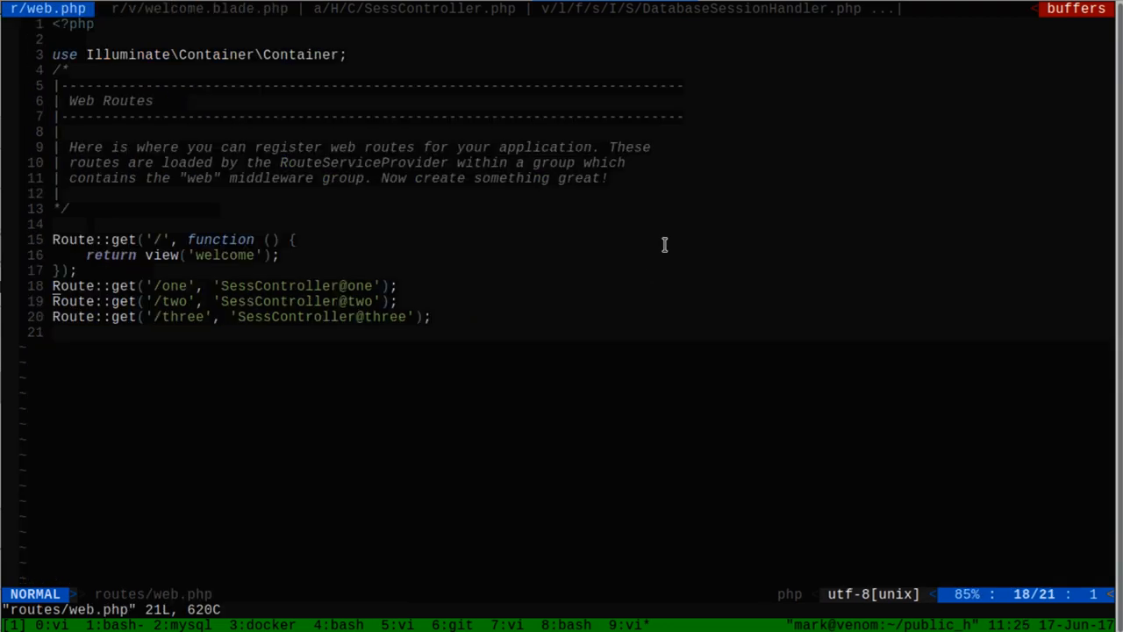
pyautogui.moveTo(347, 284)
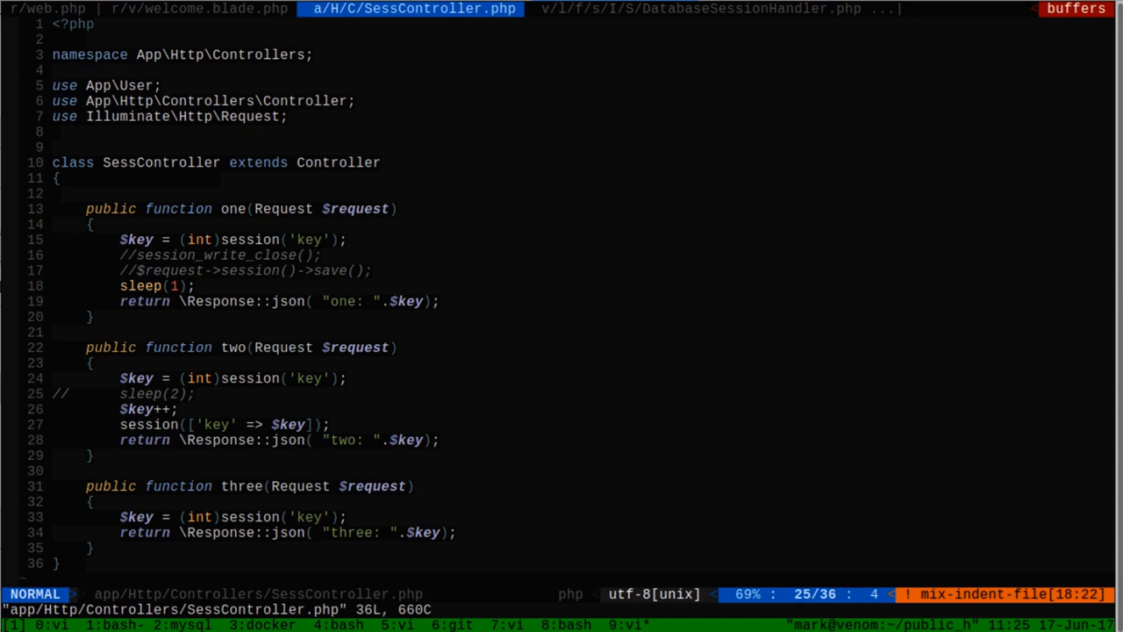
pyautogui.press('V')
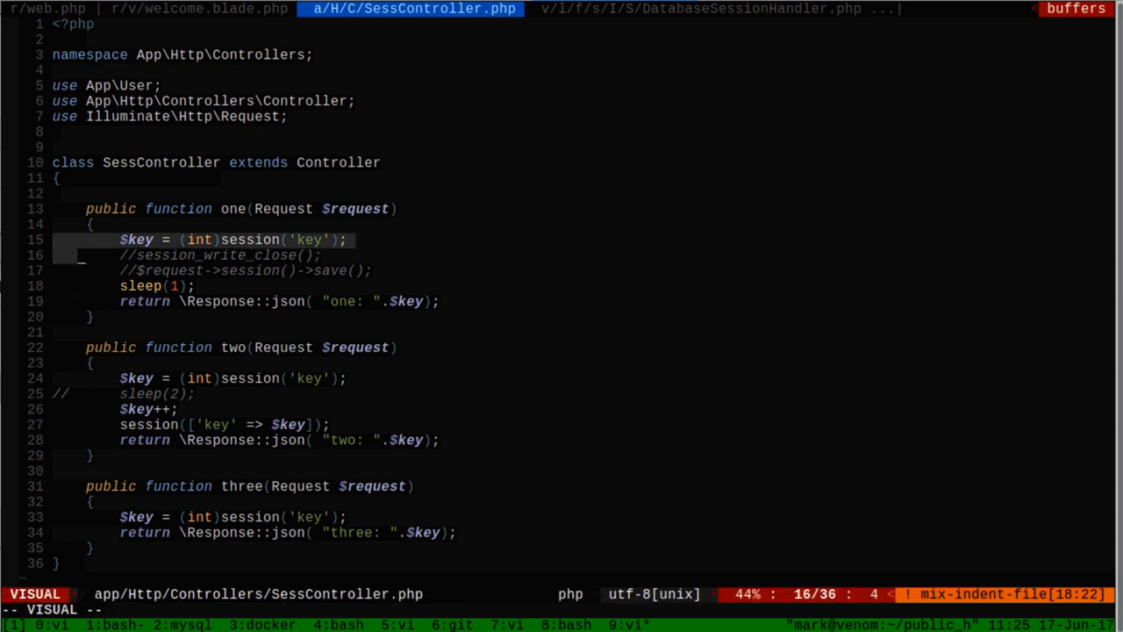
pyautogui.press('Escape')
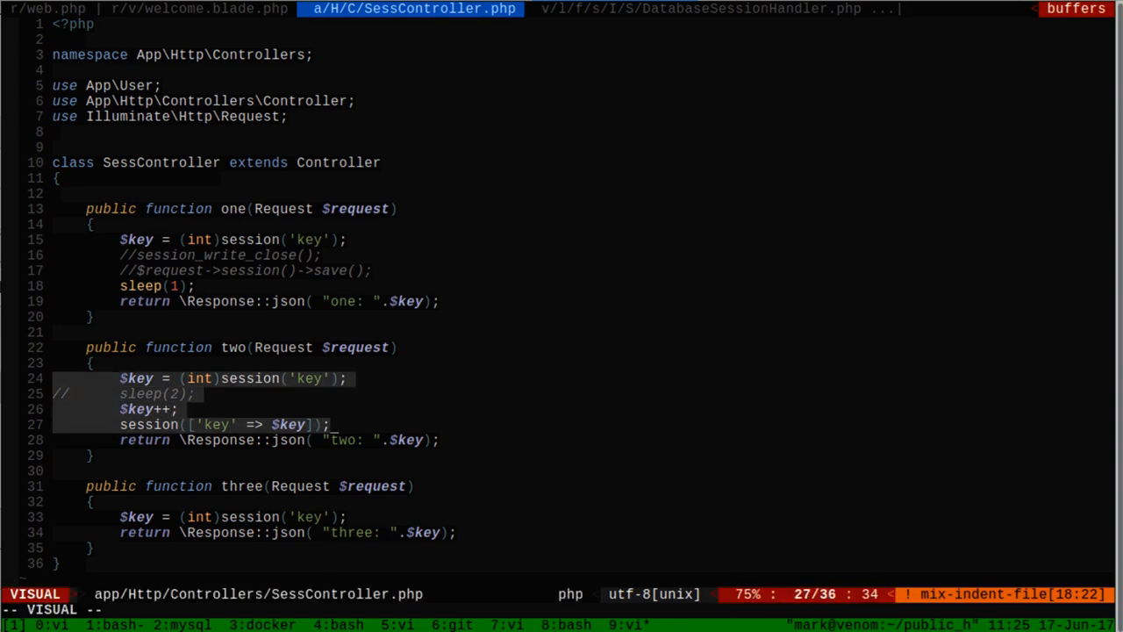
pyautogui.press('y')
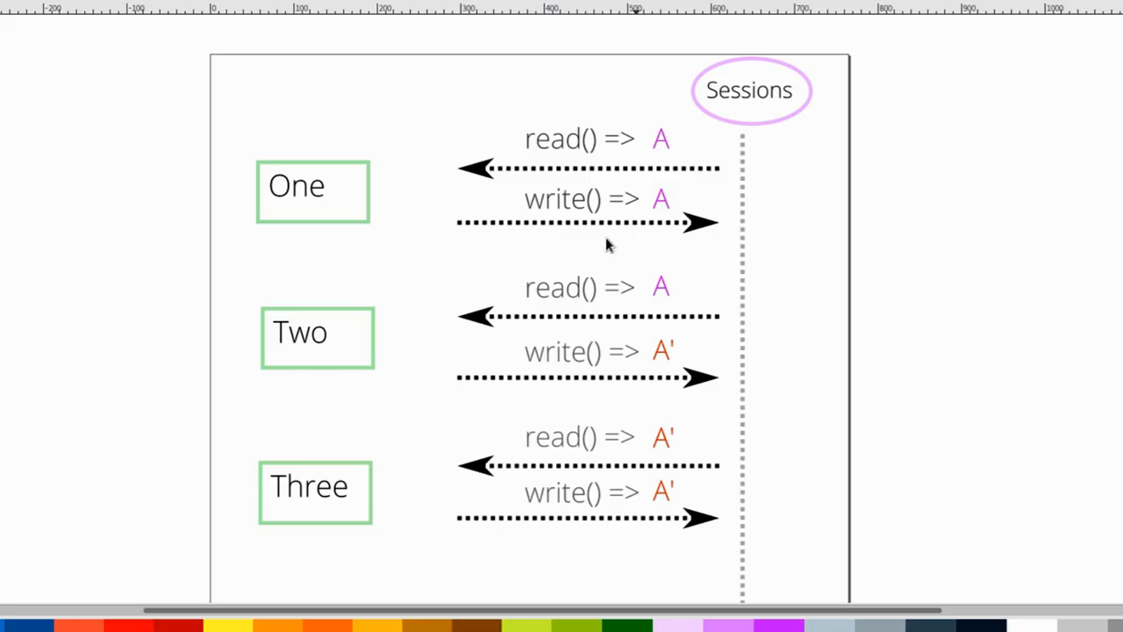
pyautogui.moveTo(611, 192)
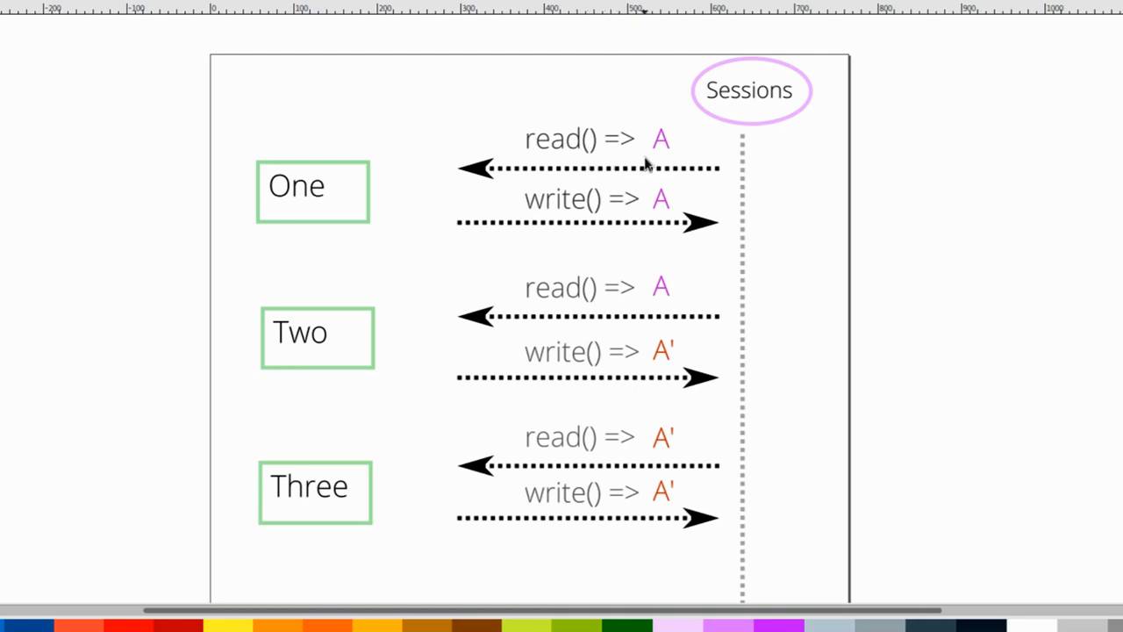
pyautogui.moveTo(670, 155)
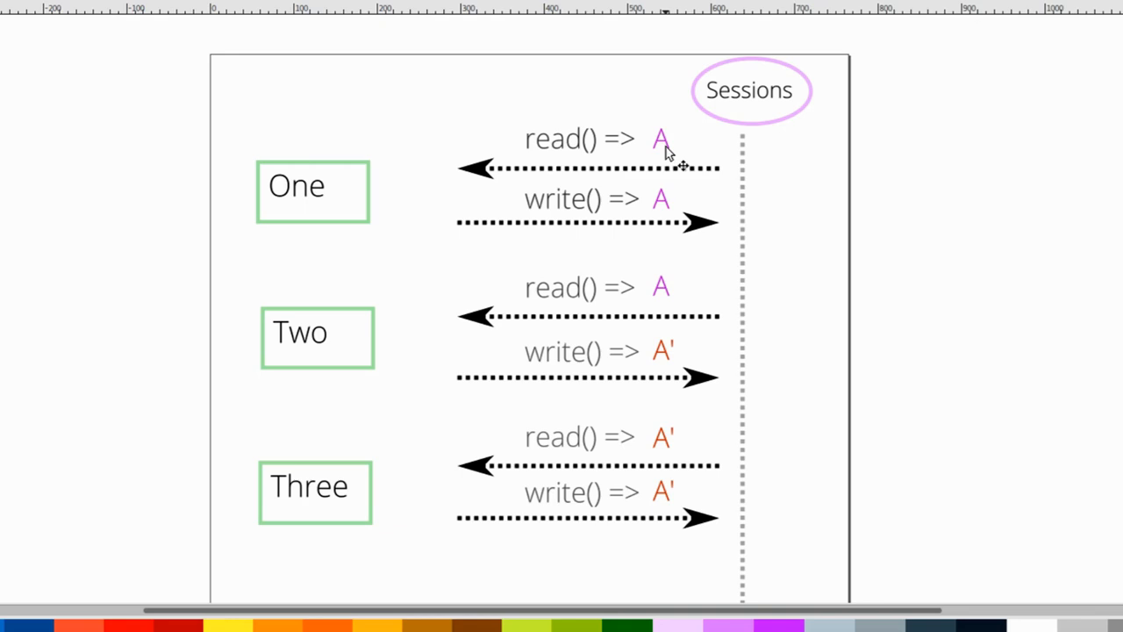
pyautogui.moveTo(663, 190)
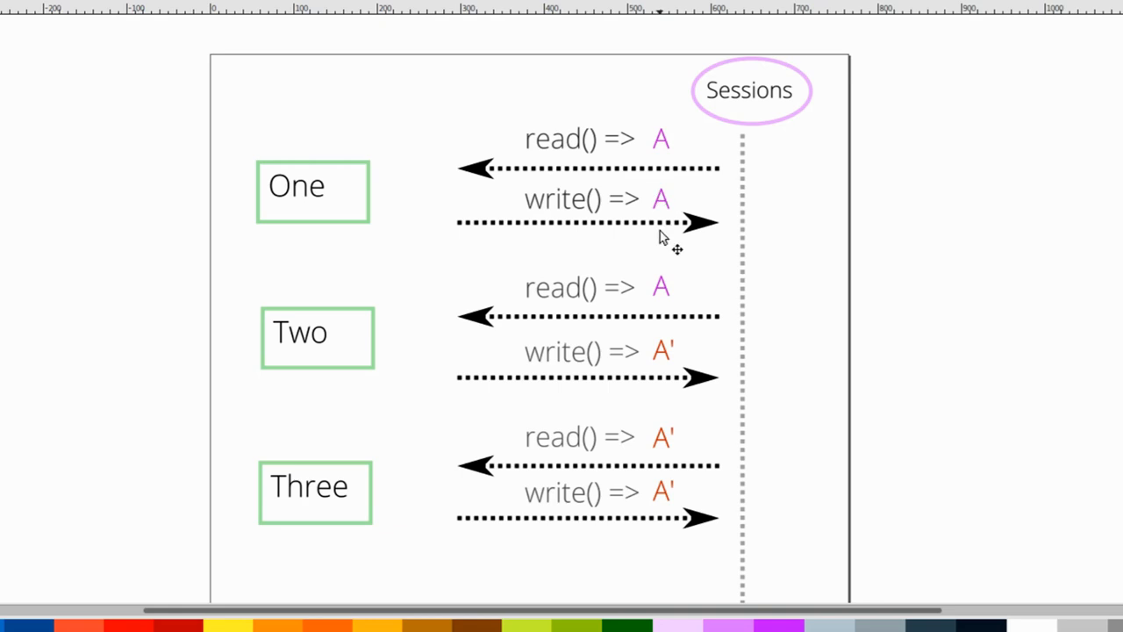
pyautogui.moveTo(526, 289)
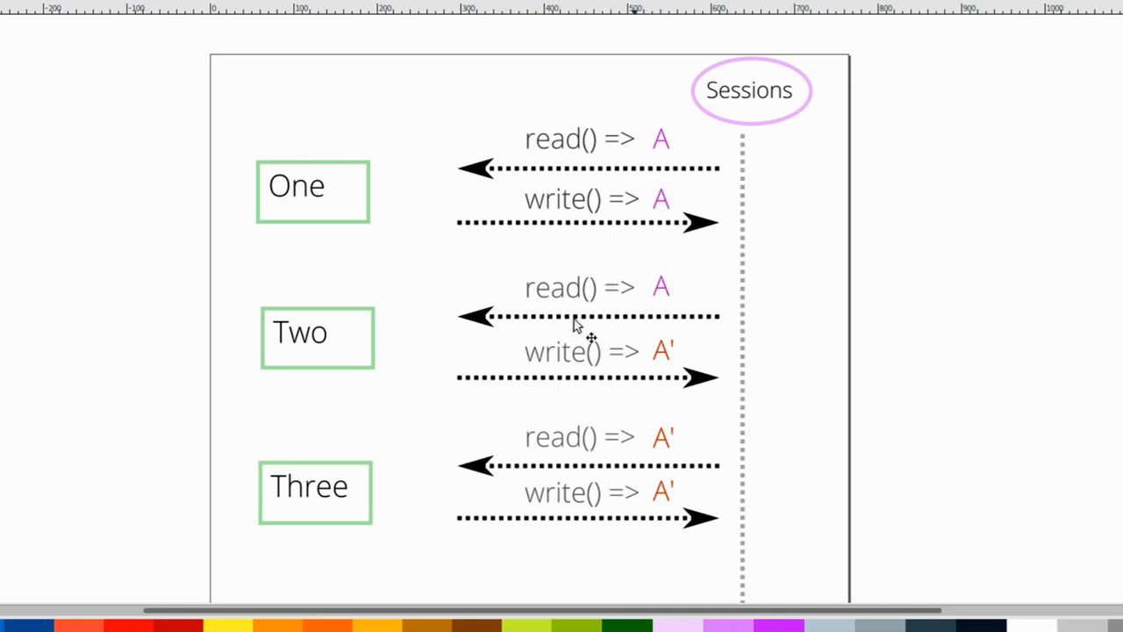
pyautogui.moveTo(628, 383)
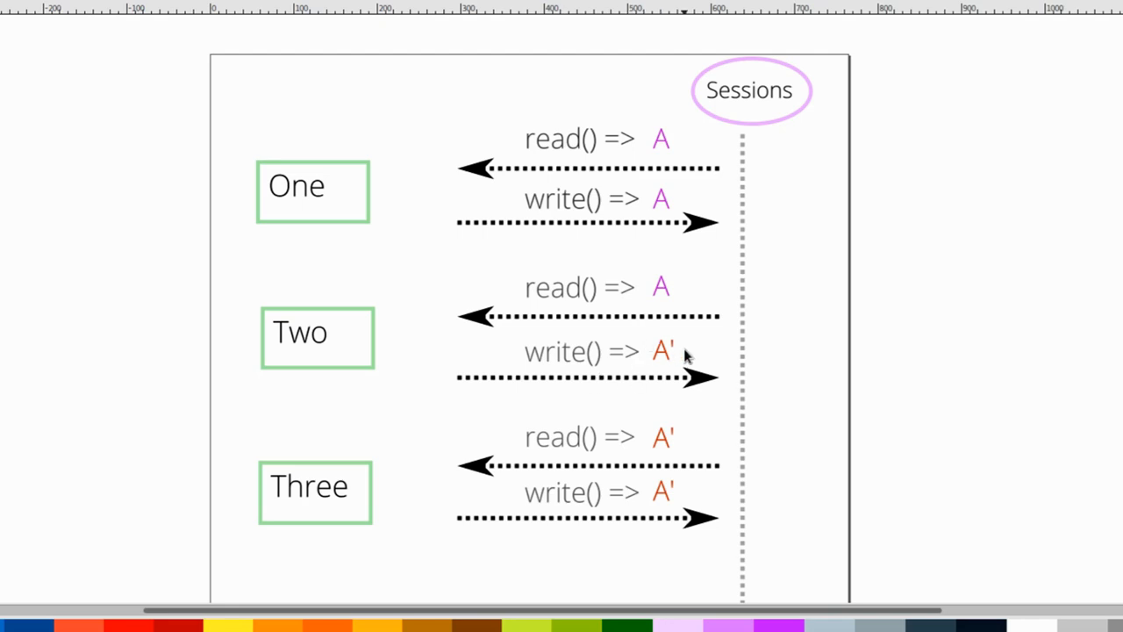
pyautogui.moveTo(670, 525)
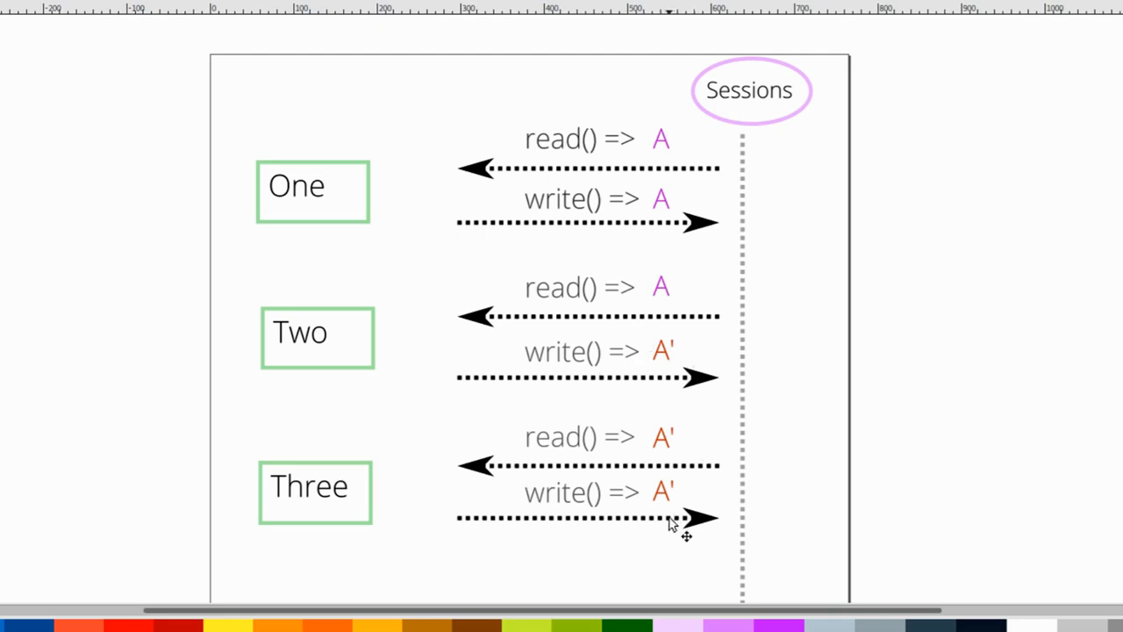
pyautogui.moveTo(676, 460)
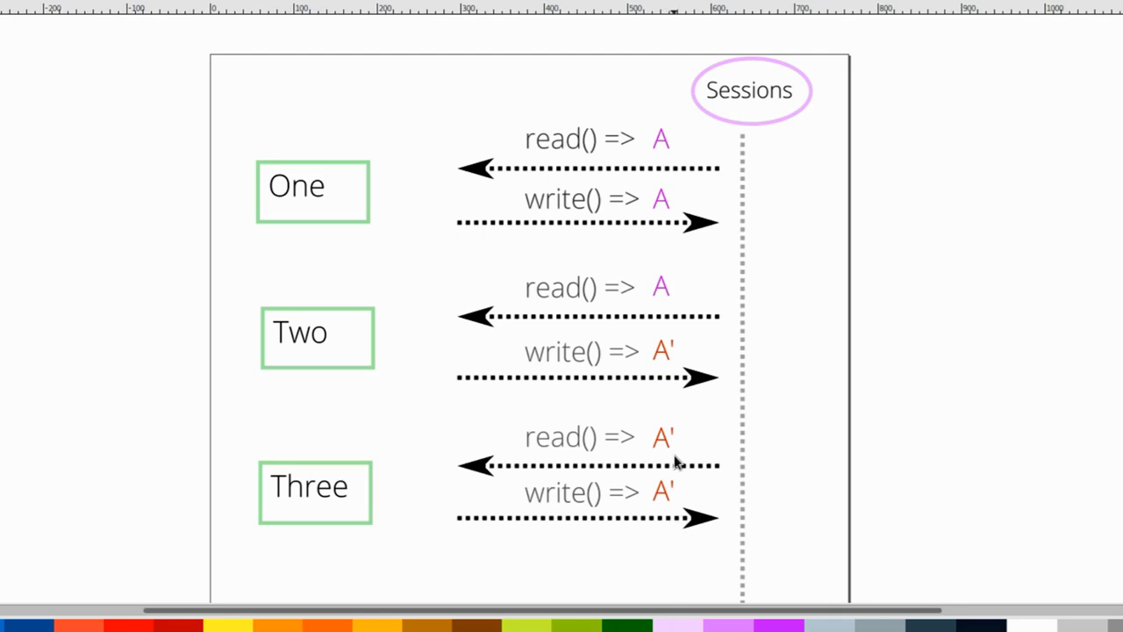
pyautogui.moveTo(839, 460)
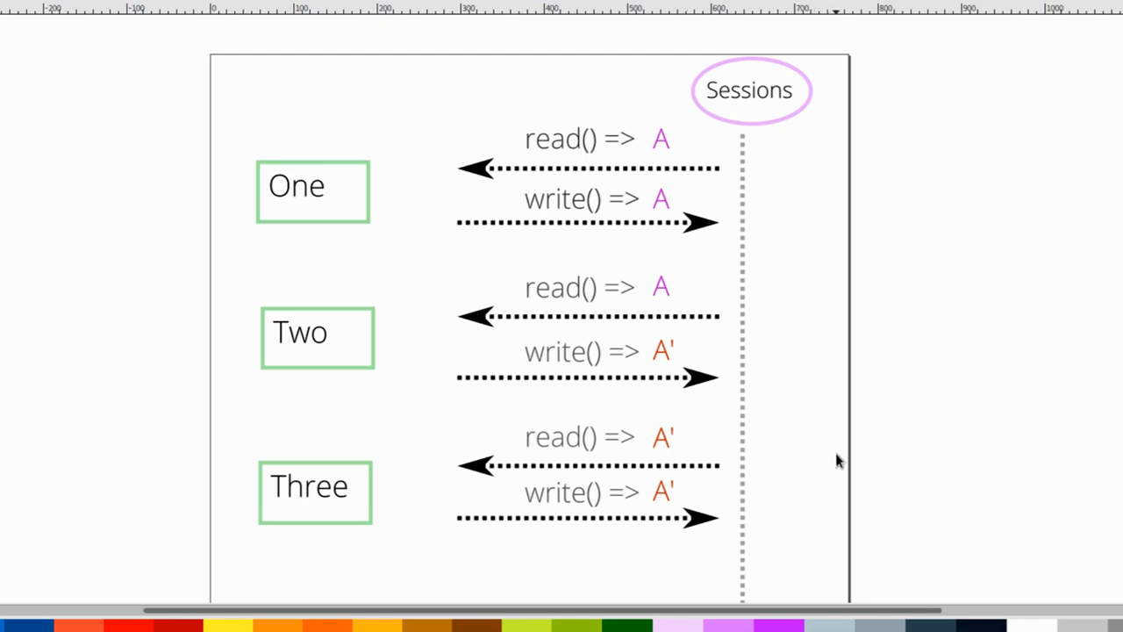
pyautogui.moveTo(833, 439)
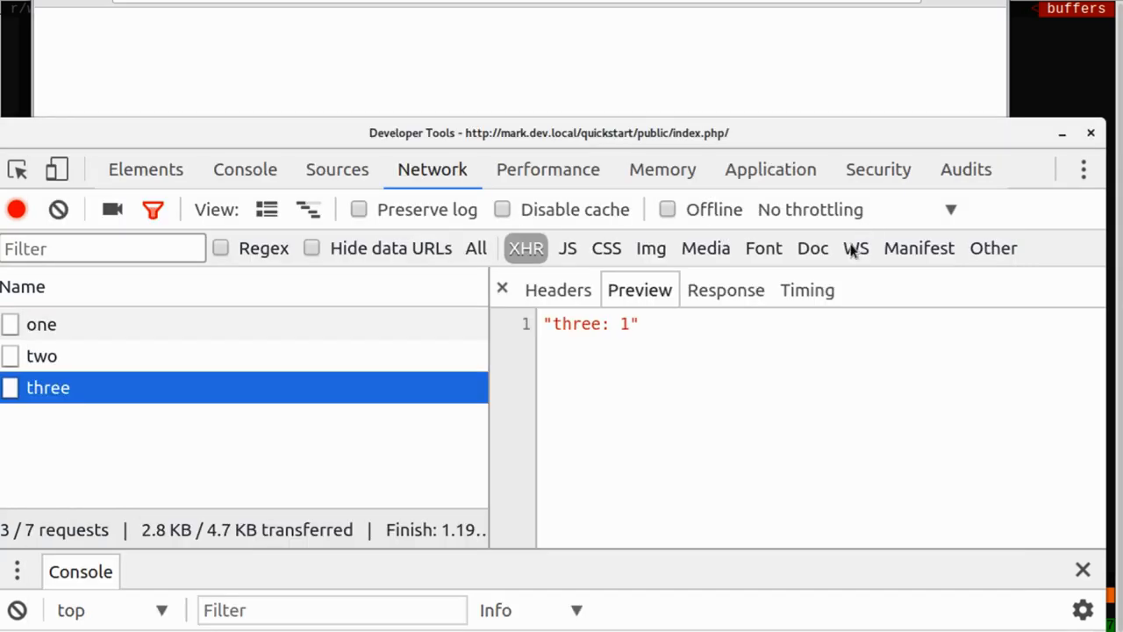
pyautogui.moveTo(102, 10)
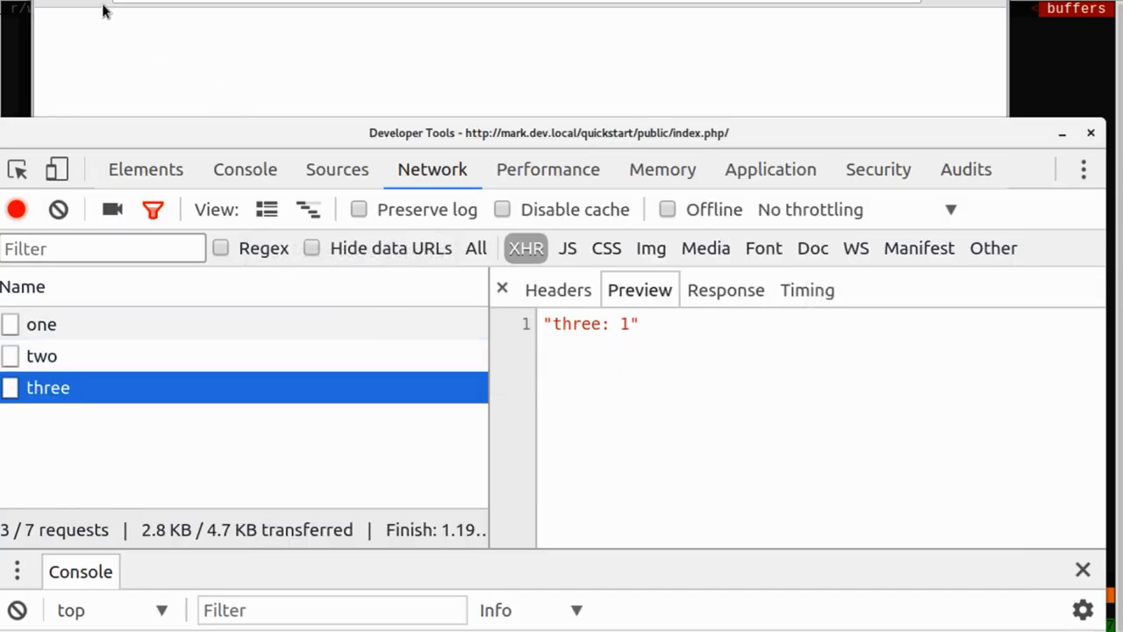
pyautogui.moveTo(102, 9)
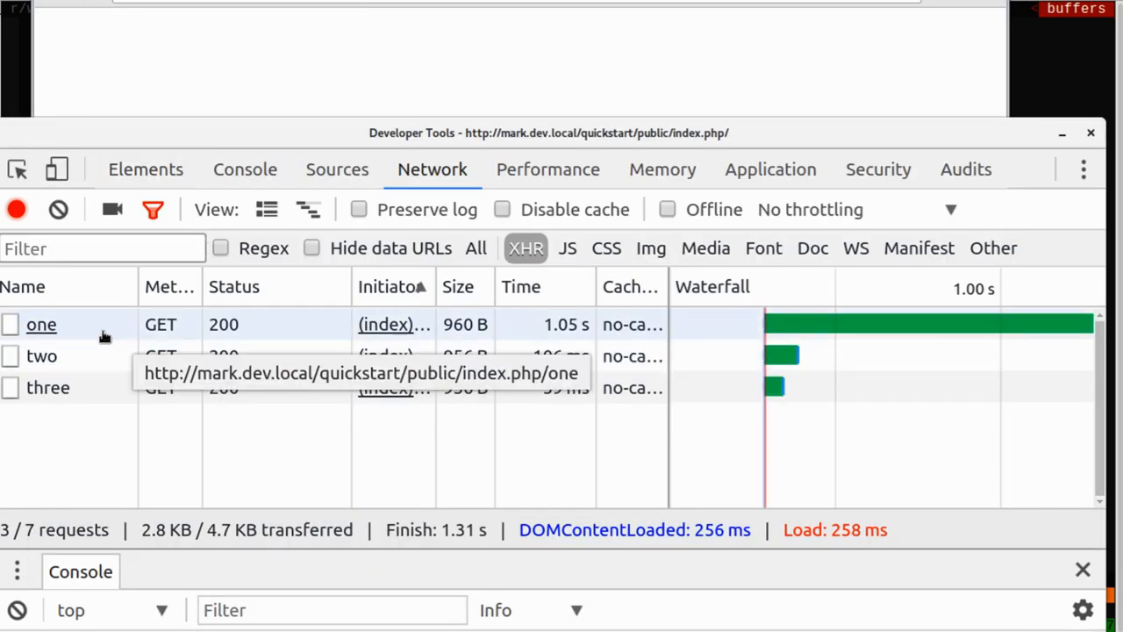
# Step: Read the Preview responses of the one, two and three XHR requests
pyautogui.click(43, 323)
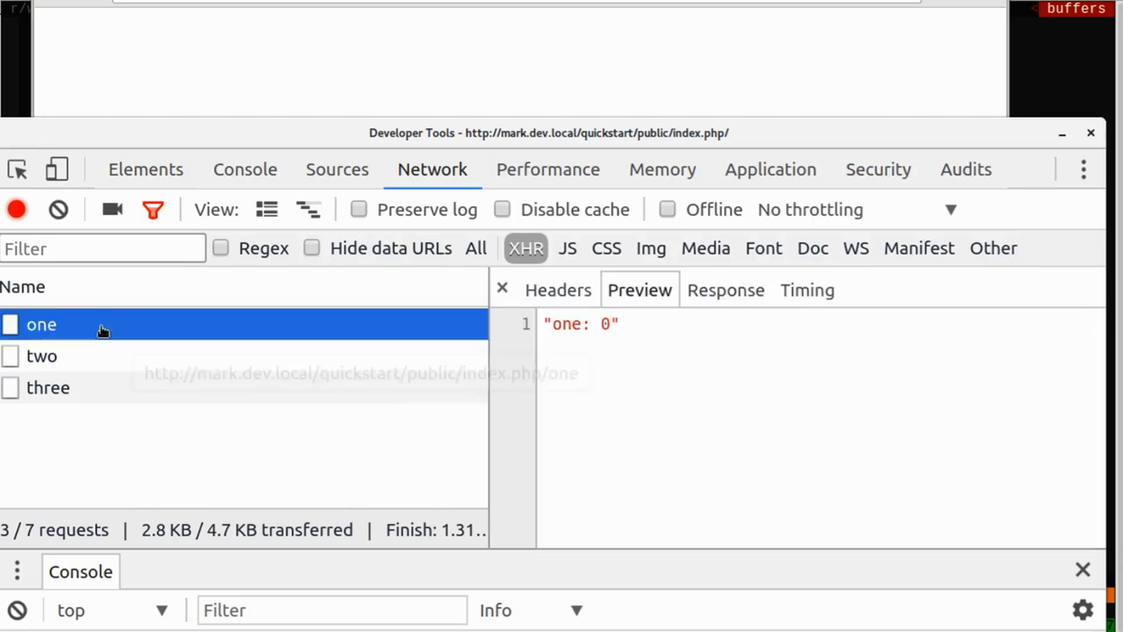
pyautogui.click(42, 355)
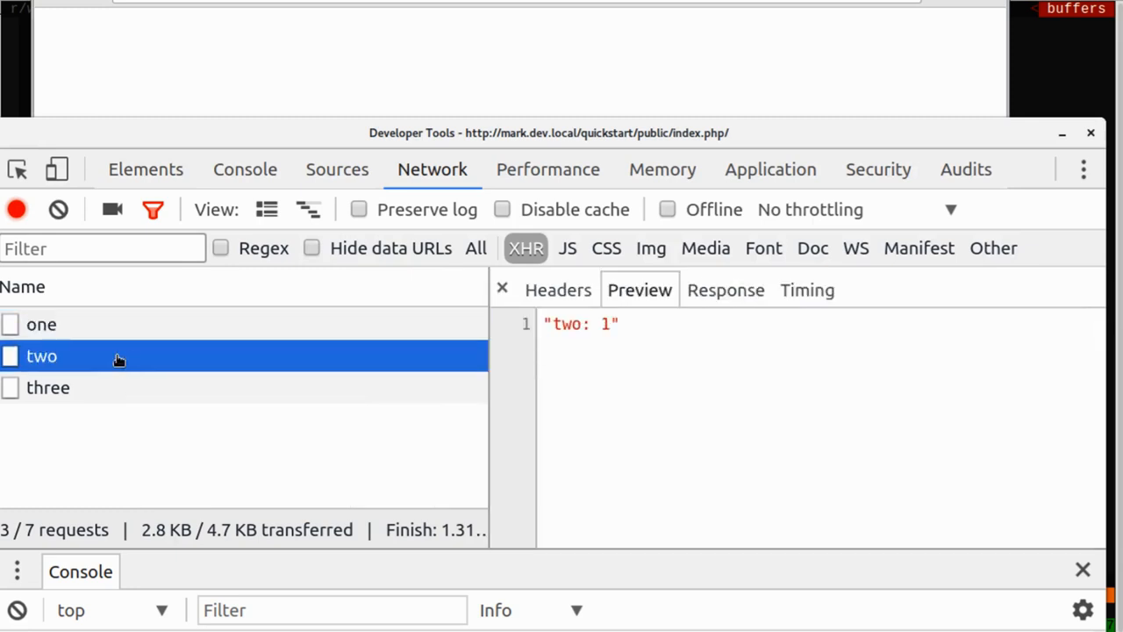
pyautogui.click(42, 323)
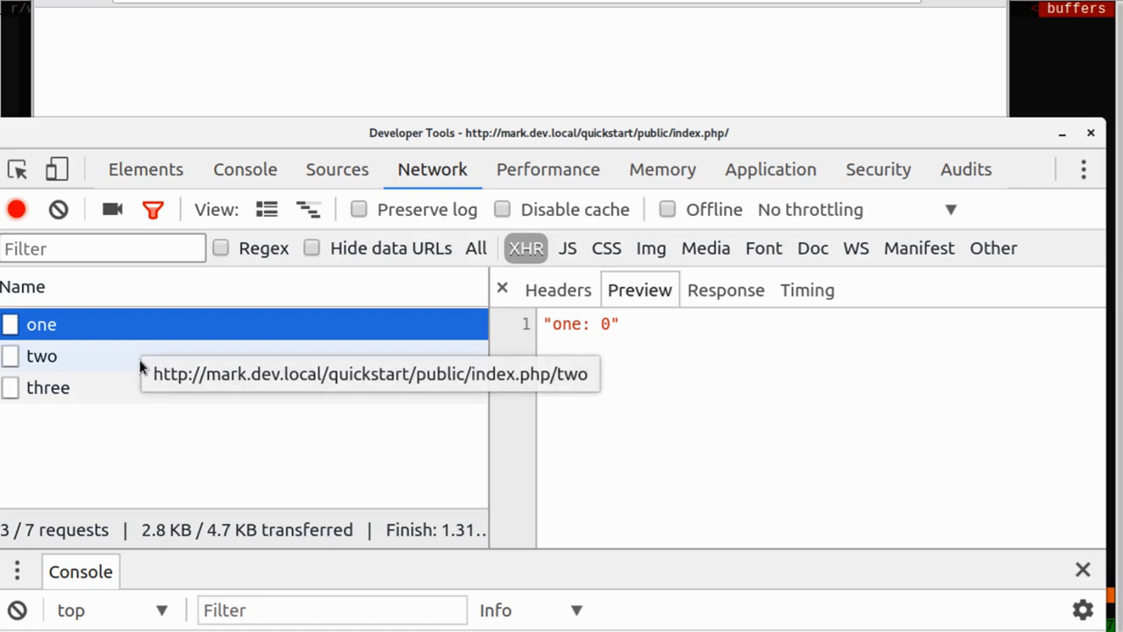
pyautogui.click(42, 354)
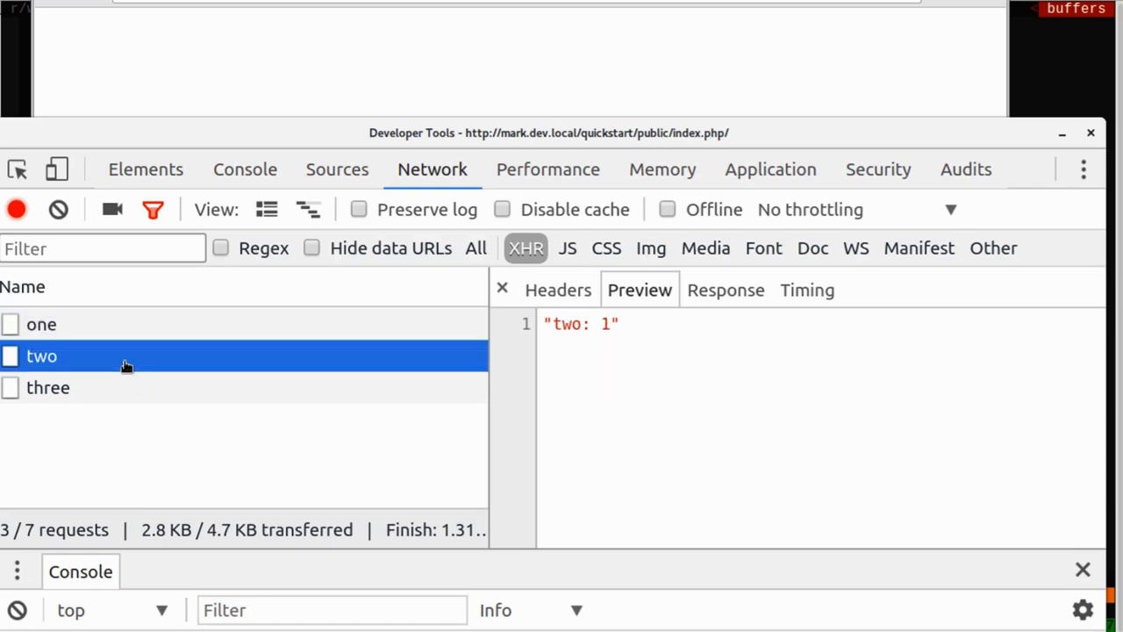
pyautogui.click(47, 388)
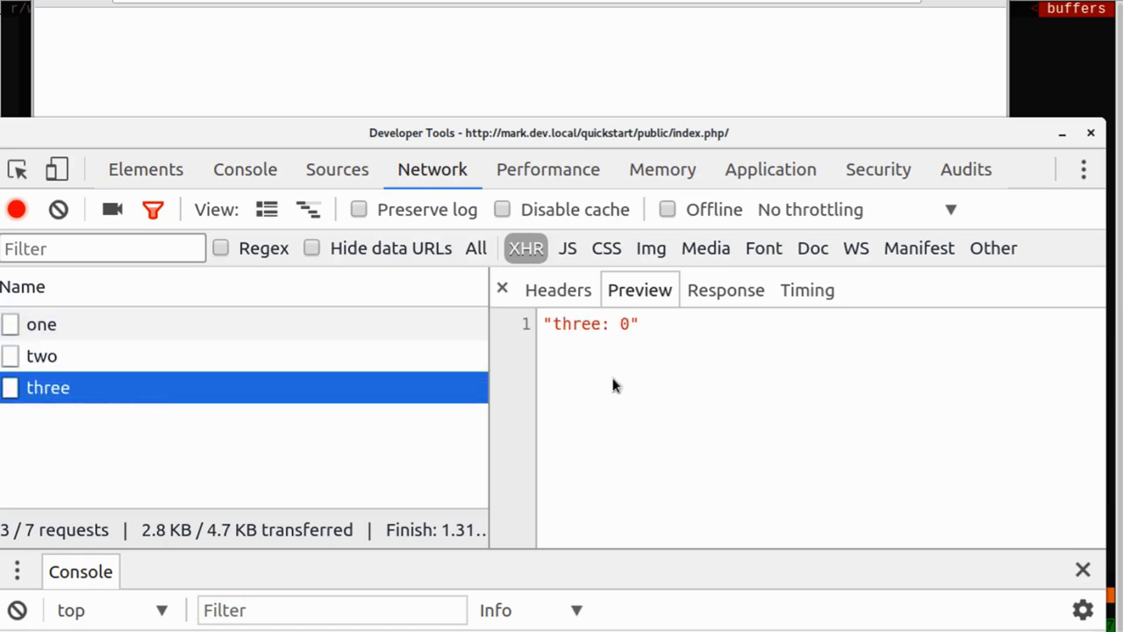
pyautogui.moveTo(658, 382)
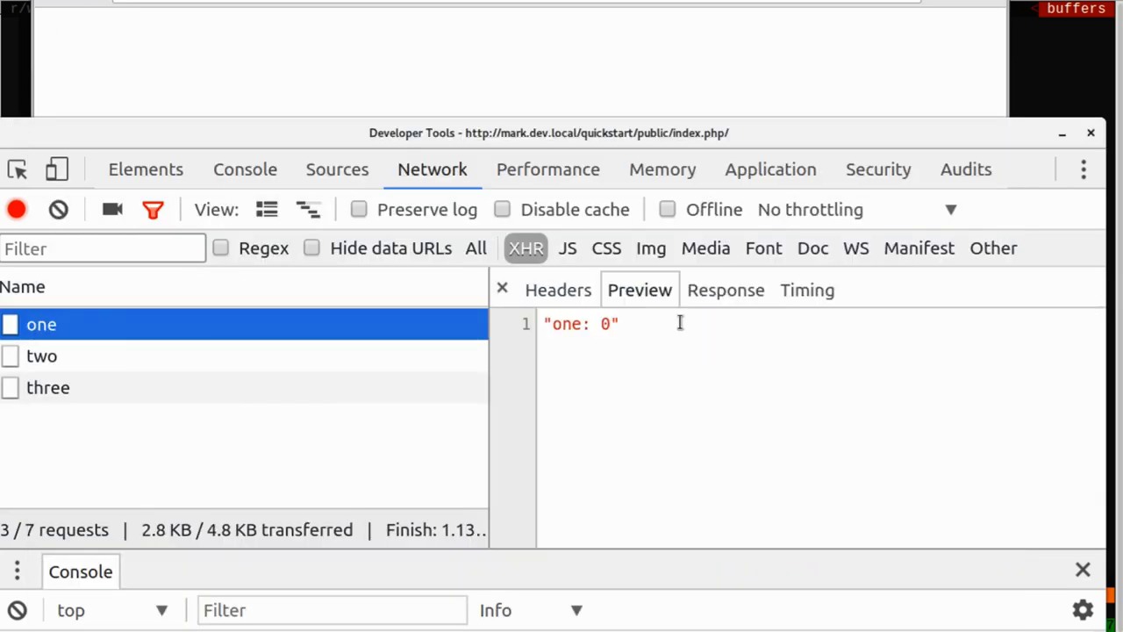
# Step: Check the new run's responses: two returns 1 and three returns 0
pyautogui.click(42, 354)
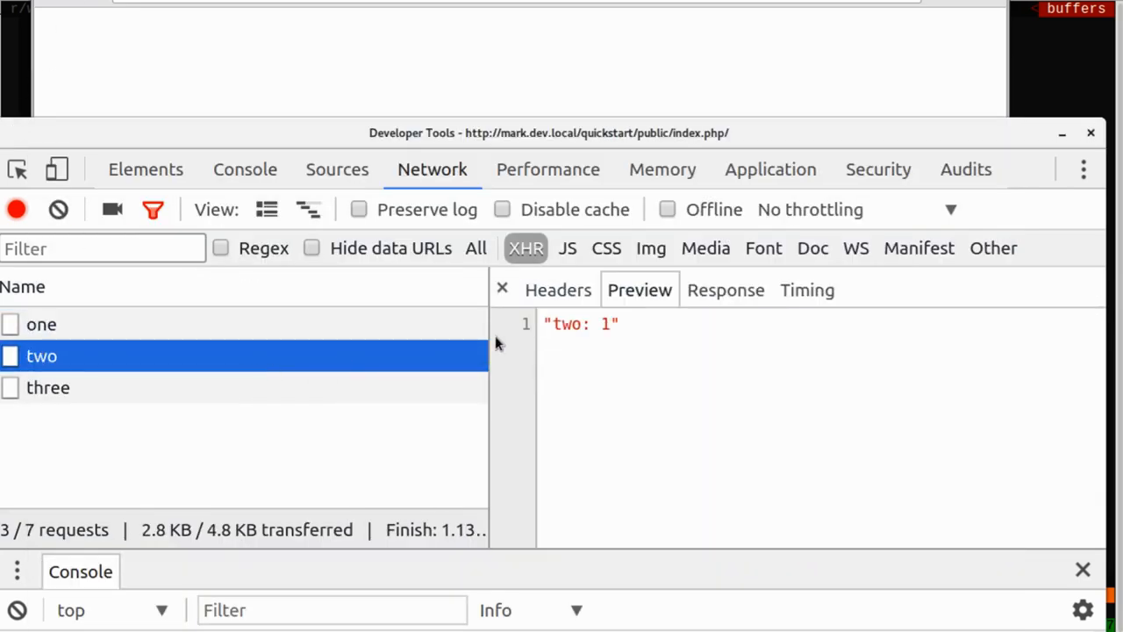
pyautogui.click(49, 388)
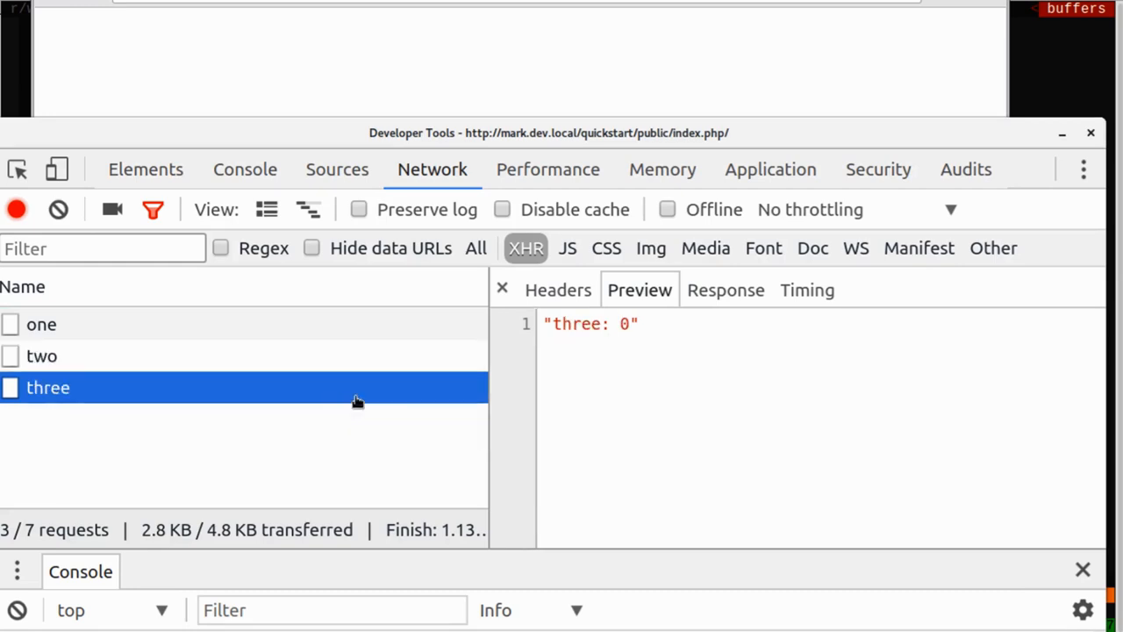
pyautogui.moveTo(530, 103)
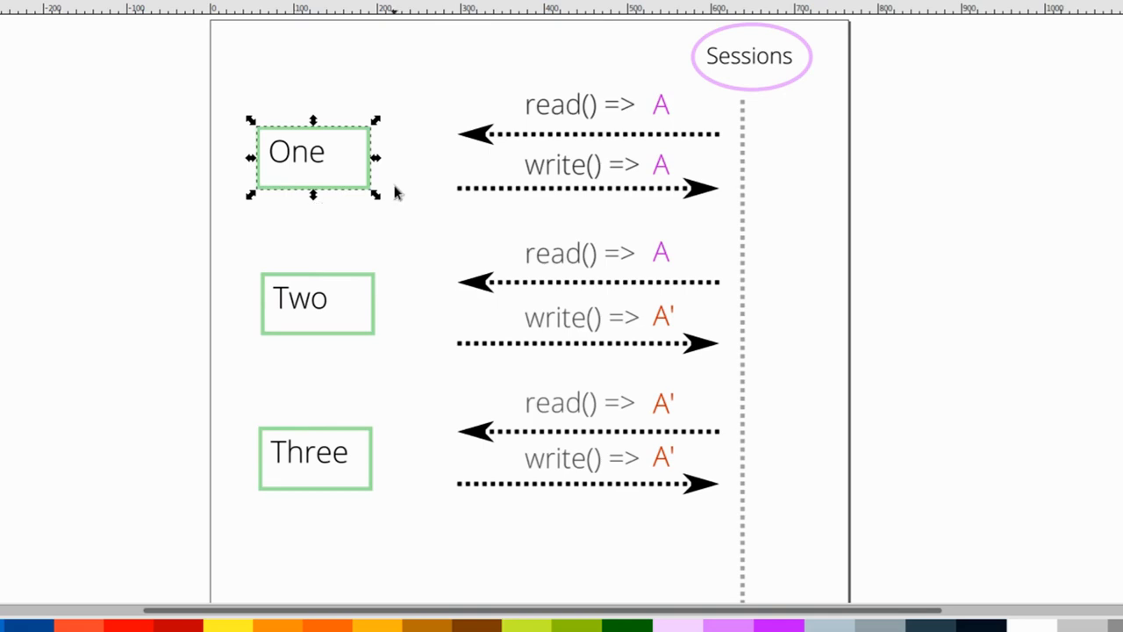
pyautogui.moveTo(326, 202)
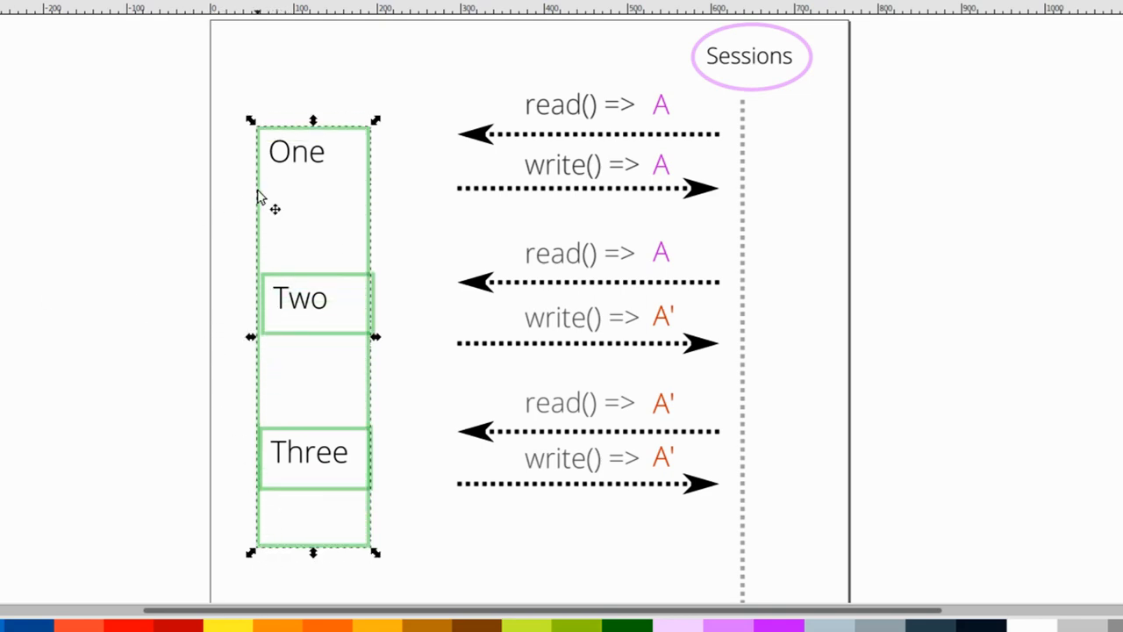
pyautogui.moveTo(618, 95)
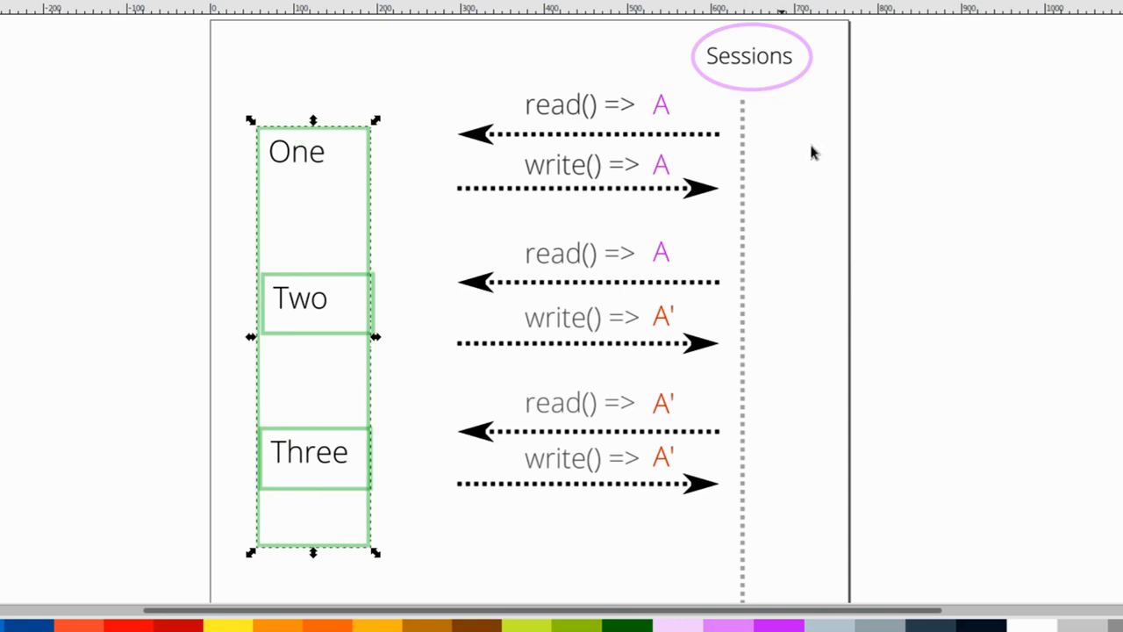
pyautogui.moveTo(955, 165)
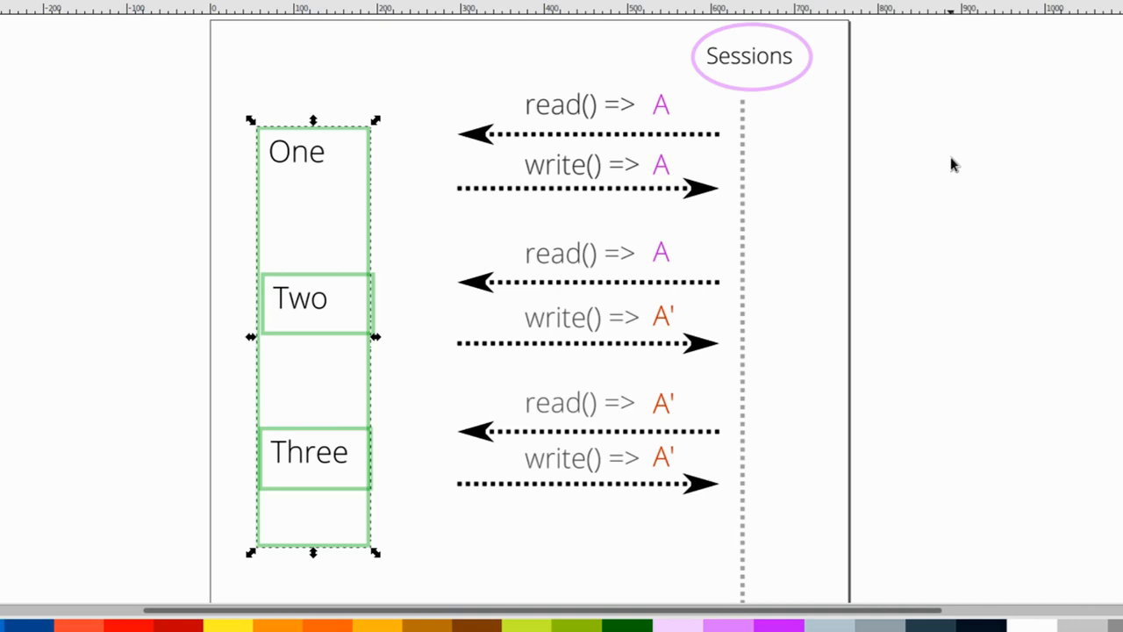
# Step: Scroll the canvas down to reach below the Three box for stretching One
pyautogui.scroll(-3)
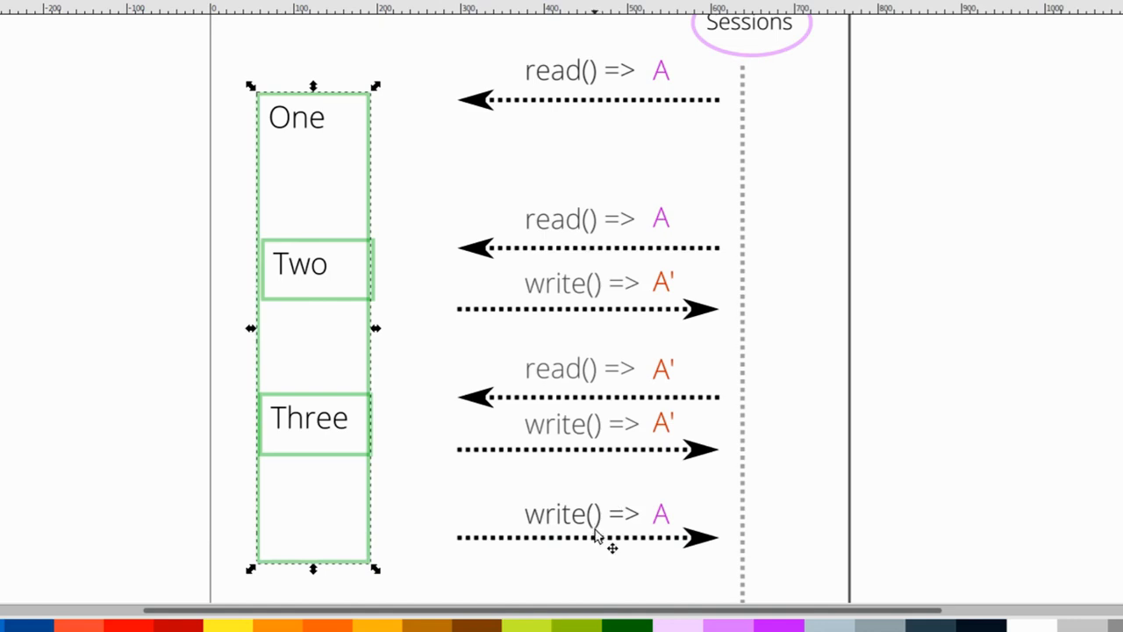
pyautogui.moveTo(519, 376)
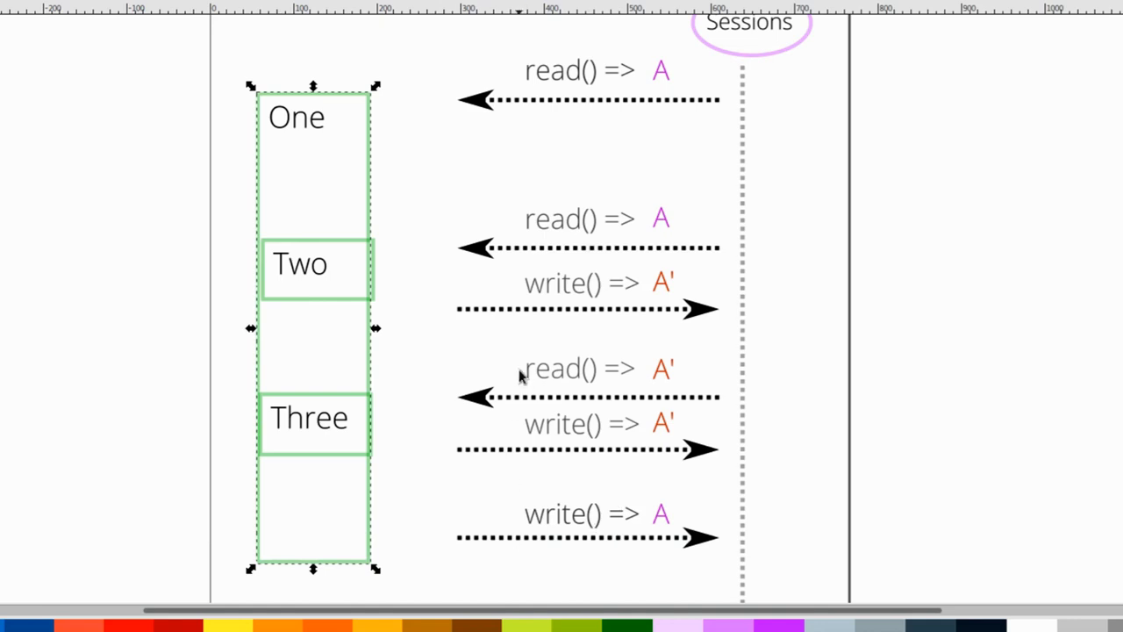
pyautogui.moveTo(590, 103)
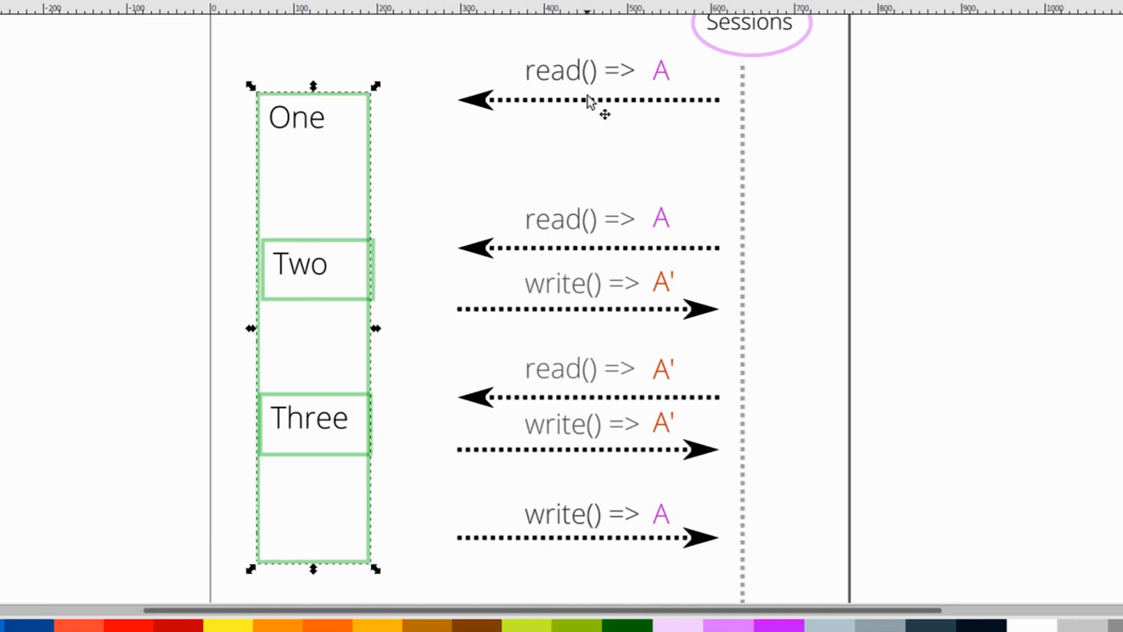
pyautogui.moveTo(958, 369)
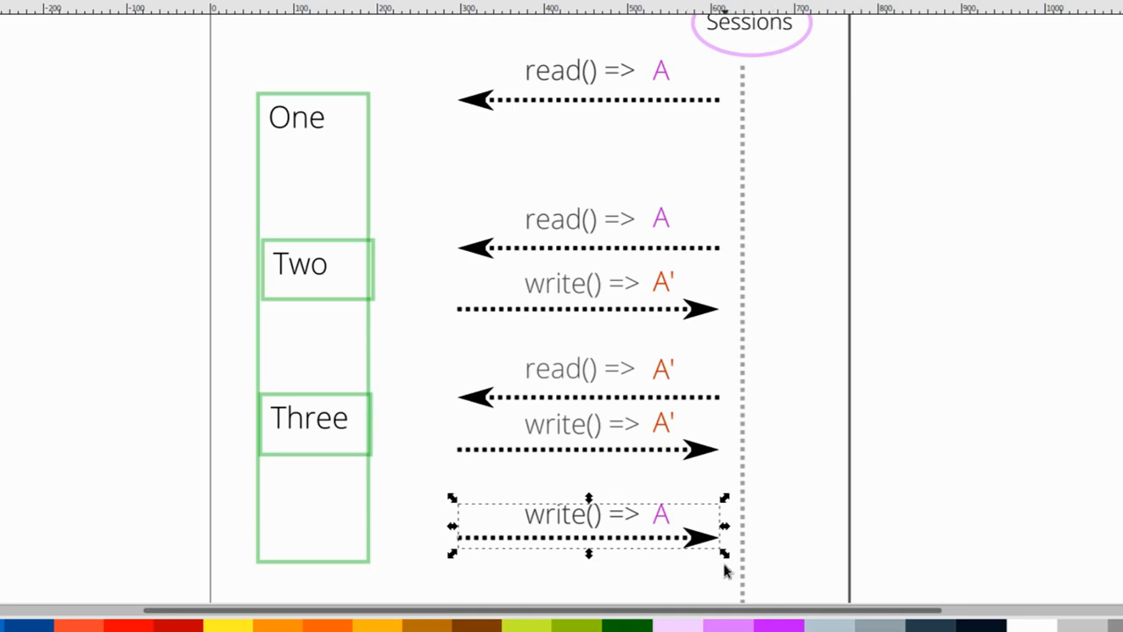
pyautogui.moveTo(687, 528)
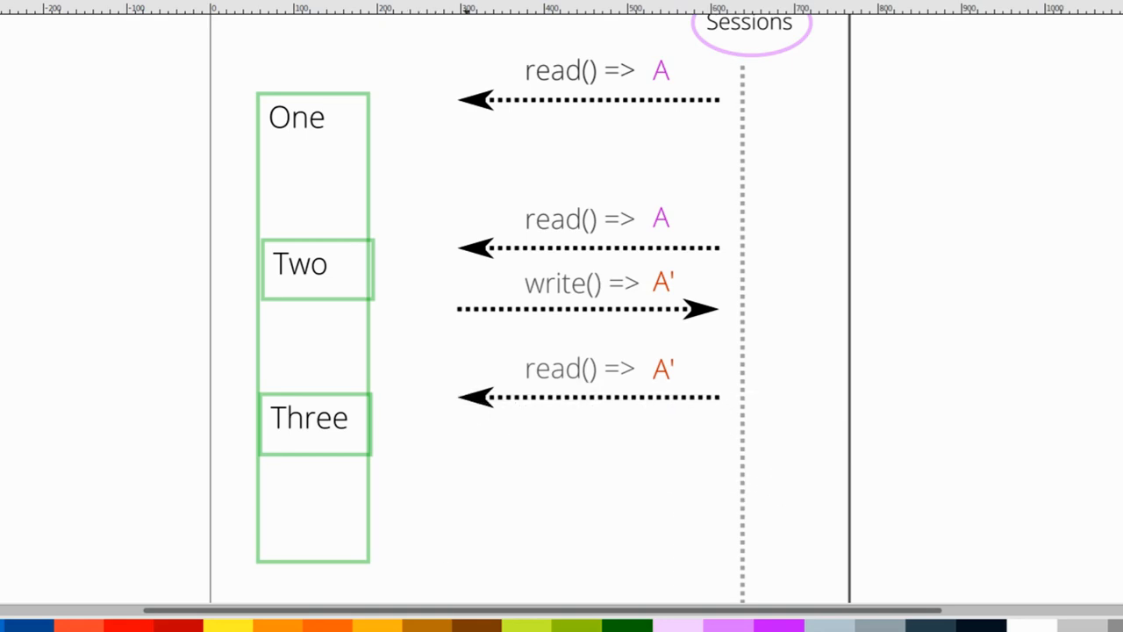
# Step: Select the A' value label on Two's write arrow
pyautogui.click(582, 284)
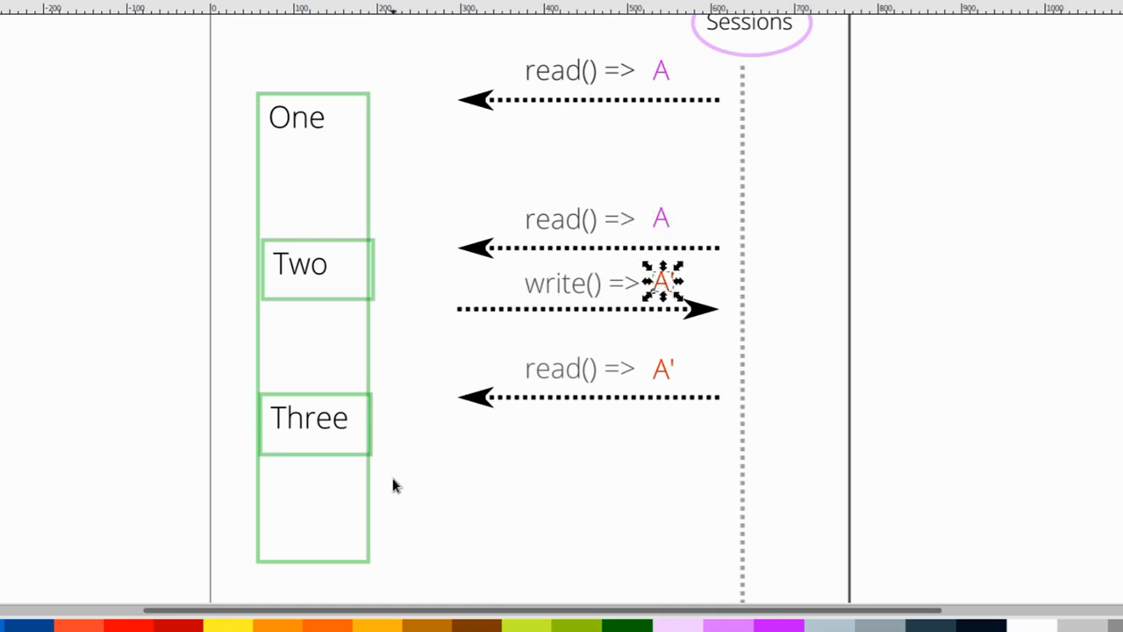
pyautogui.moveTo(685, 427)
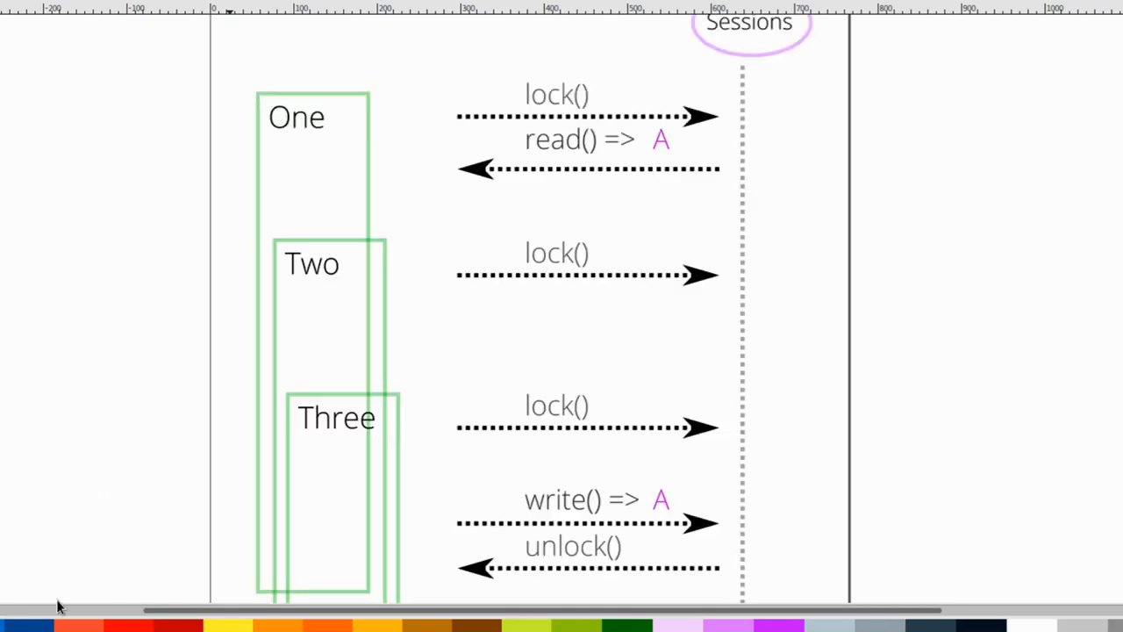
pyautogui.moveTo(816, 261)
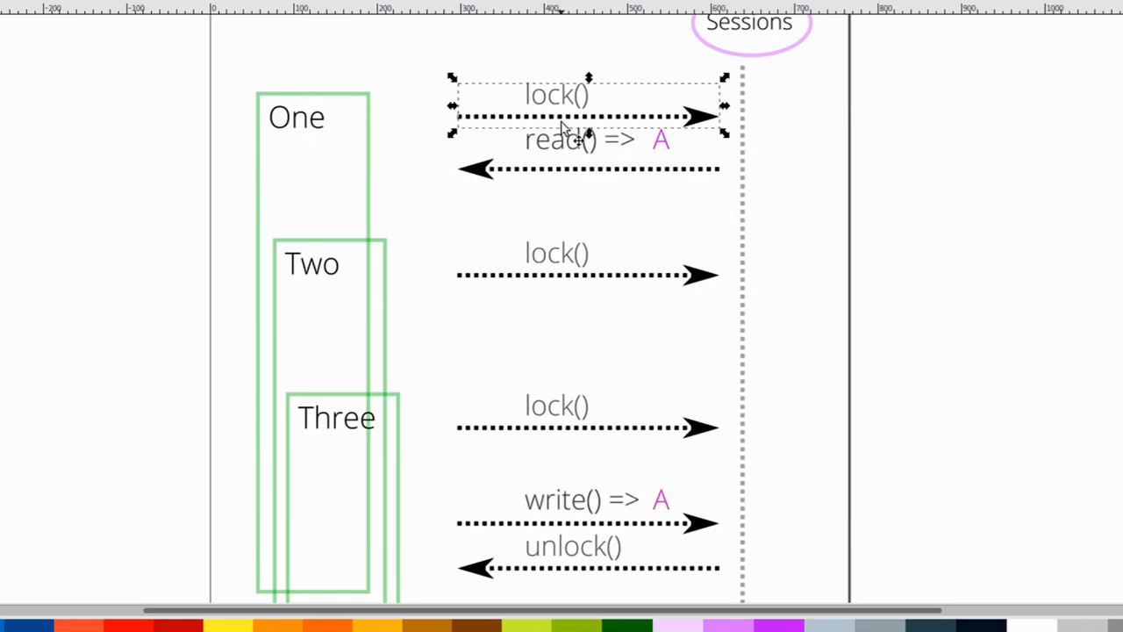
pyautogui.moveTo(618, 154)
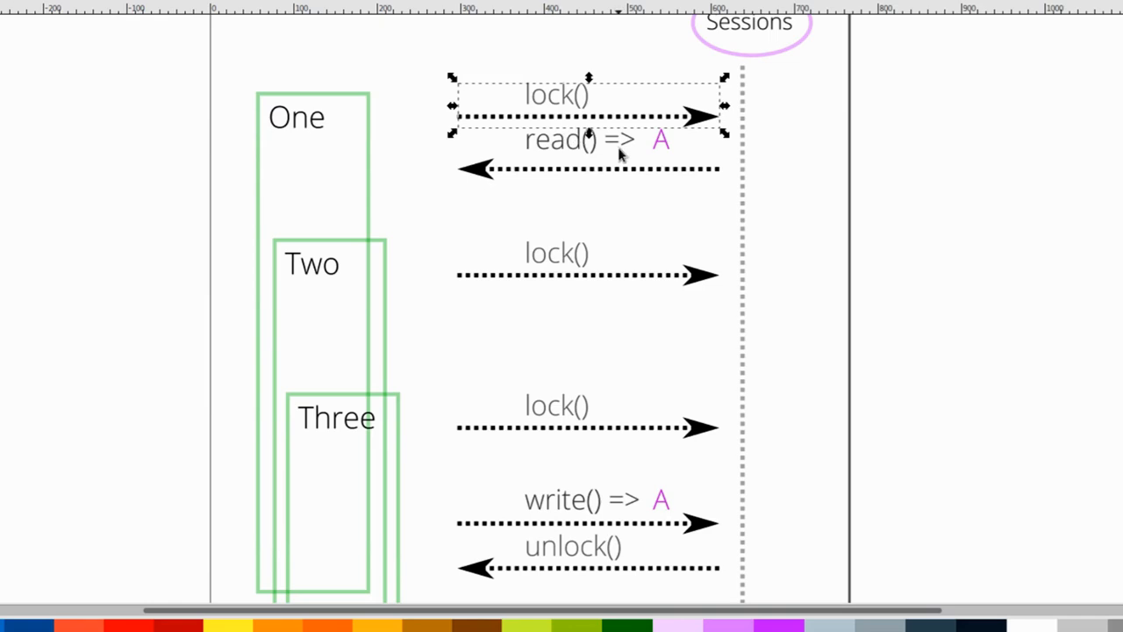
pyautogui.moveTo(623, 158)
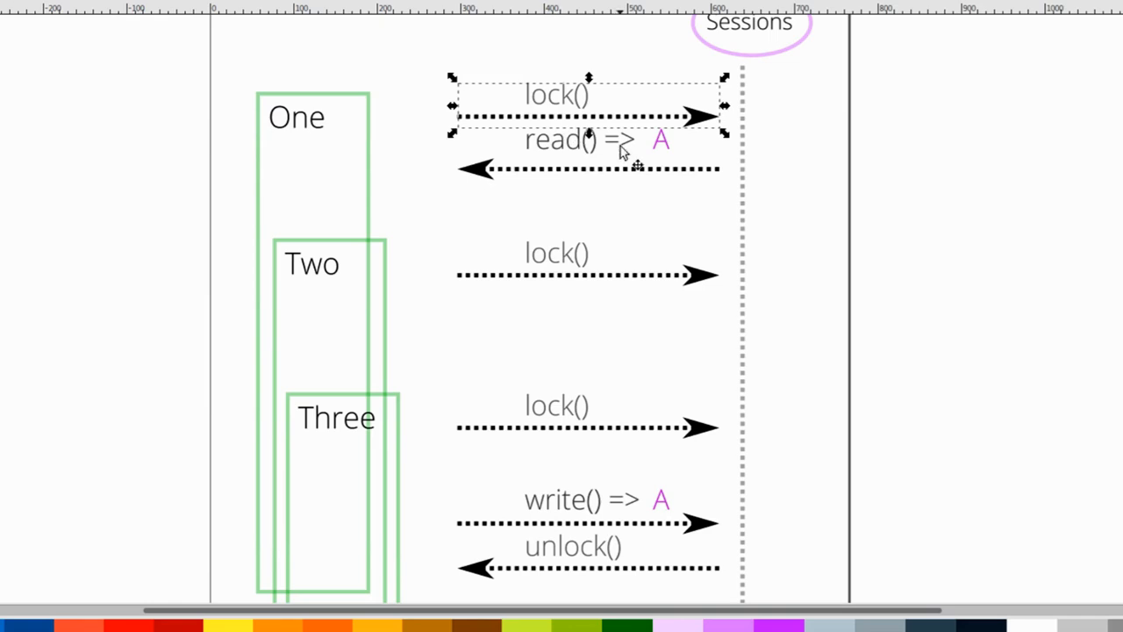
pyautogui.moveTo(629, 141)
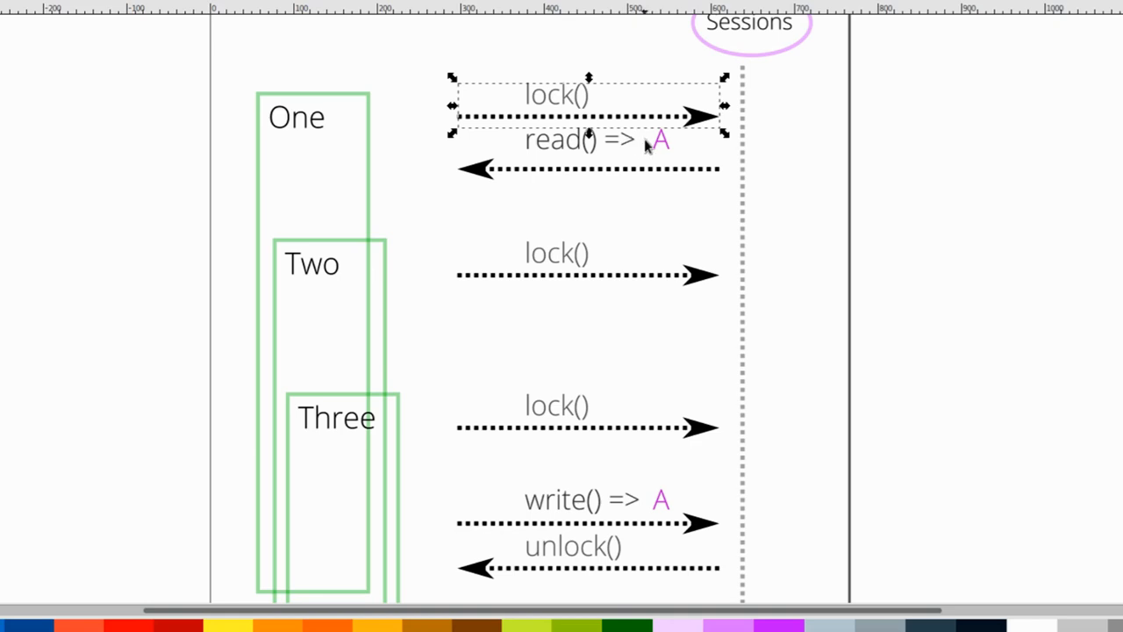
pyautogui.moveTo(649, 147)
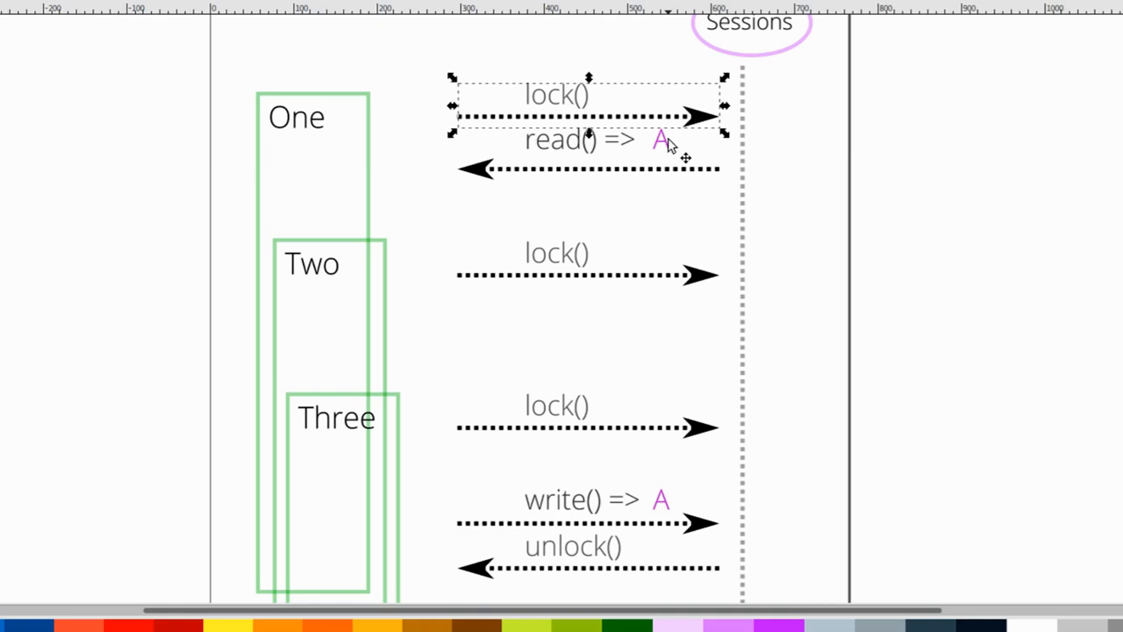
pyautogui.moveTo(657, 148)
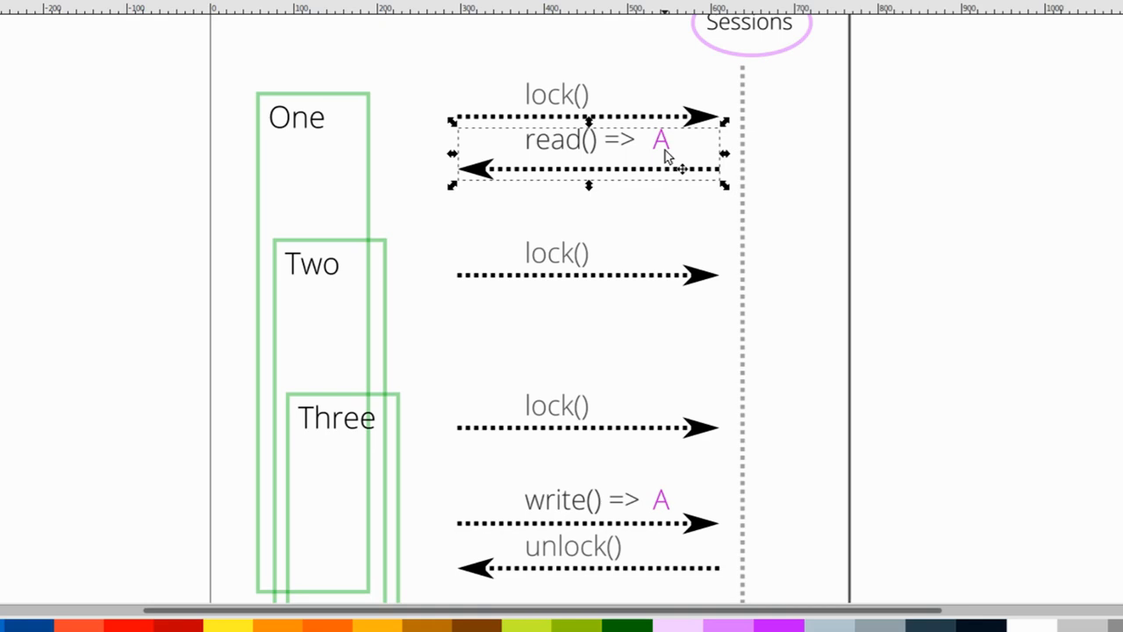
pyautogui.scroll(-3)
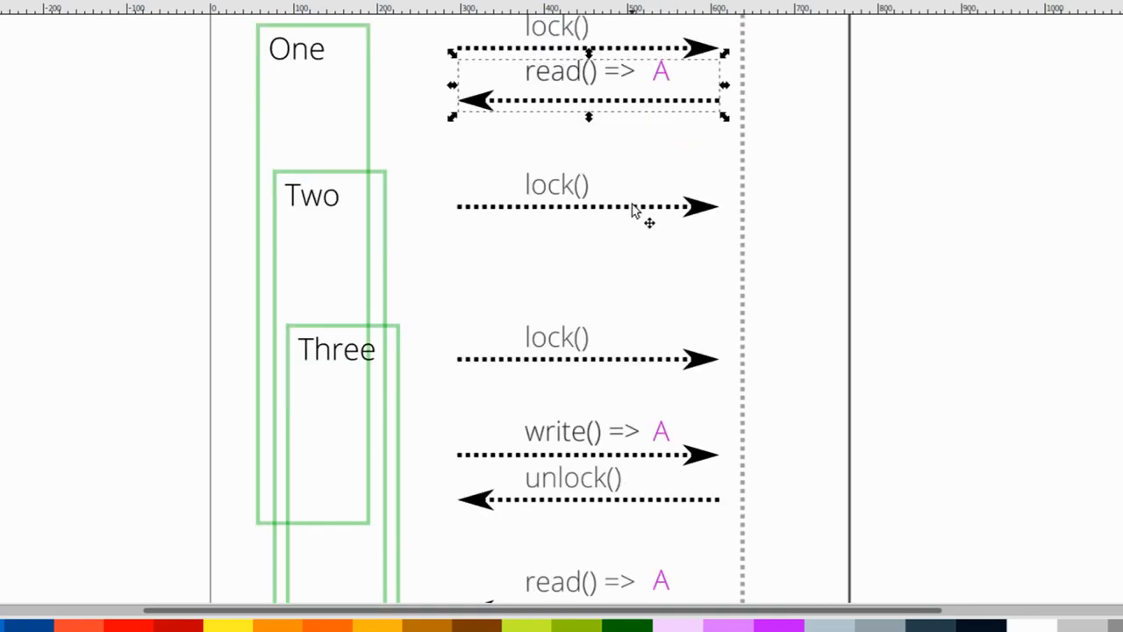
pyautogui.moveTo(635, 208)
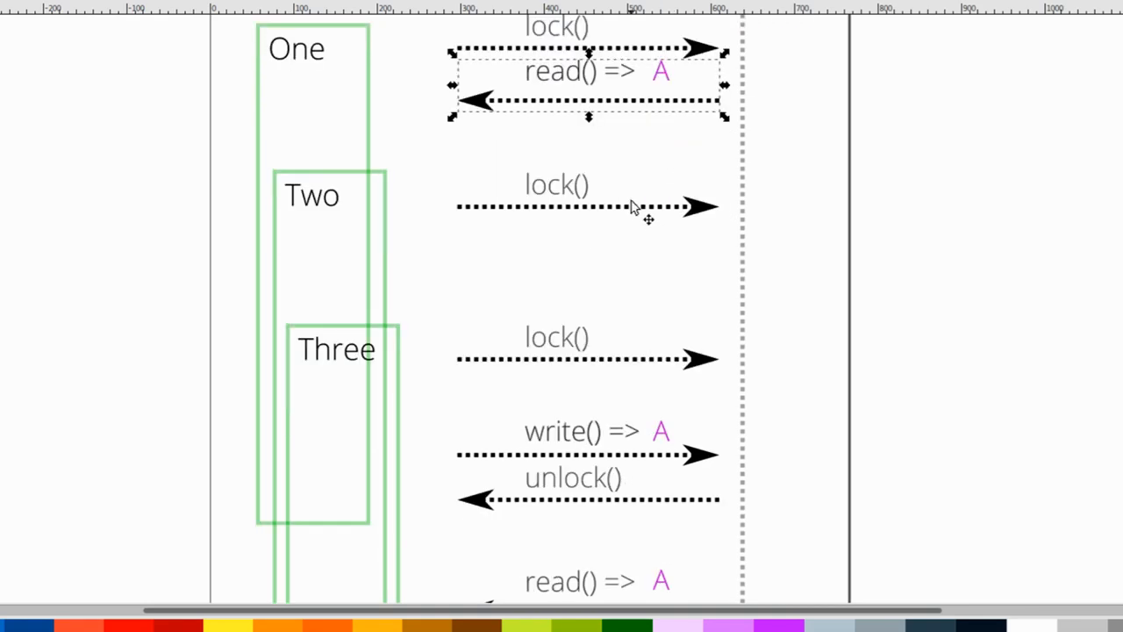
pyautogui.scroll(-3)
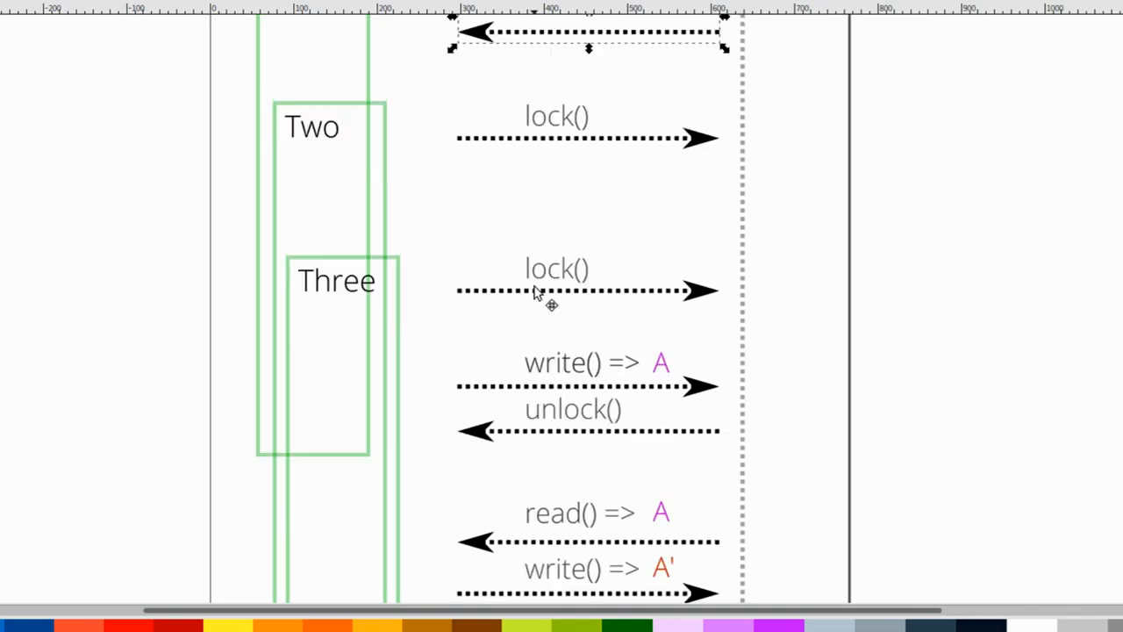
pyautogui.scroll(-3)
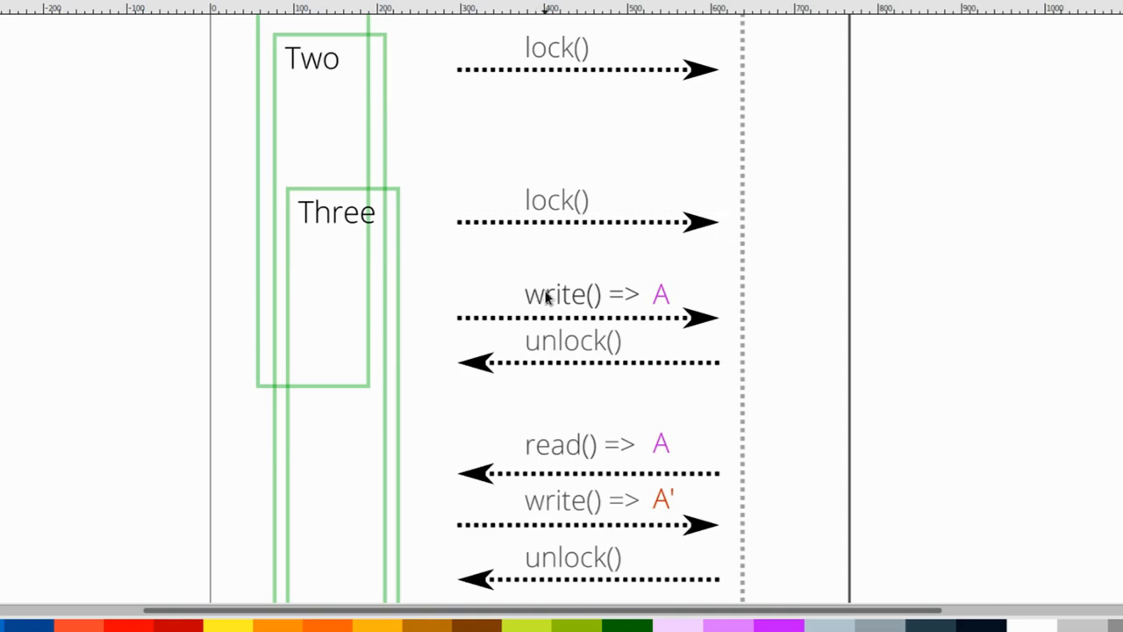
pyautogui.moveTo(583, 307)
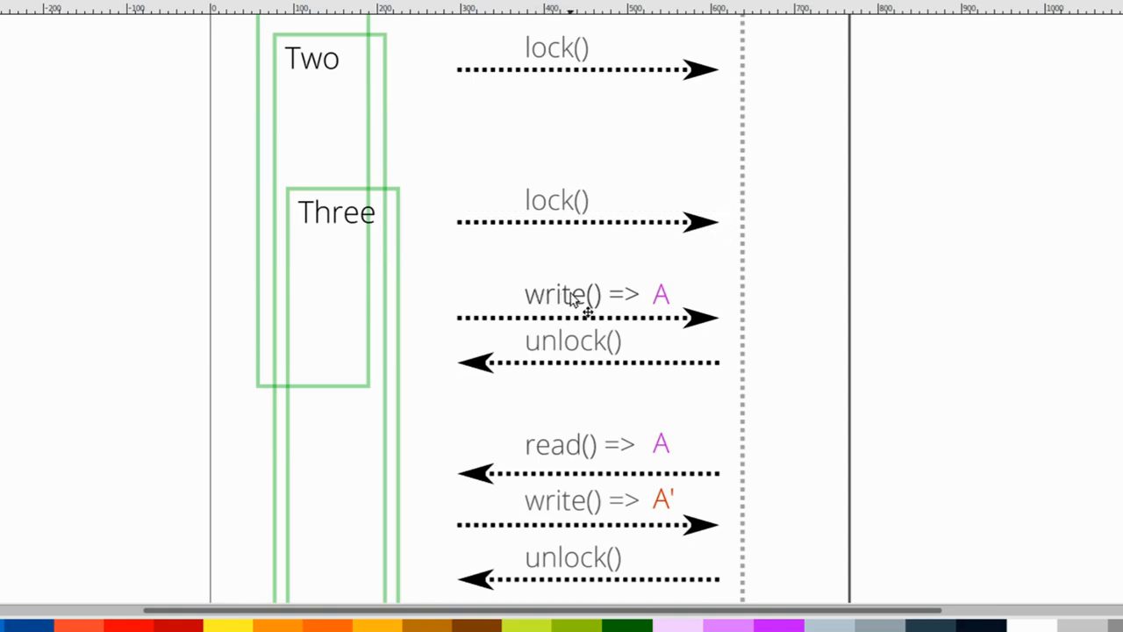
pyautogui.moveTo(565, 353)
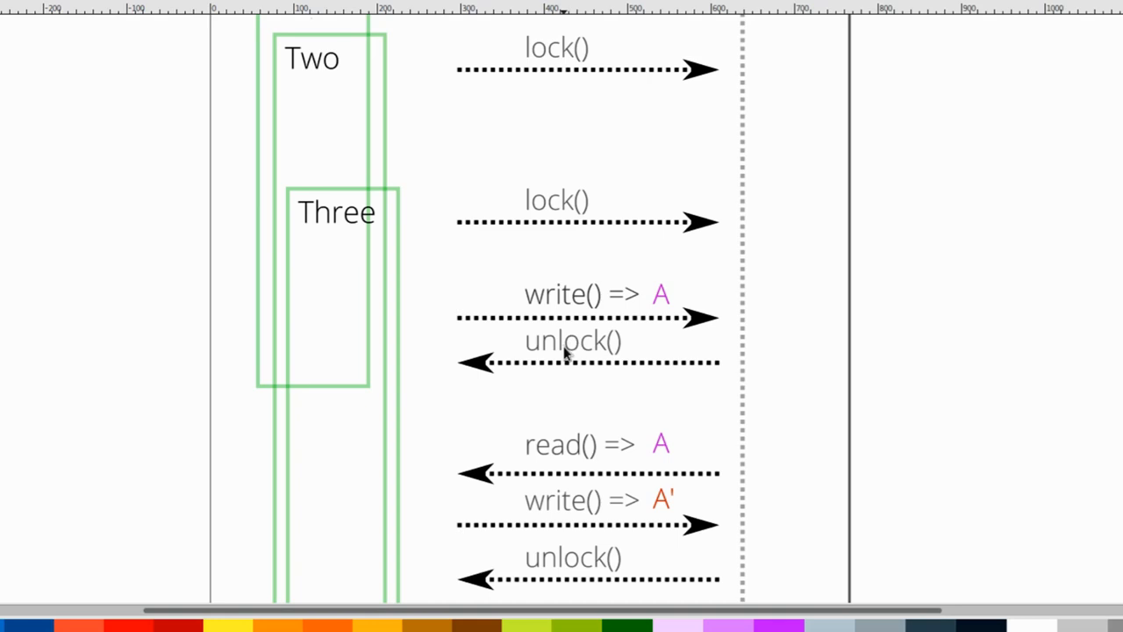
pyautogui.scroll(-3)
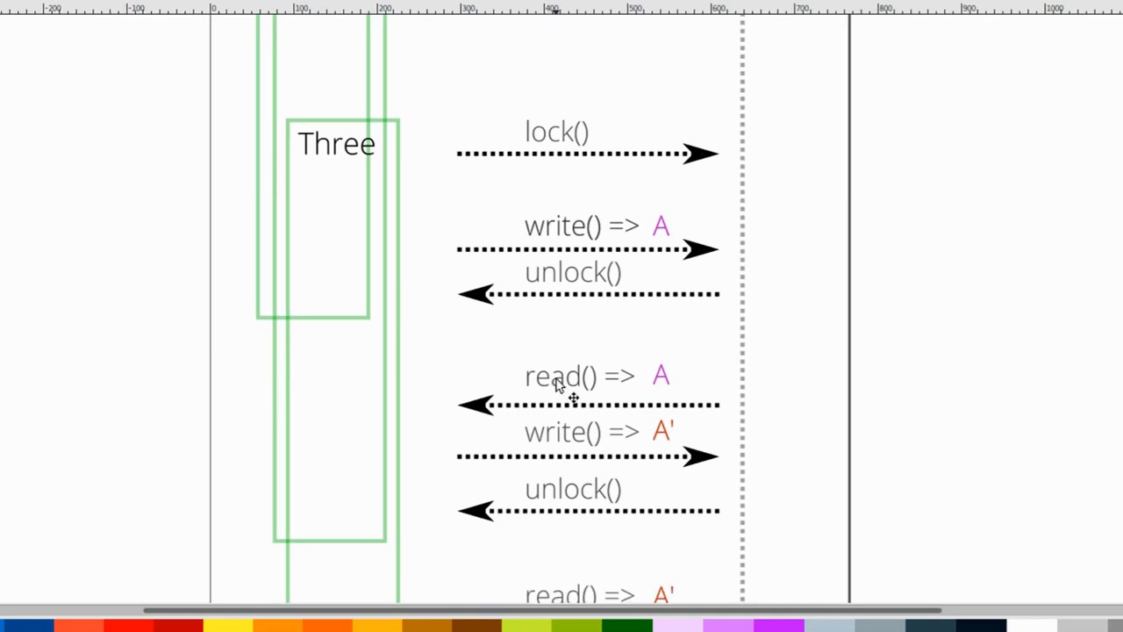
pyautogui.moveTo(569, 448)
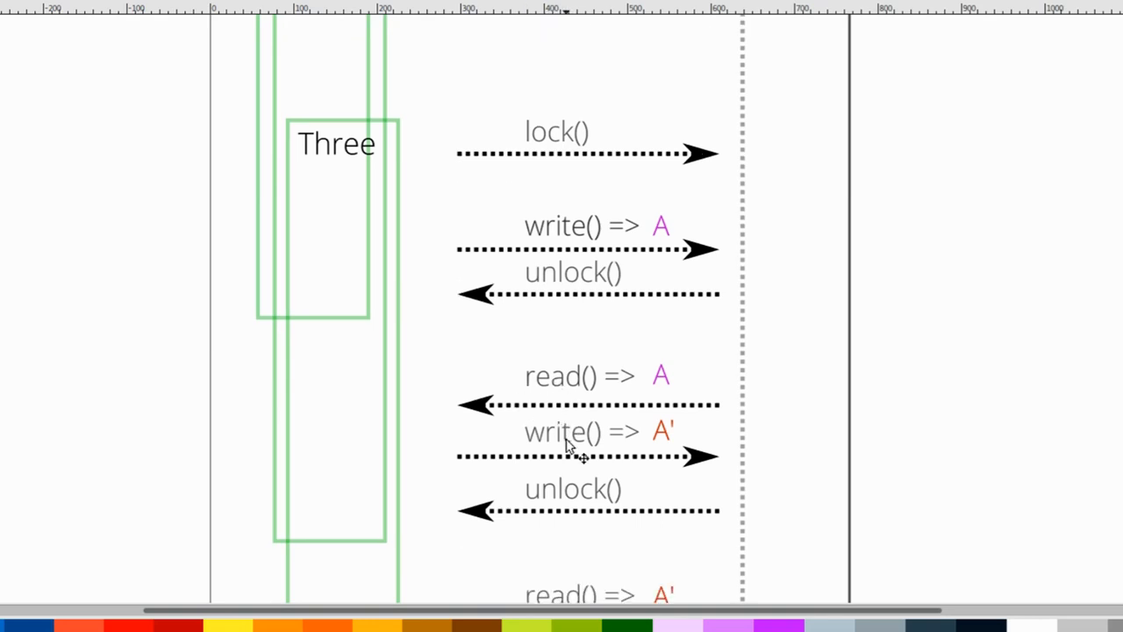
pyautogui.moveTo(565, 536)
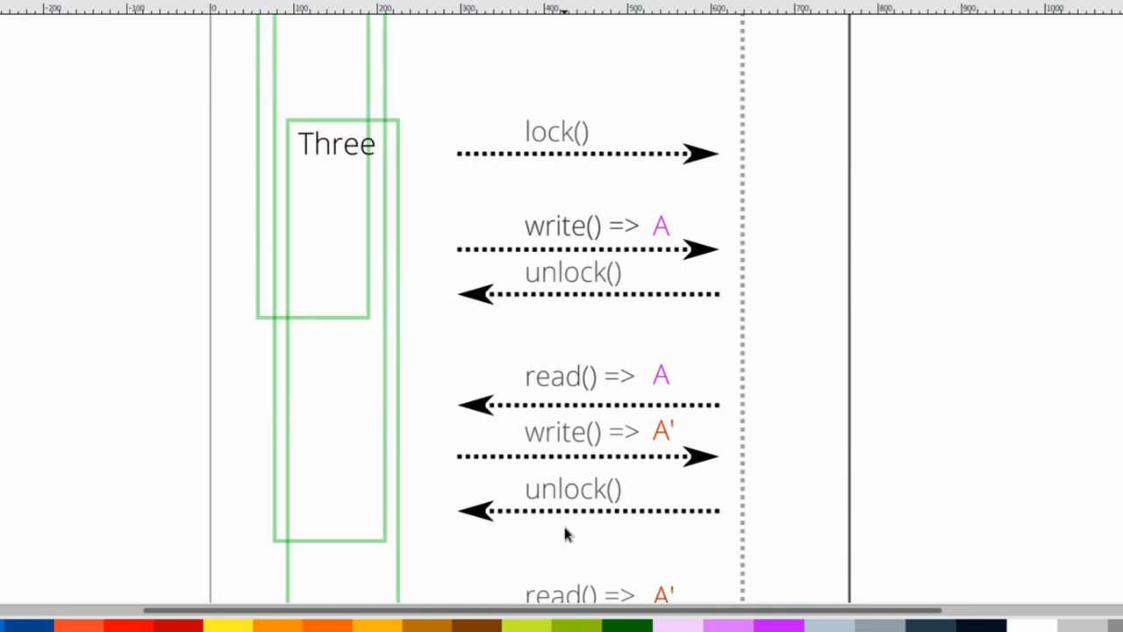
pyautogui.scroll(-3)
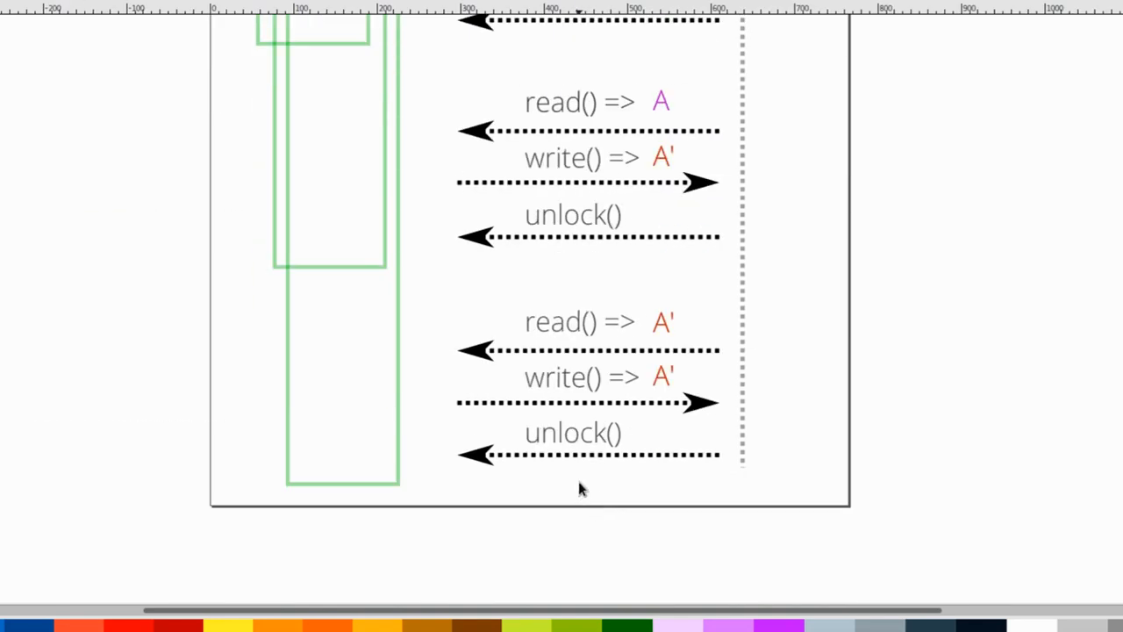
pyautogui.moveTo(565, 370)
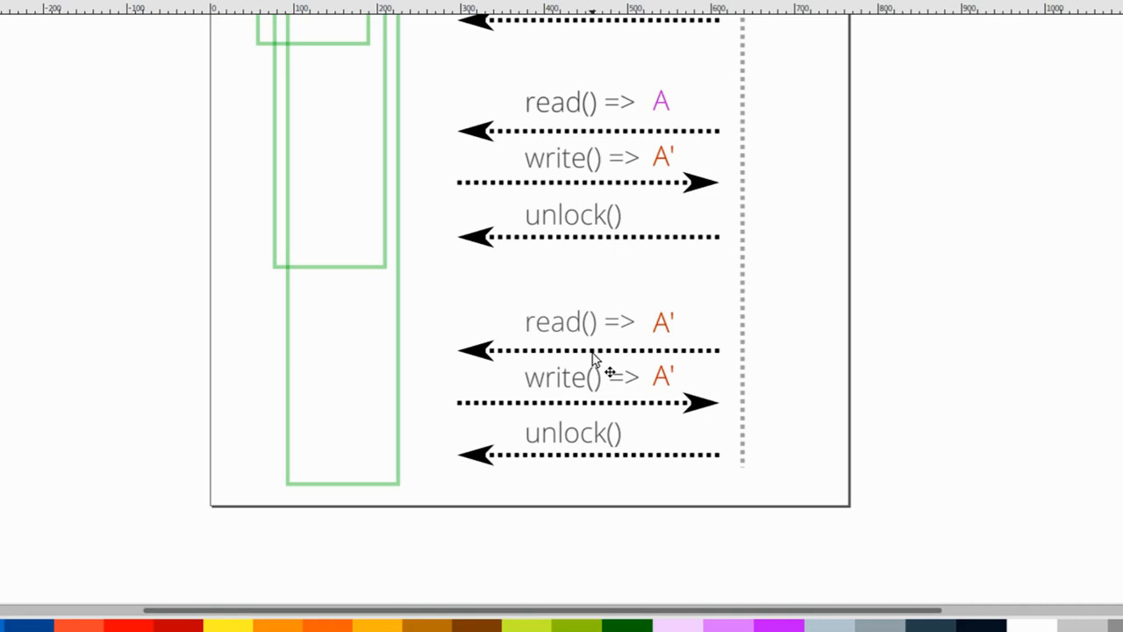
pyautogui.moveTo(570, 386)
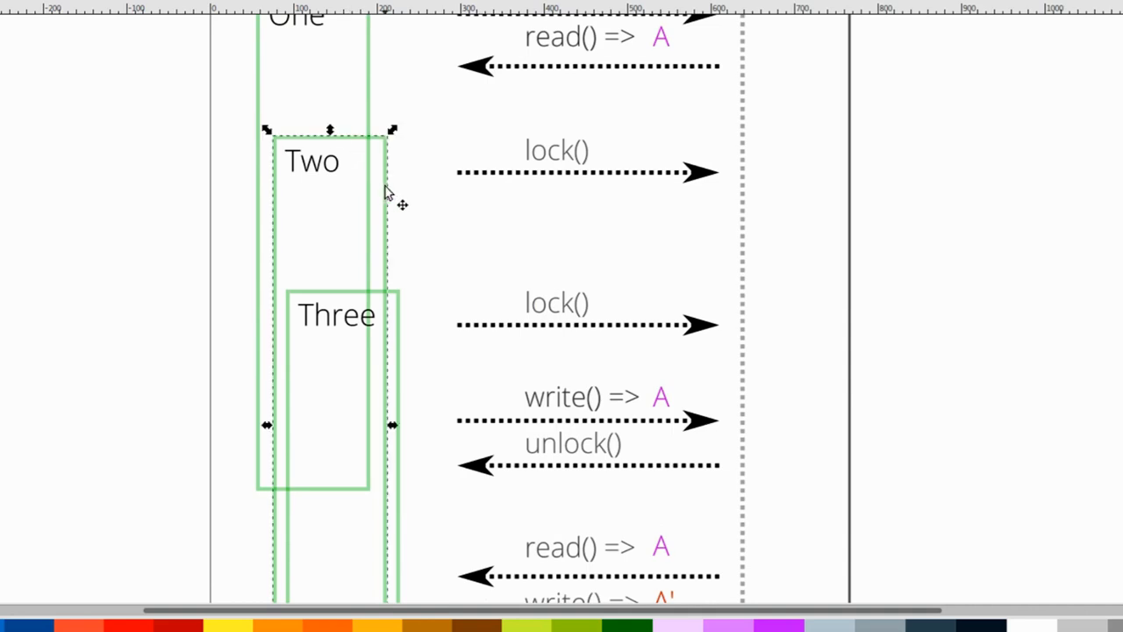
pyautogui.scroll(-3)
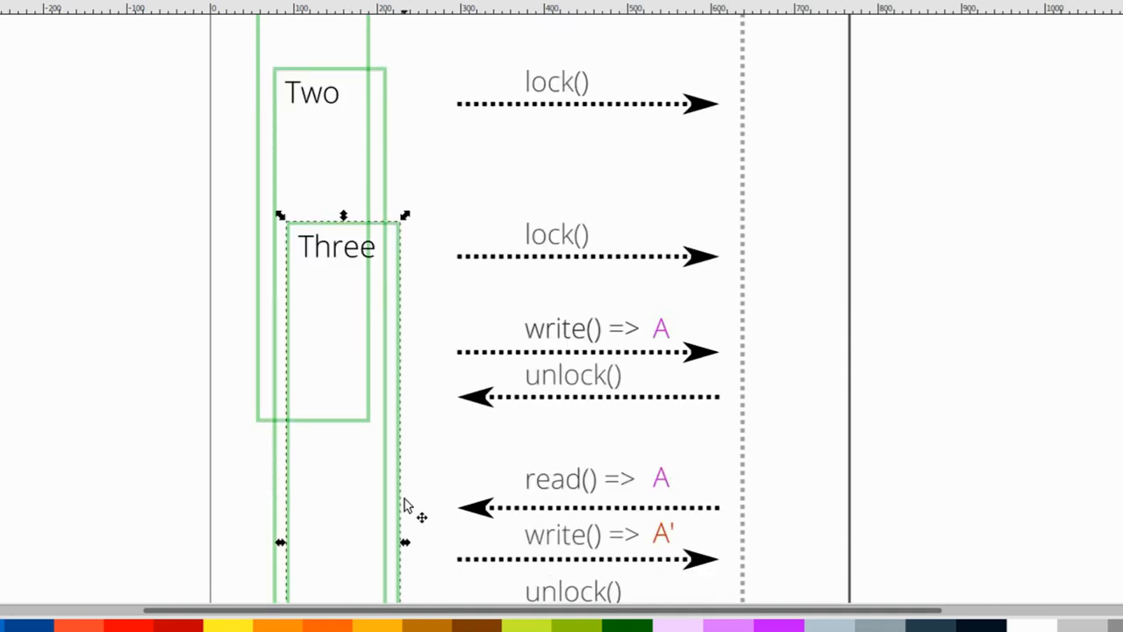
pyautogui.scroll(-3)
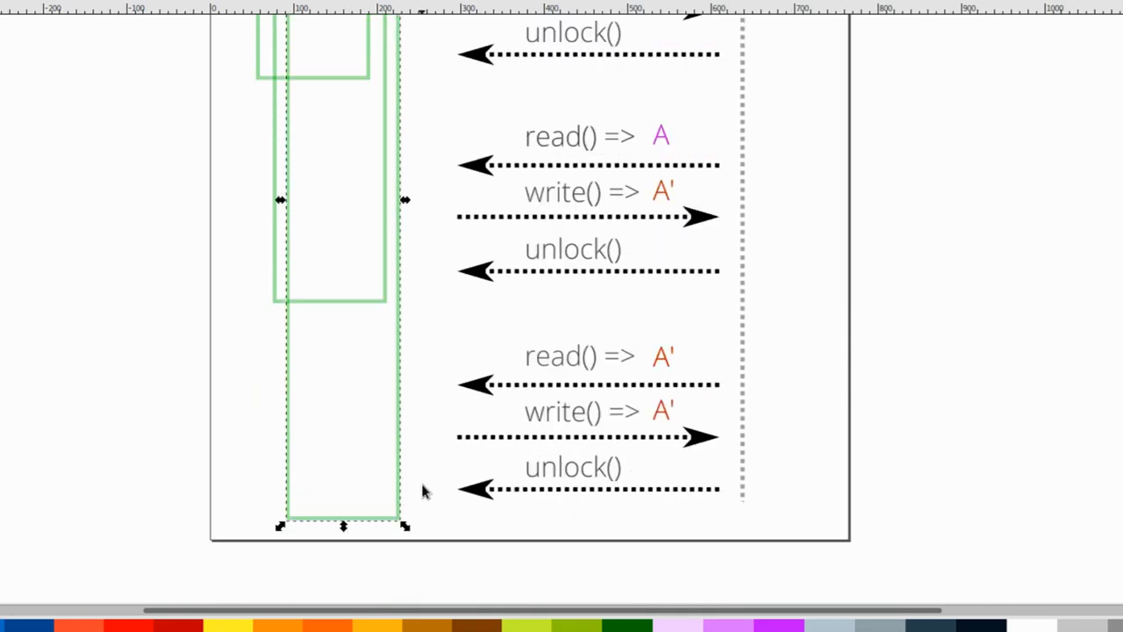
pyautogui.moveTo(474, 448)
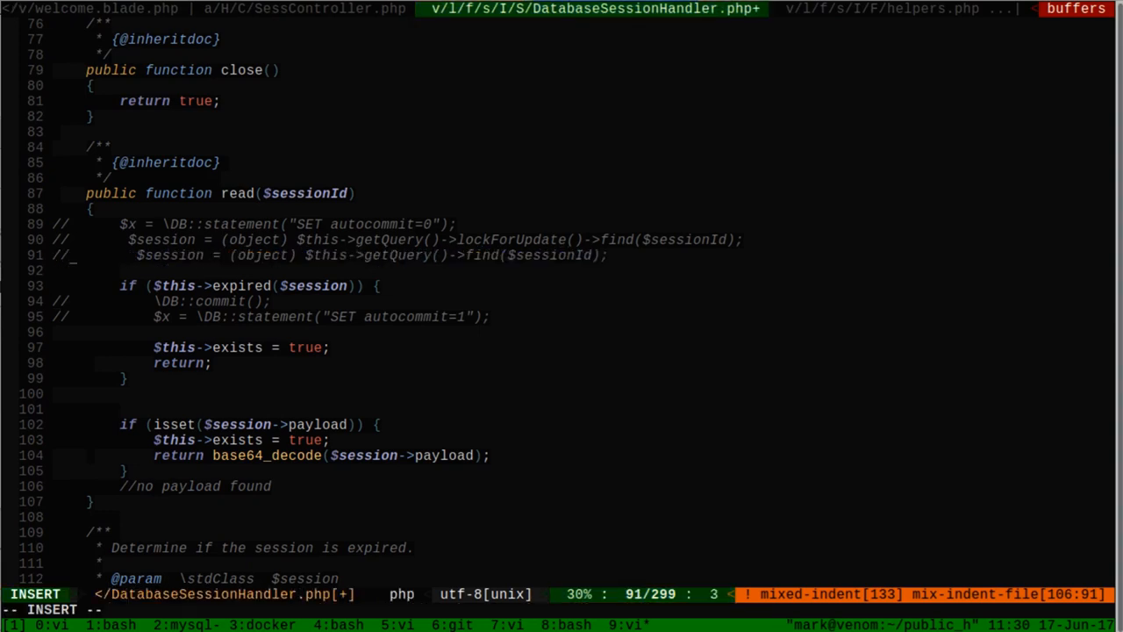
# Step: Leave insert mode after uncommenting SET autocommit=0 and lockForUpdate in read()
pyautogui.press('Escape')
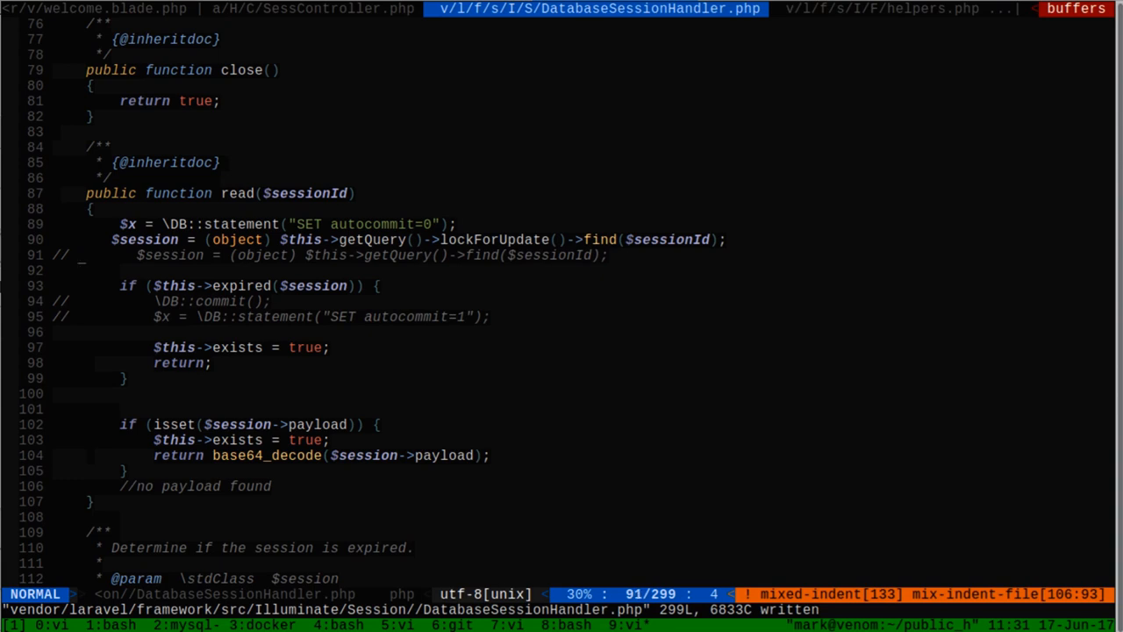
# Step: Re-indent the commented-out not-exists read() block in write() and save the handler
pyautogui.scroll(-3)
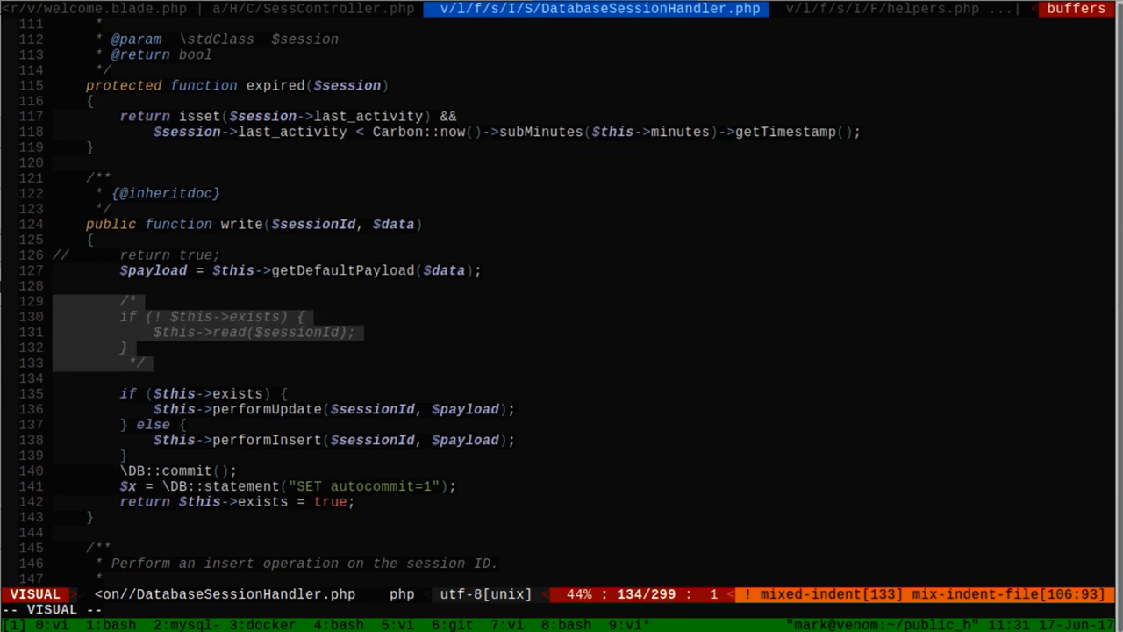
pyautogui.press('y')
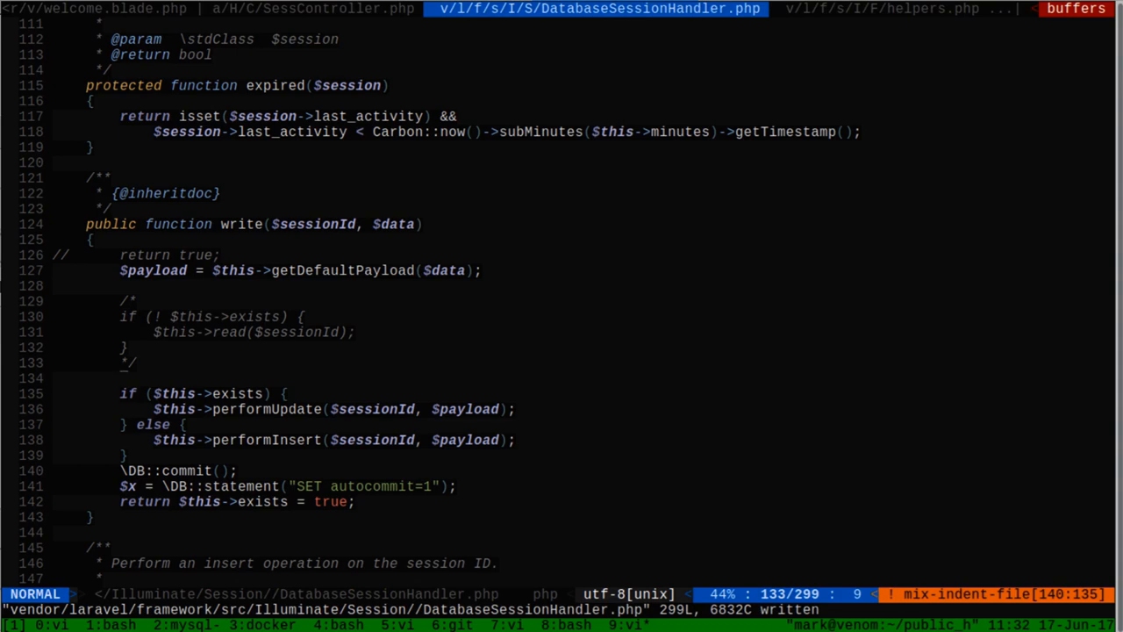
pyautogui.moveTo(186, 116)
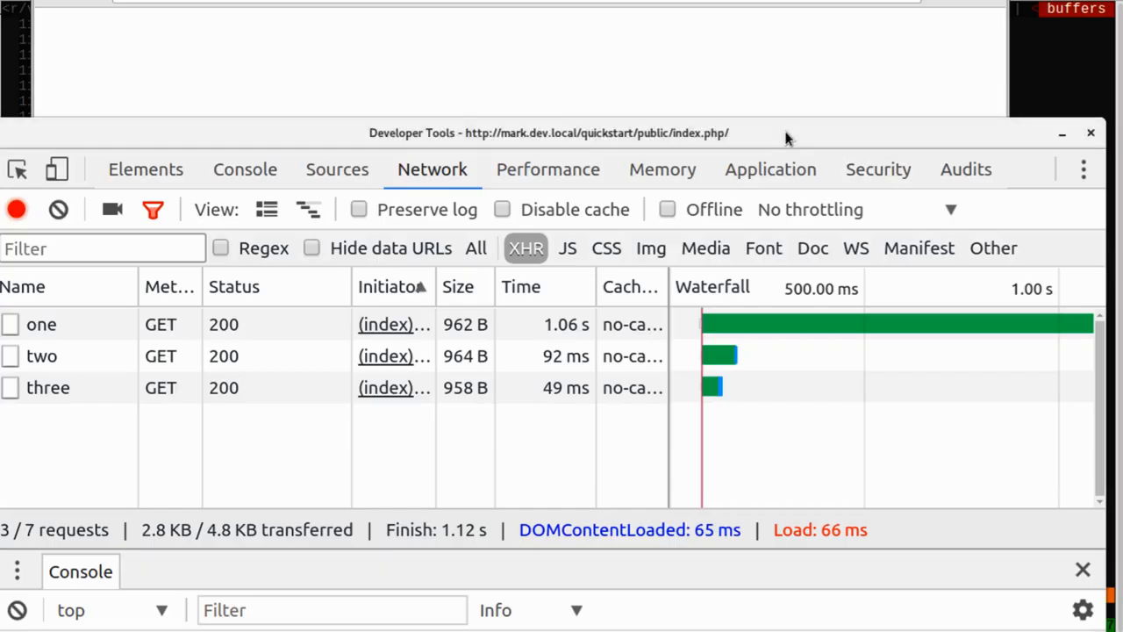
pyautogui.moveTo(482, 158)
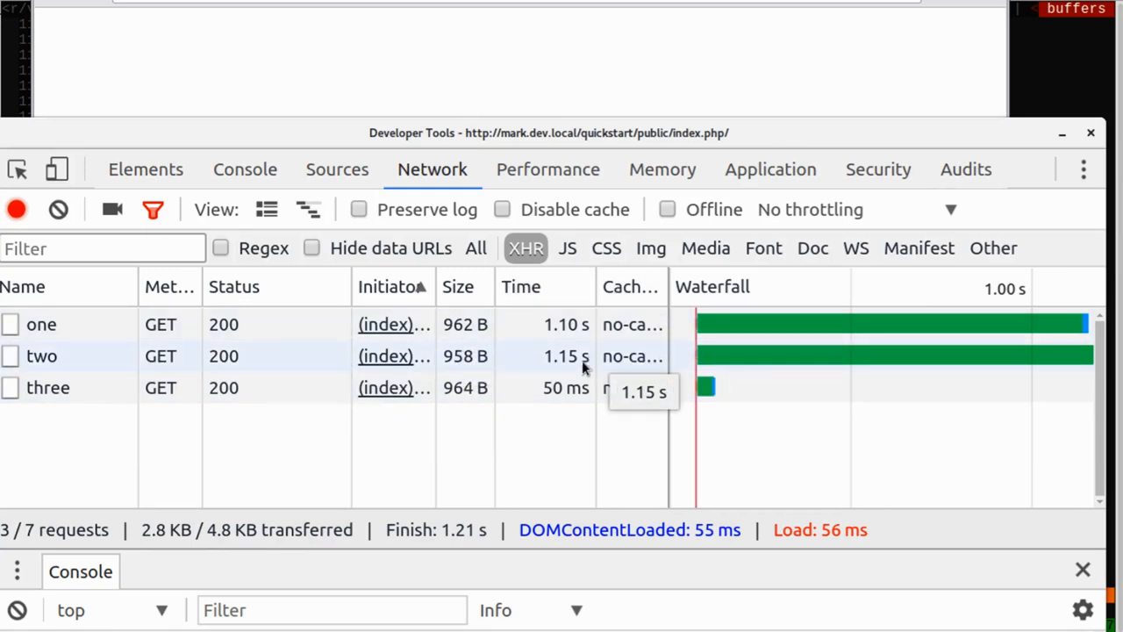
pyautogui.moveTo(517, 388)
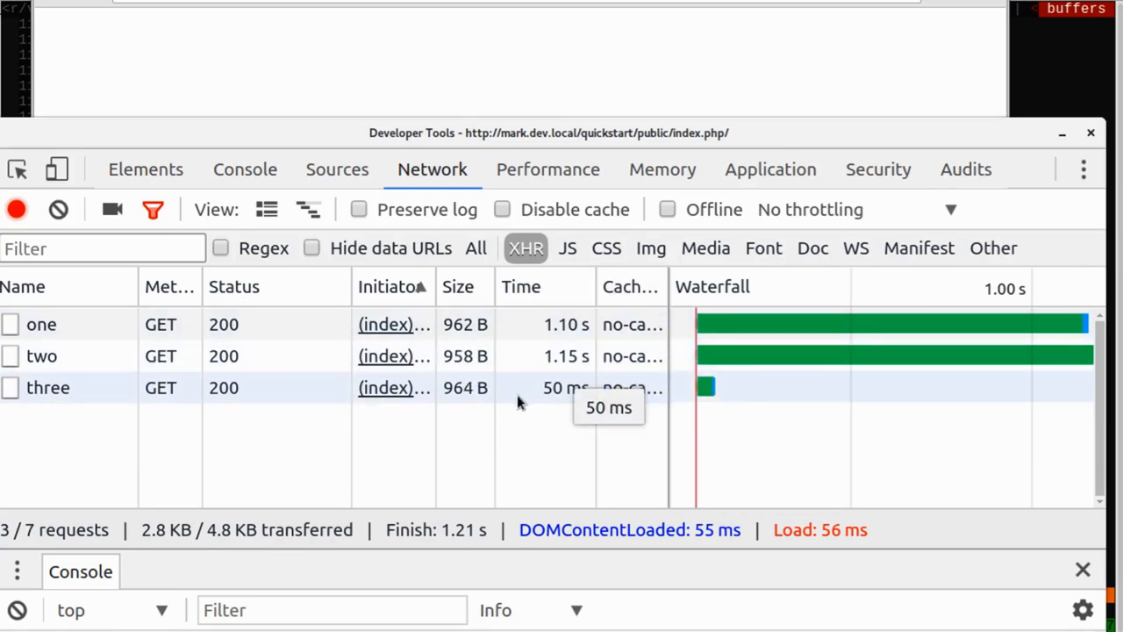
pyautogui.moveTo(512, 421)
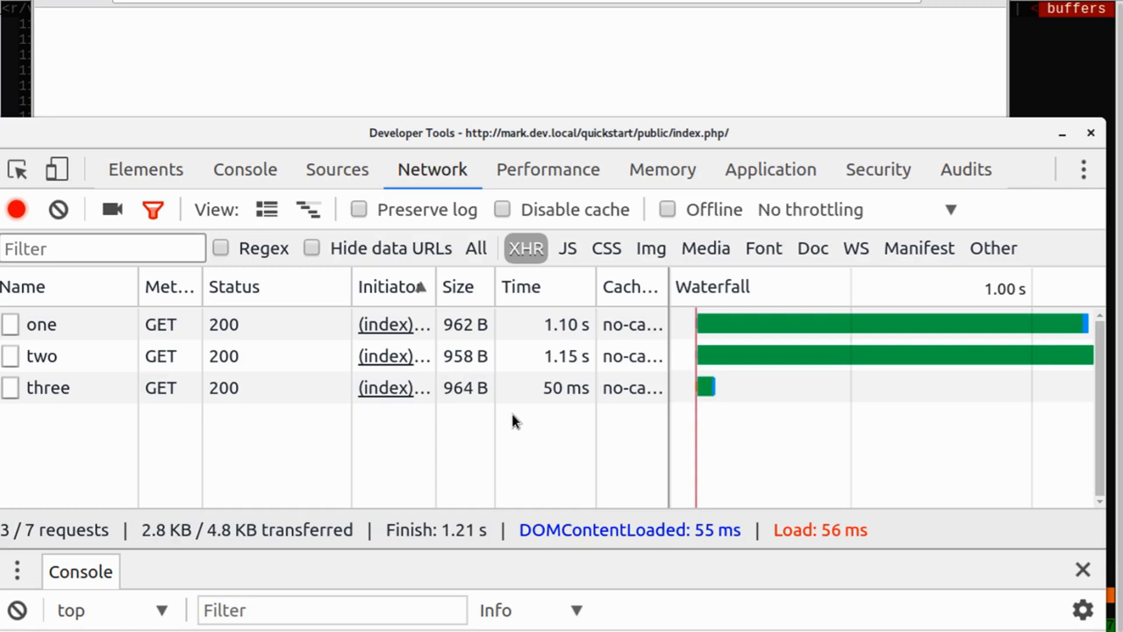
# Step: Confirm the rerun results: three returns 0, one returns 0, two returns 1
pyautogui.click(48, 388)
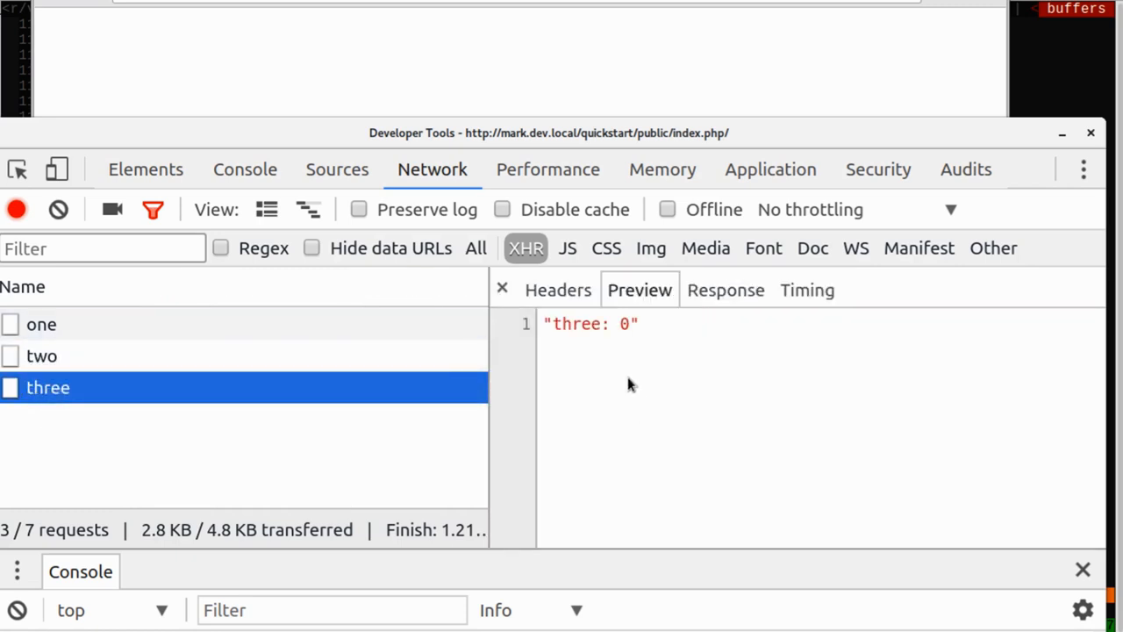
pyautogui.click(42, 323)
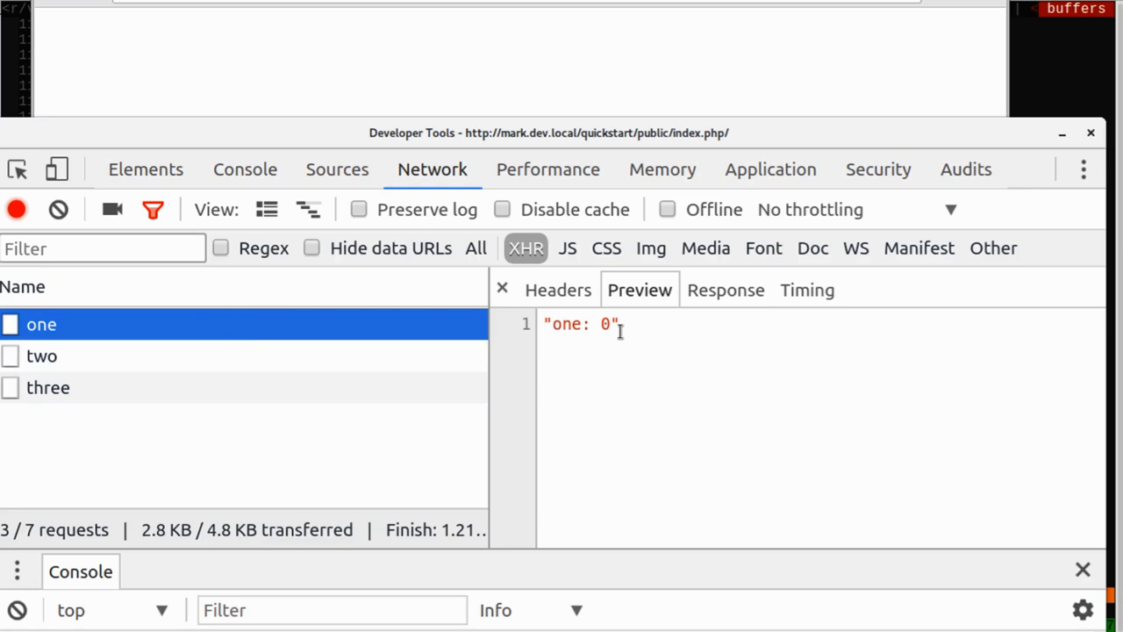
pyautogui.click(43, 354)
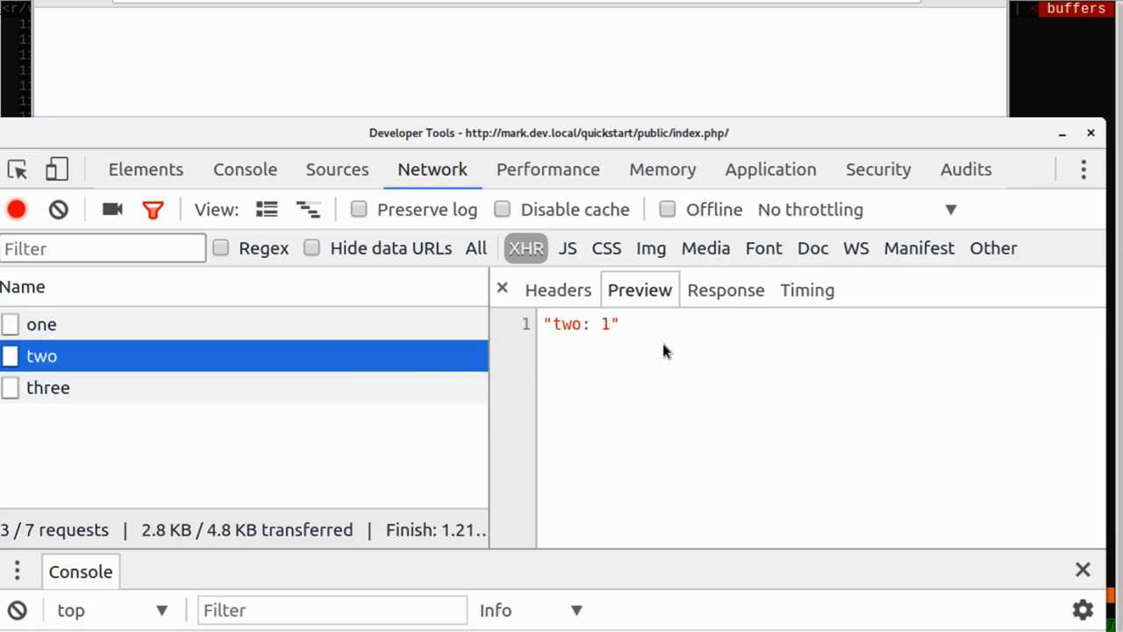
pyautogui.moveTo(249, 139)
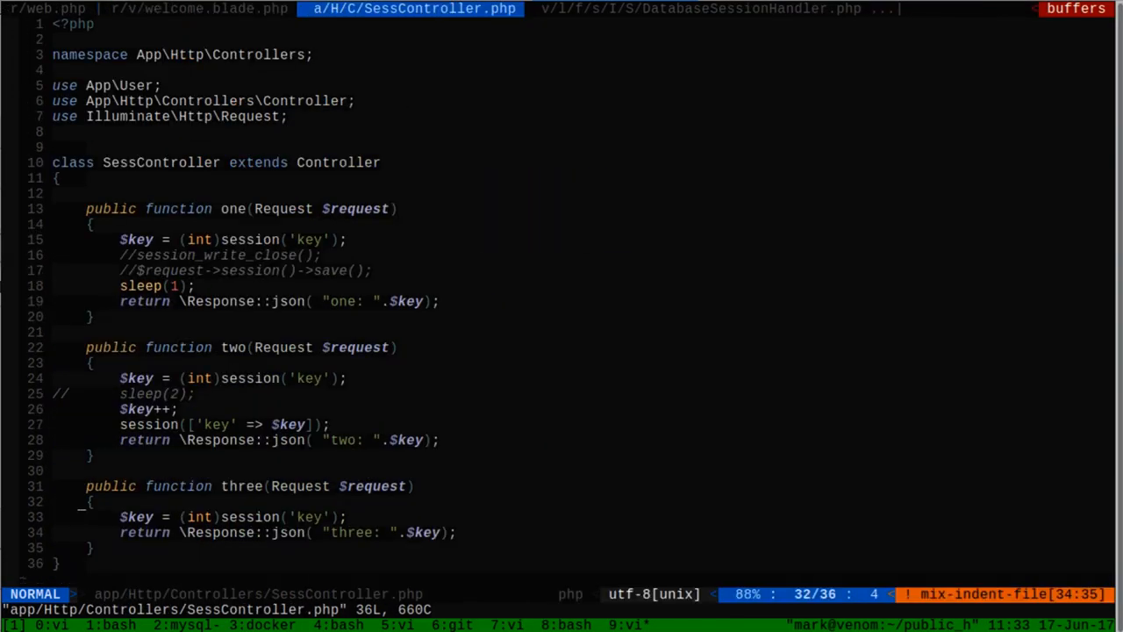
pyautogui.write('2')
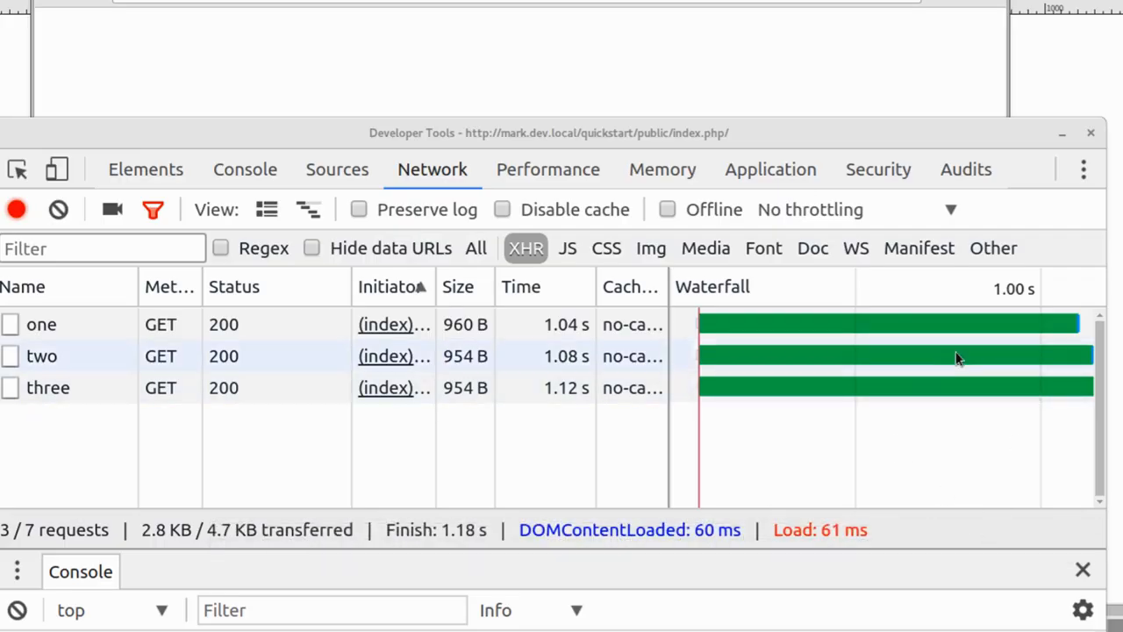
pyautogui.moveTo(1053, 319)
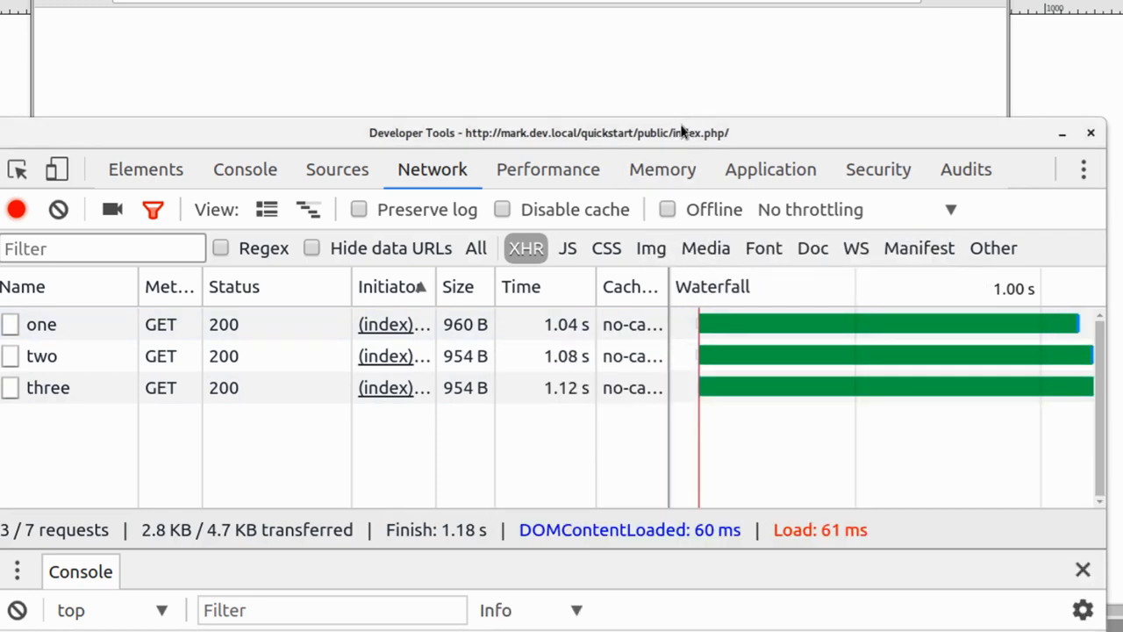
# Step: Read the one, two and three responses from the first rerun
pyautogui.click(42, 323)
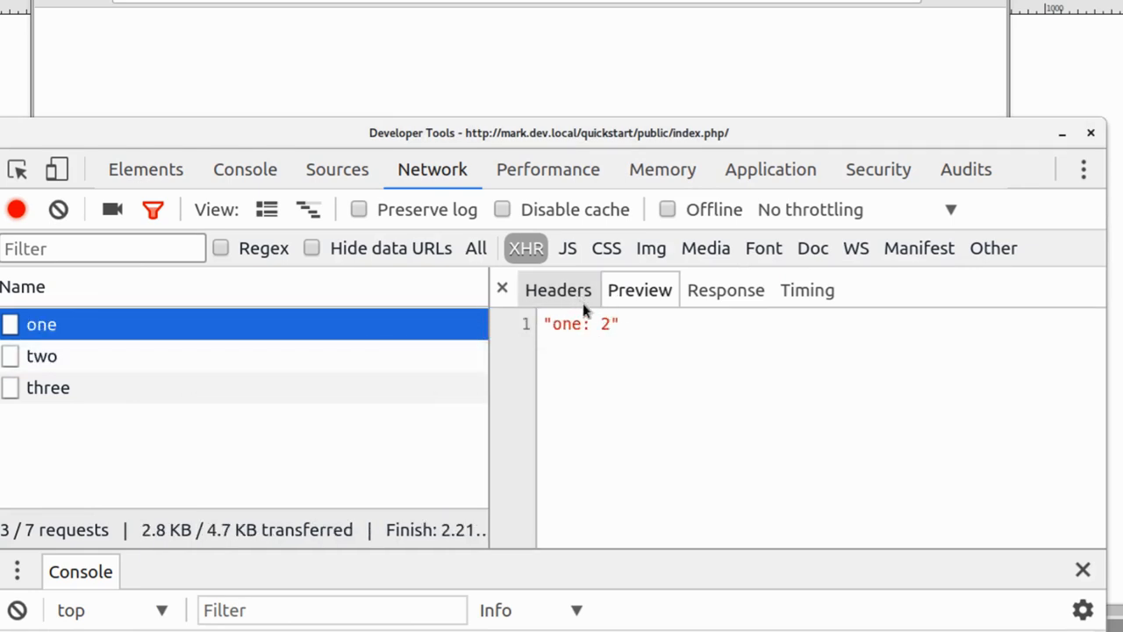
pyautogui.click(42, 355)
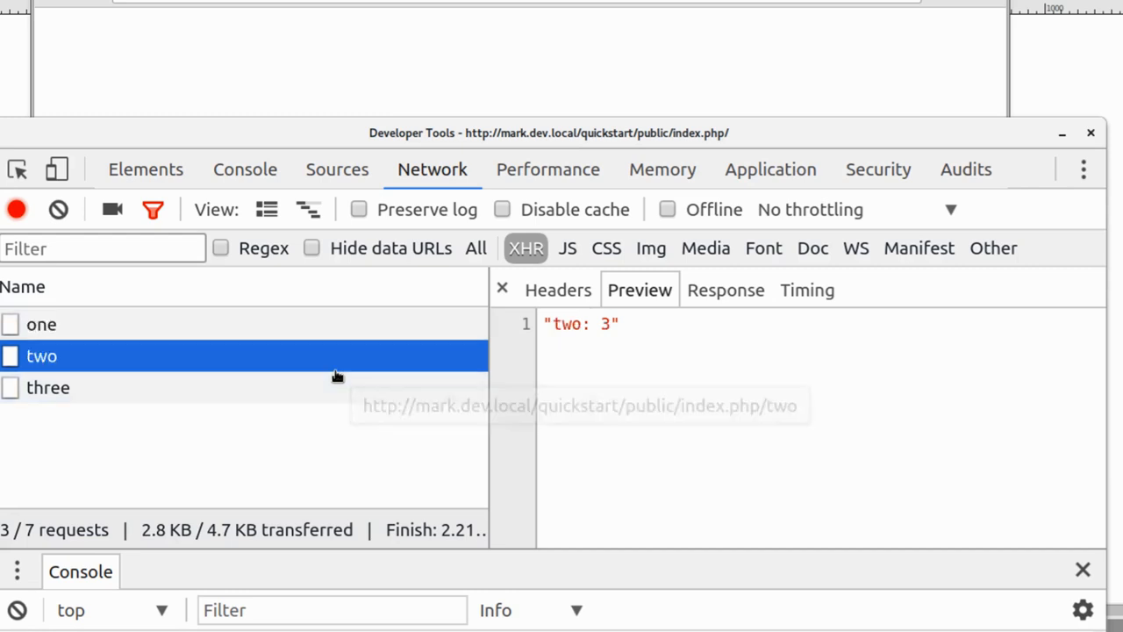
pyautogui.moveTo(413, 388)
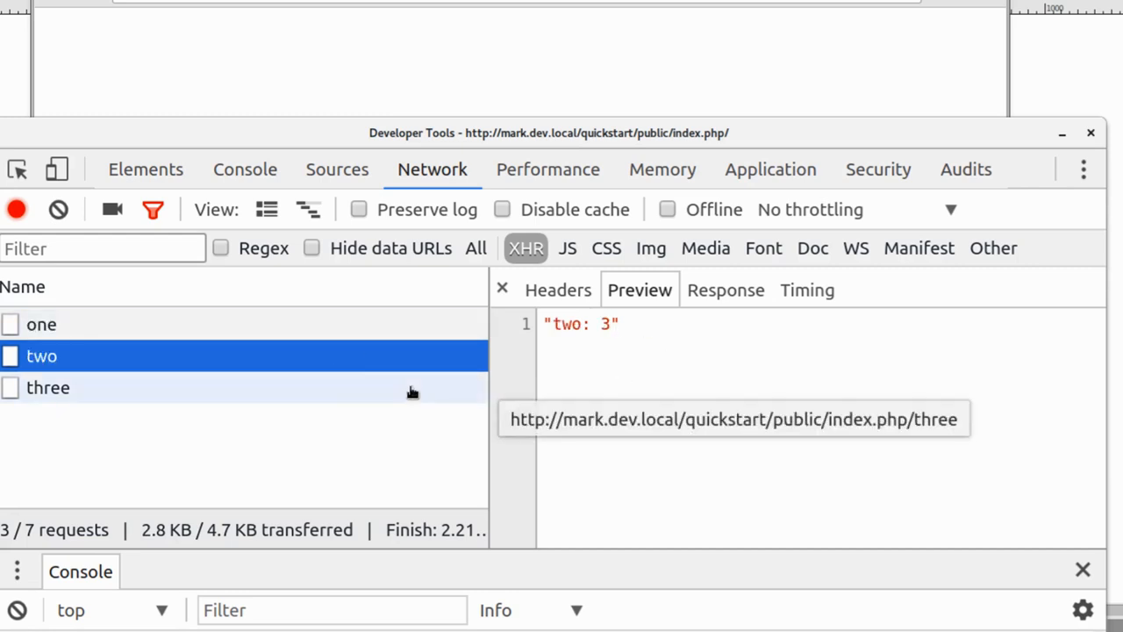
pyautogui.click(48, 388)
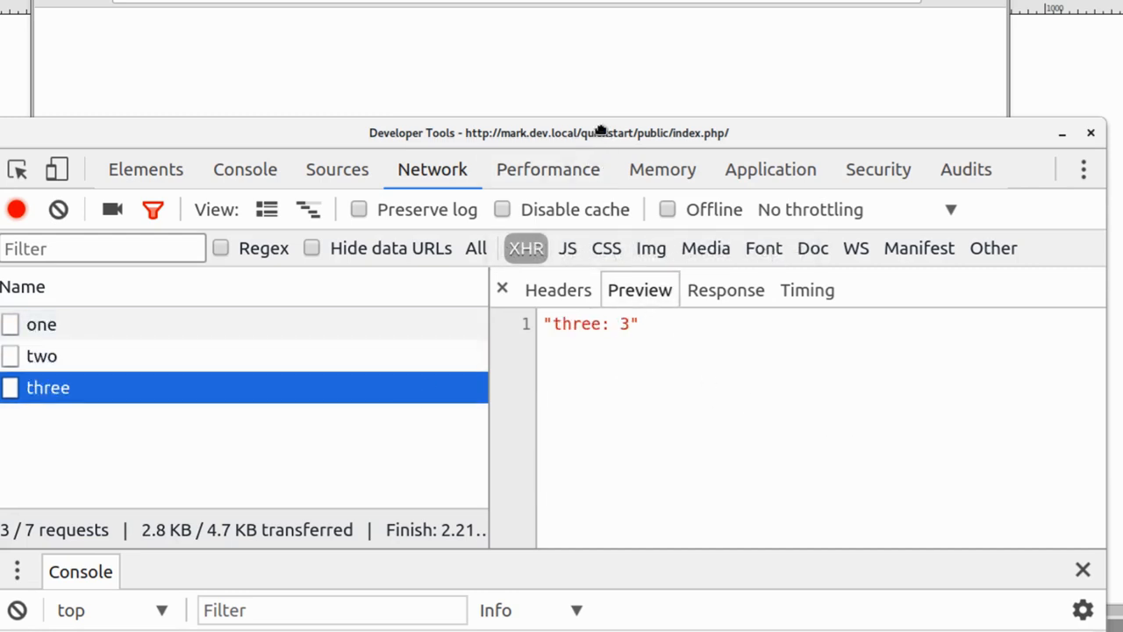
pyautogui.moveTo(350, 134)
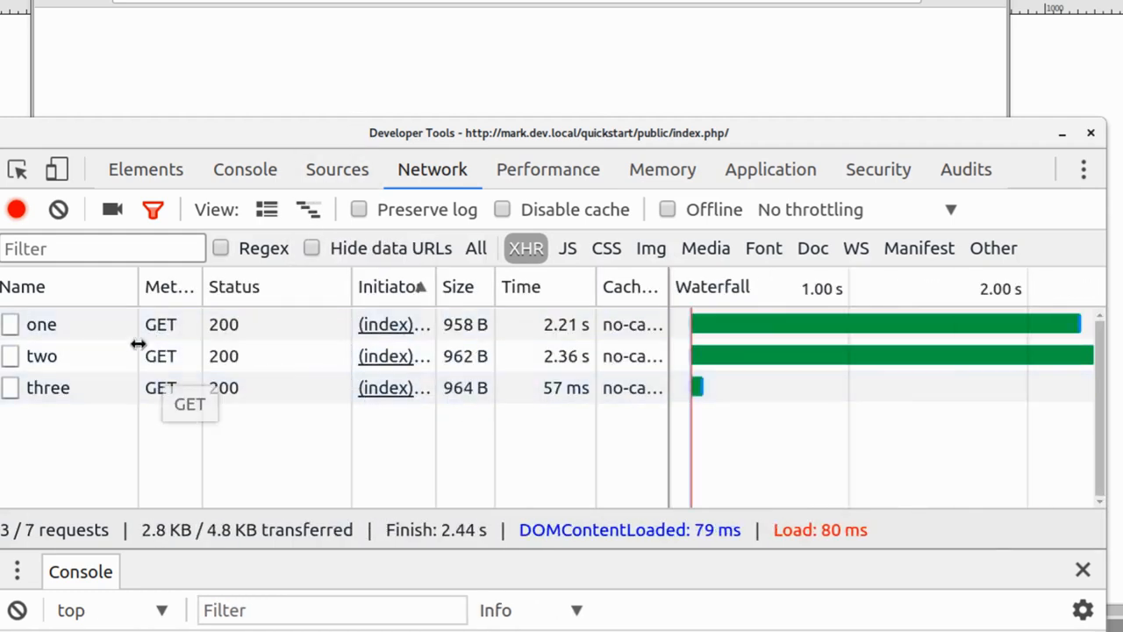
# Step: Rerun again and confirm the counter keeps climbing, with two reaching 5
pyautogui.click(47, 388)
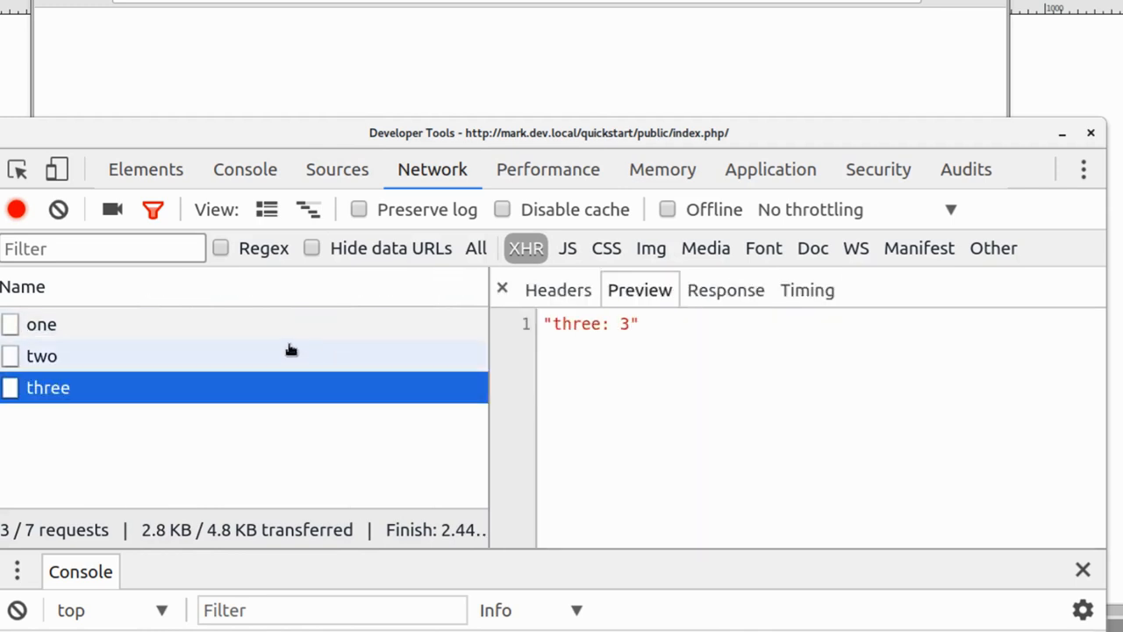
pyautogui.click(42, 354)
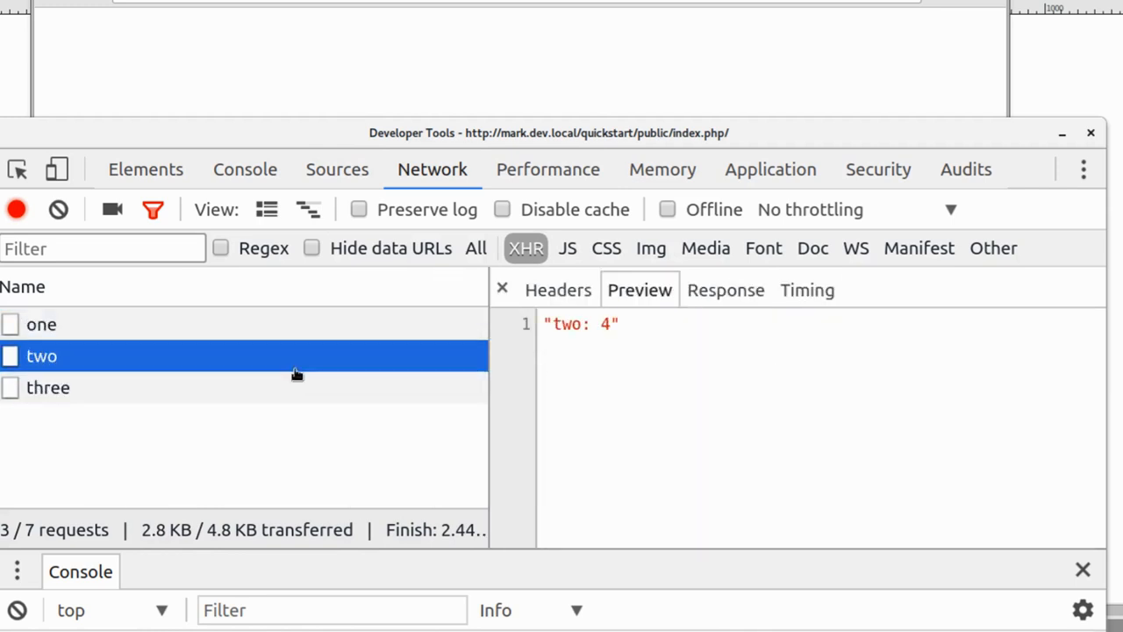
pyautogui.moveTo(393, 382)
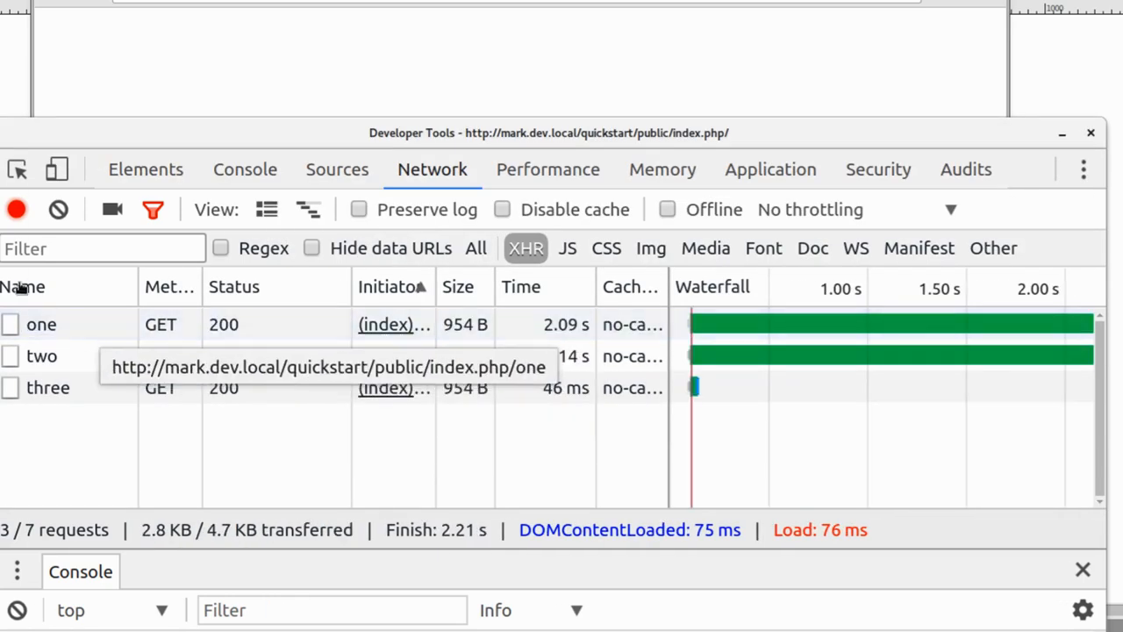
pyautogui.click(42, 355)
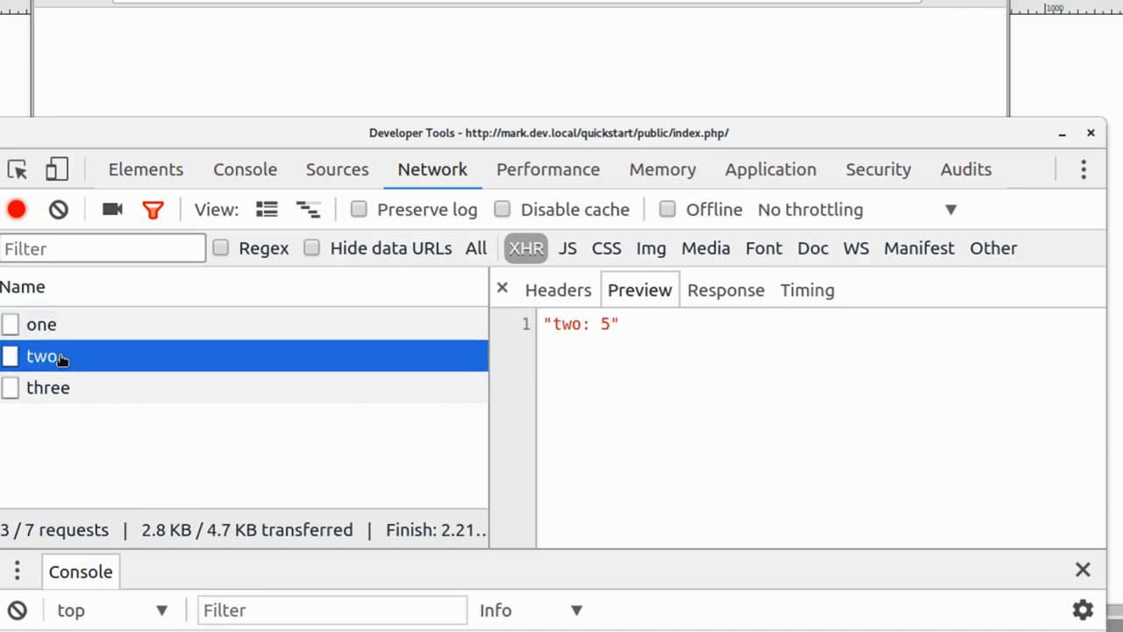
pyautogui.moveTo(196, 139)
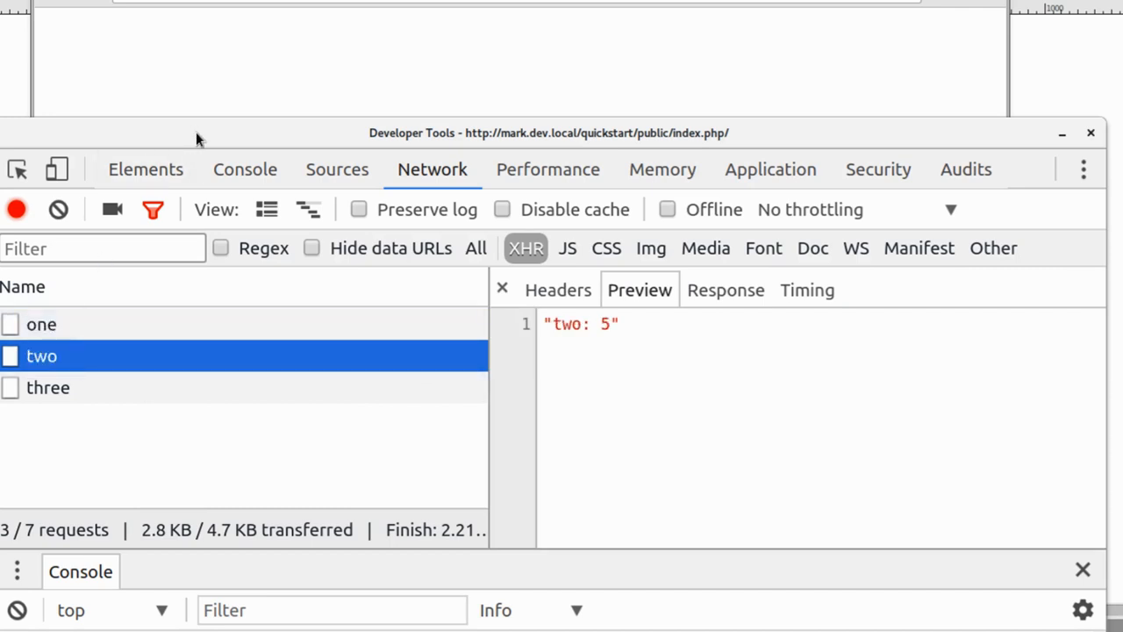
pyautogui.moveTo(337, 169)
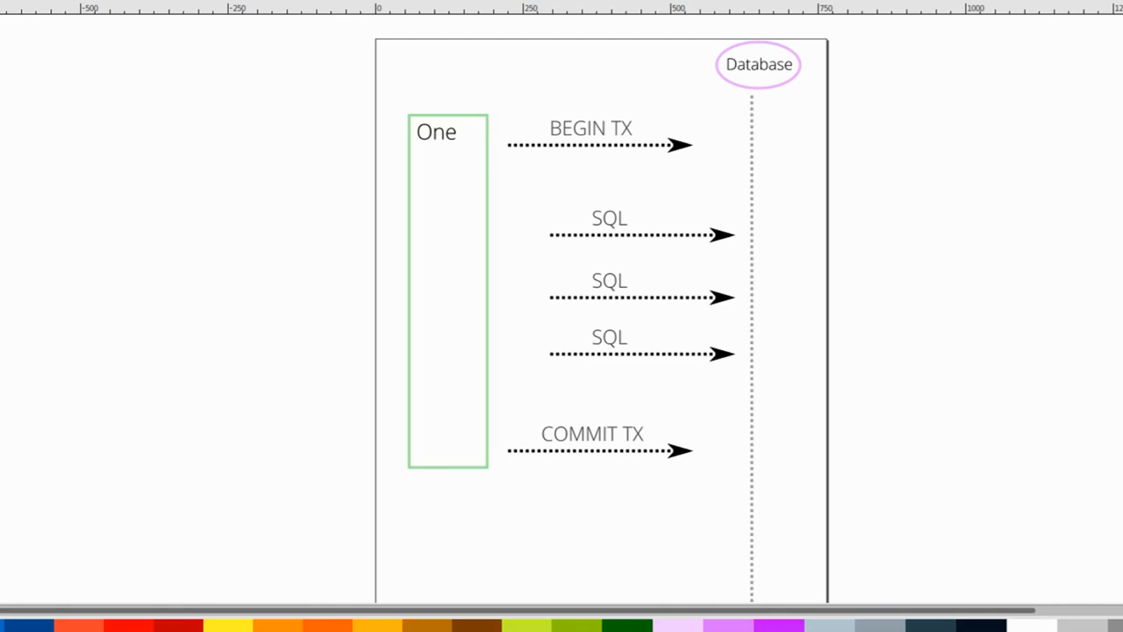
pyautogui.moveTo(916, 316)
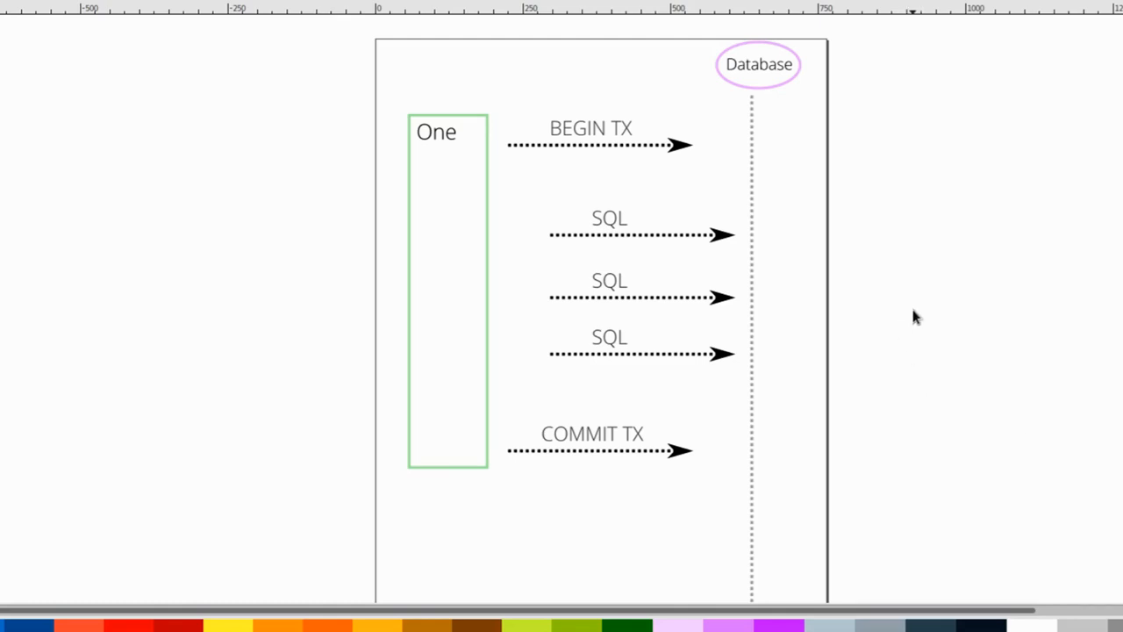
pyautogui.moveTo(618, 292)
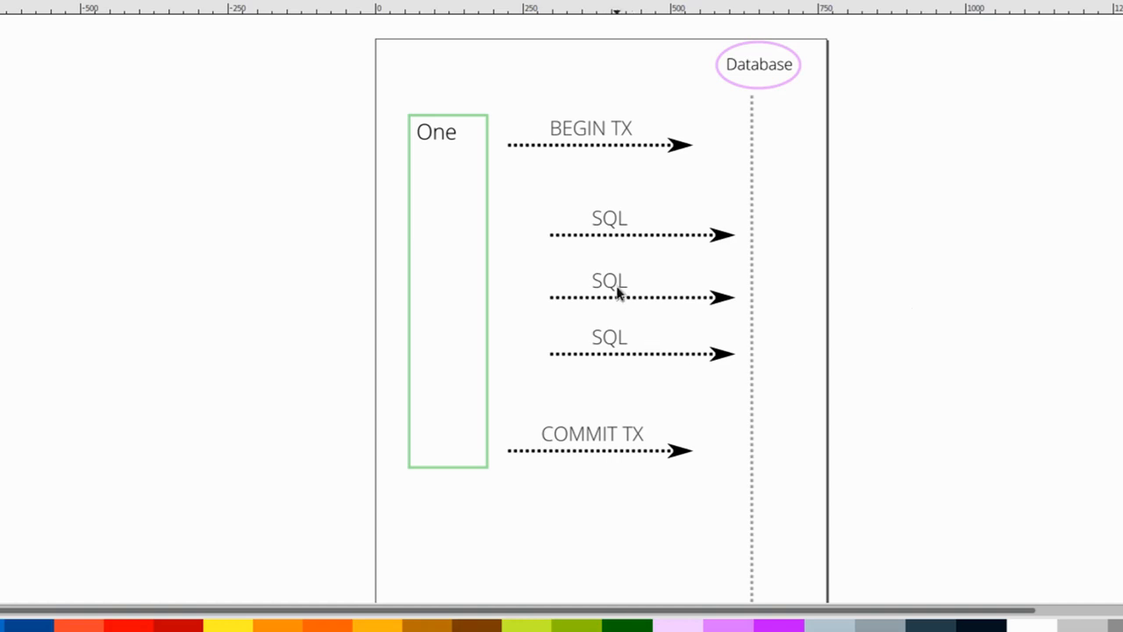
pyautogui.moveTo(698, 274)
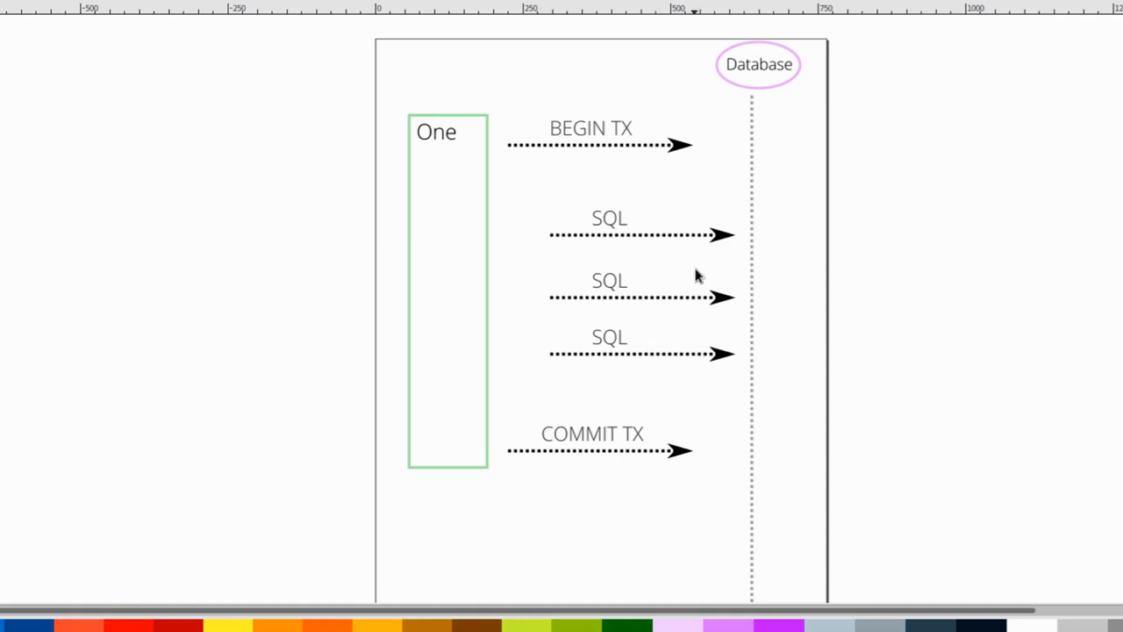
pyautogui.moveTo(720, 301)
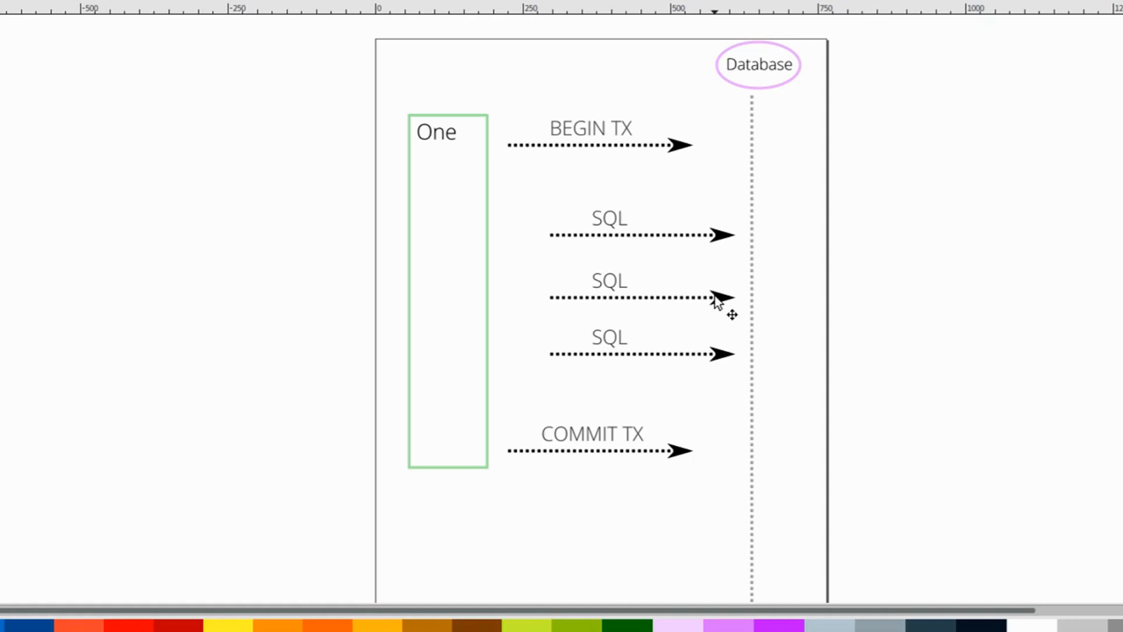
pyautogui.moveTo(611, 207)
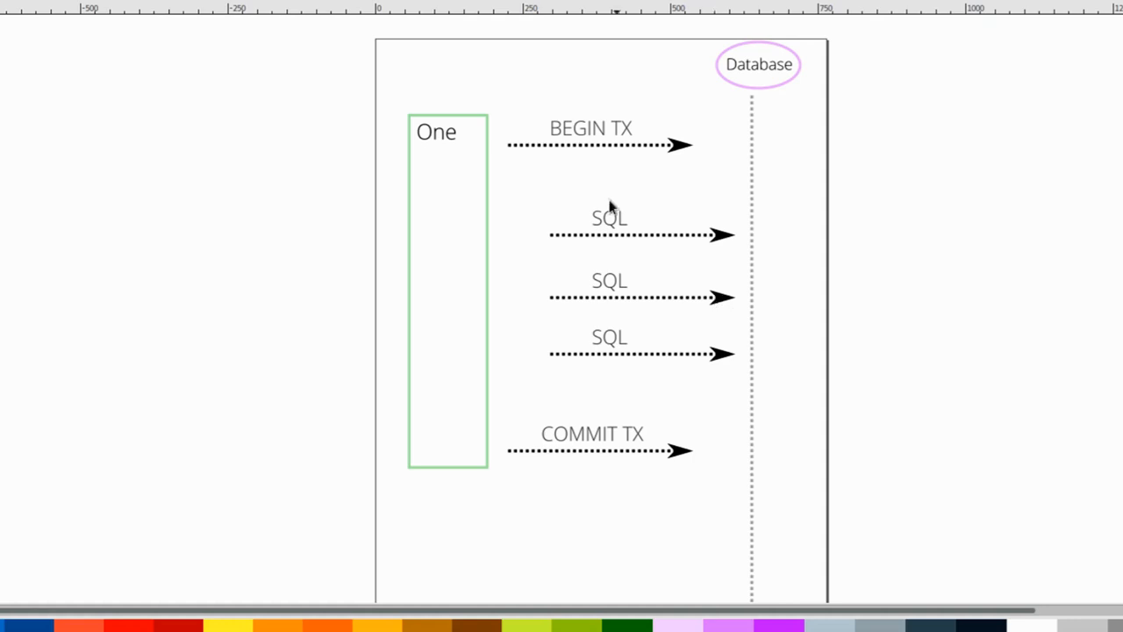
pyautogui.moveTo(600, 235)
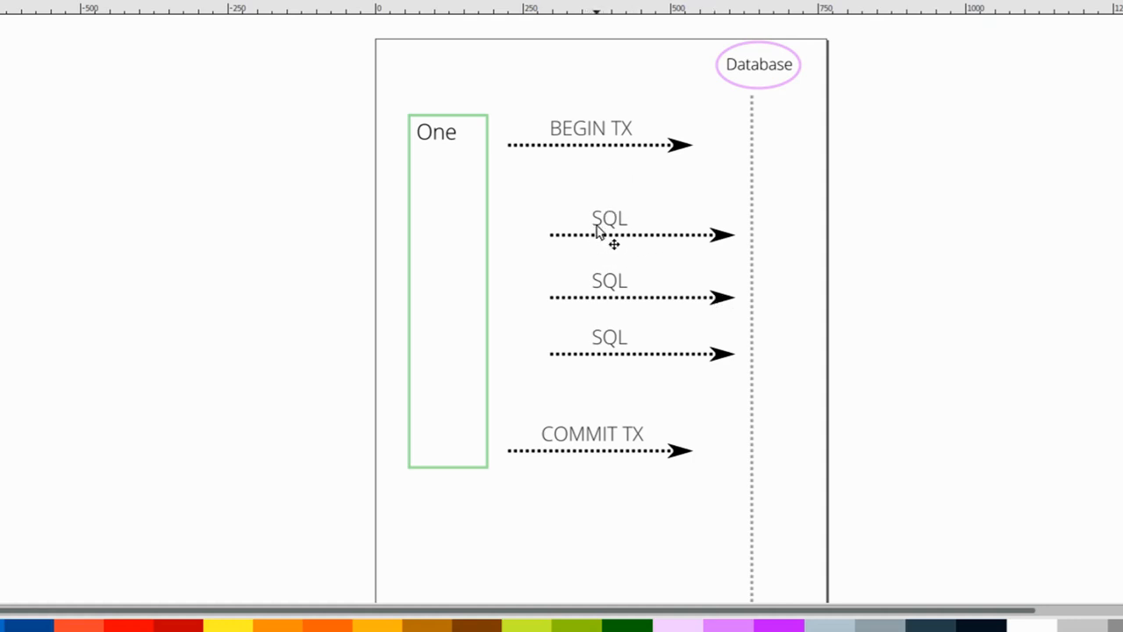
pyautogui.moveTo(622, 179)
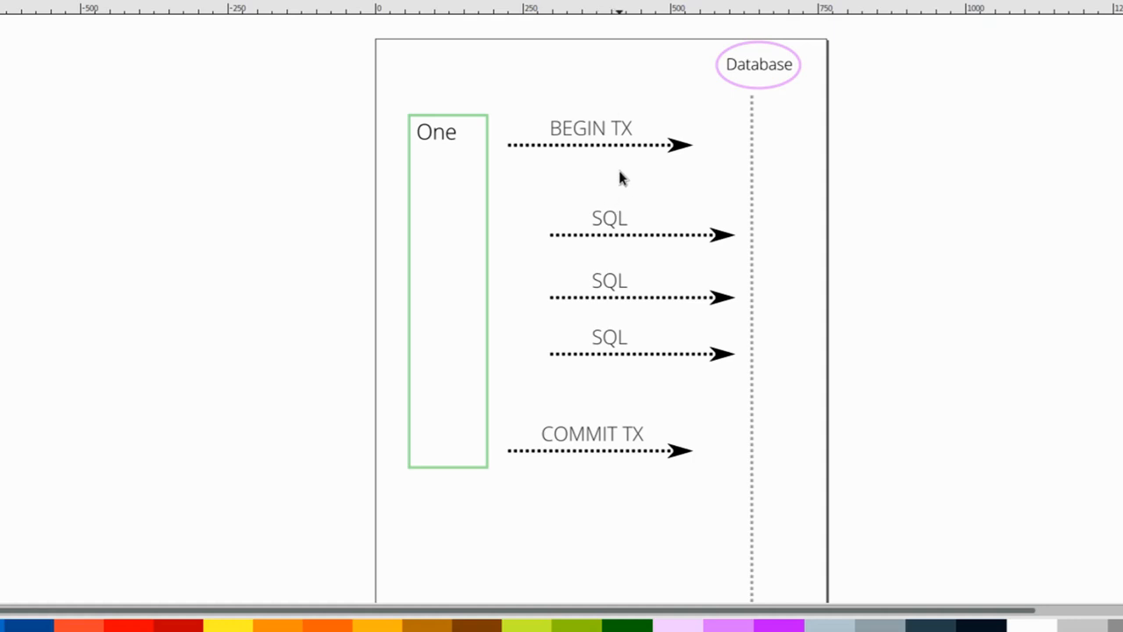
pyautogui.click(596, 145)
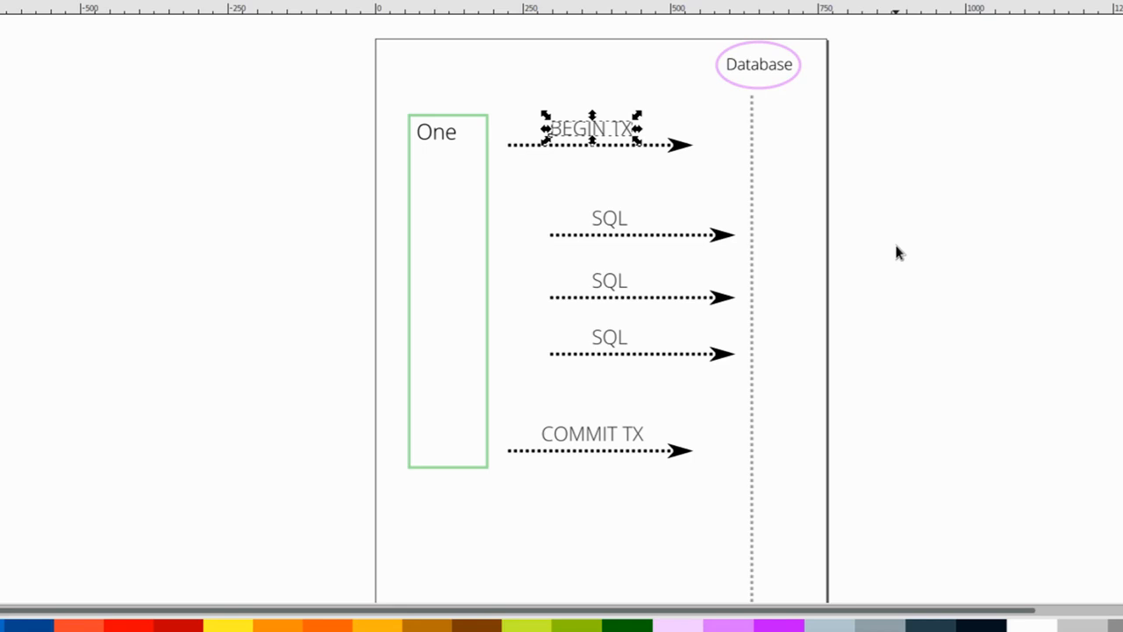
pyautogui.click(658, 422)
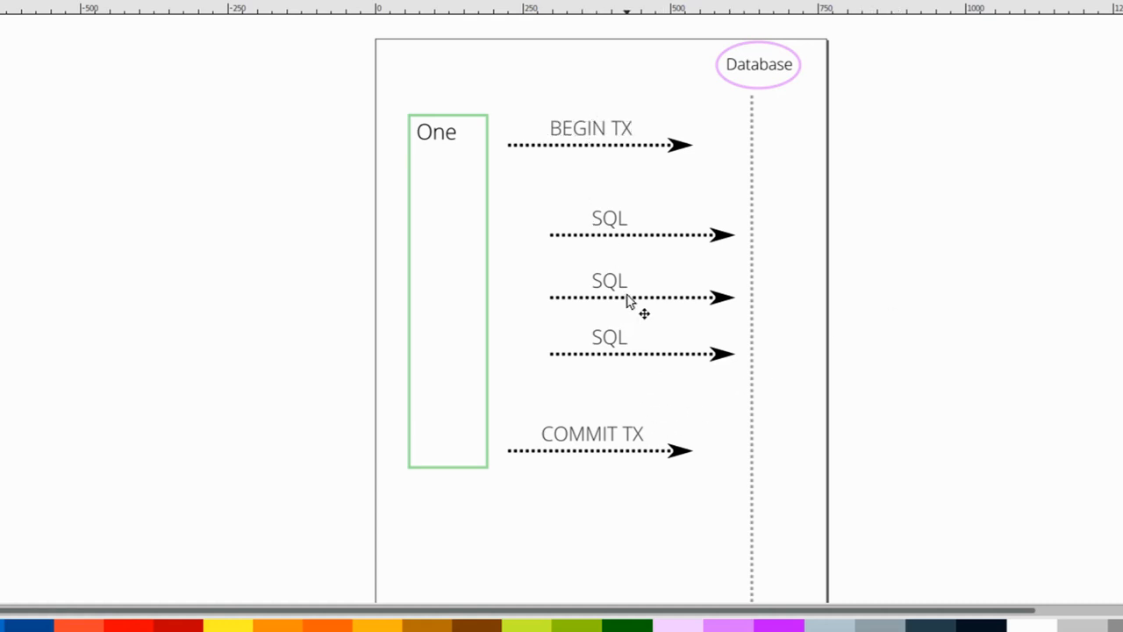
pyautogui.moveTo(628, 295)
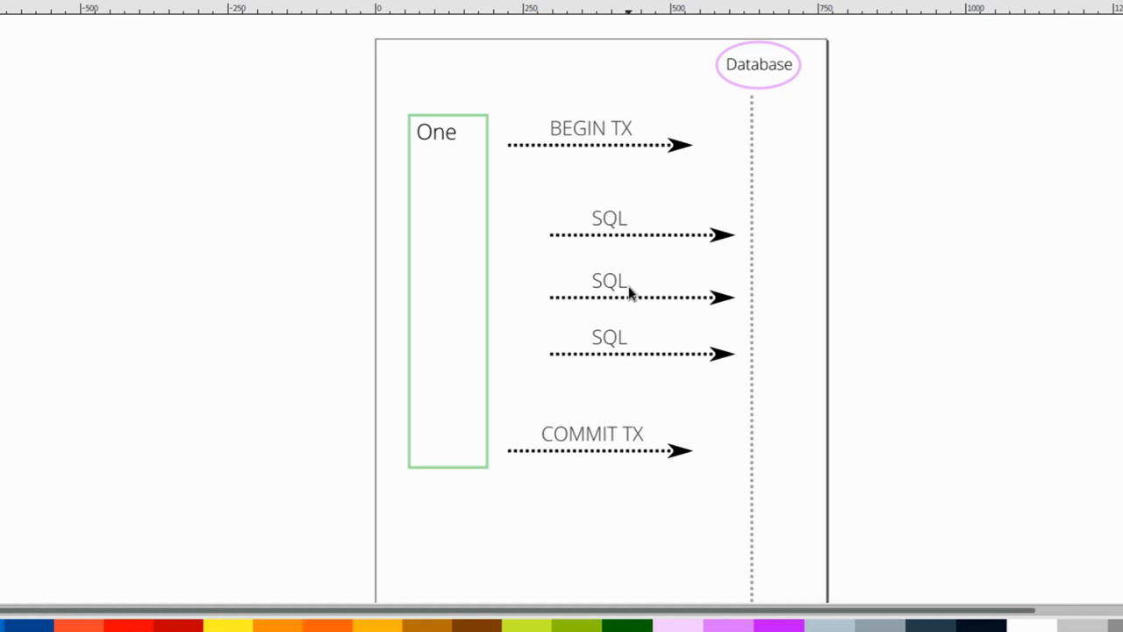
pyautogui.moveTo(641, 323)
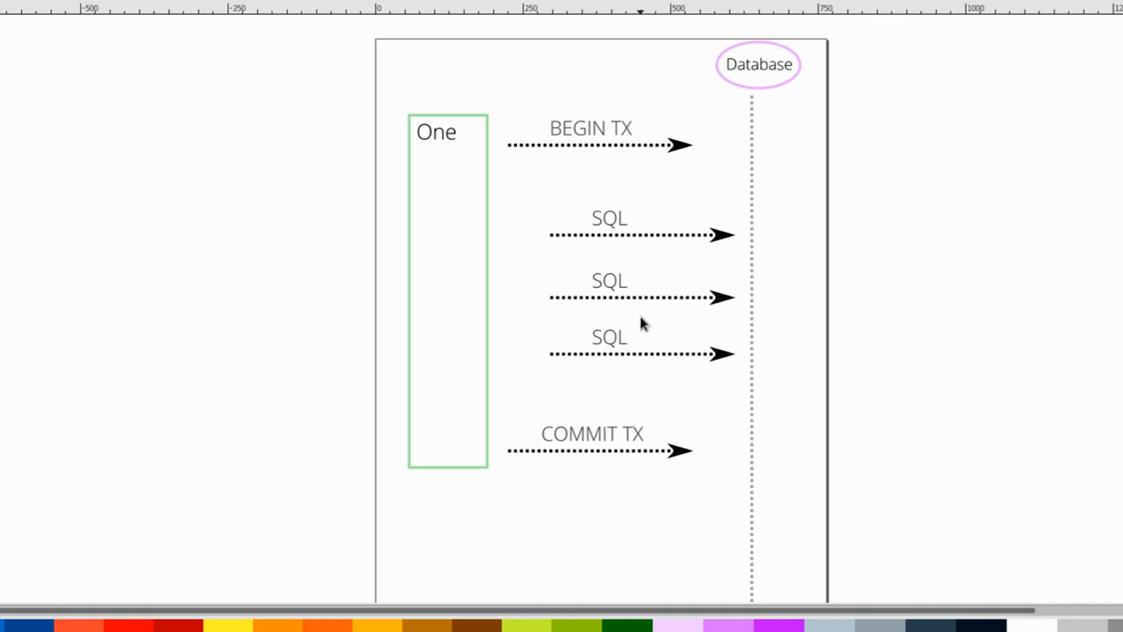
pyautogui.moveTo(565, 330)
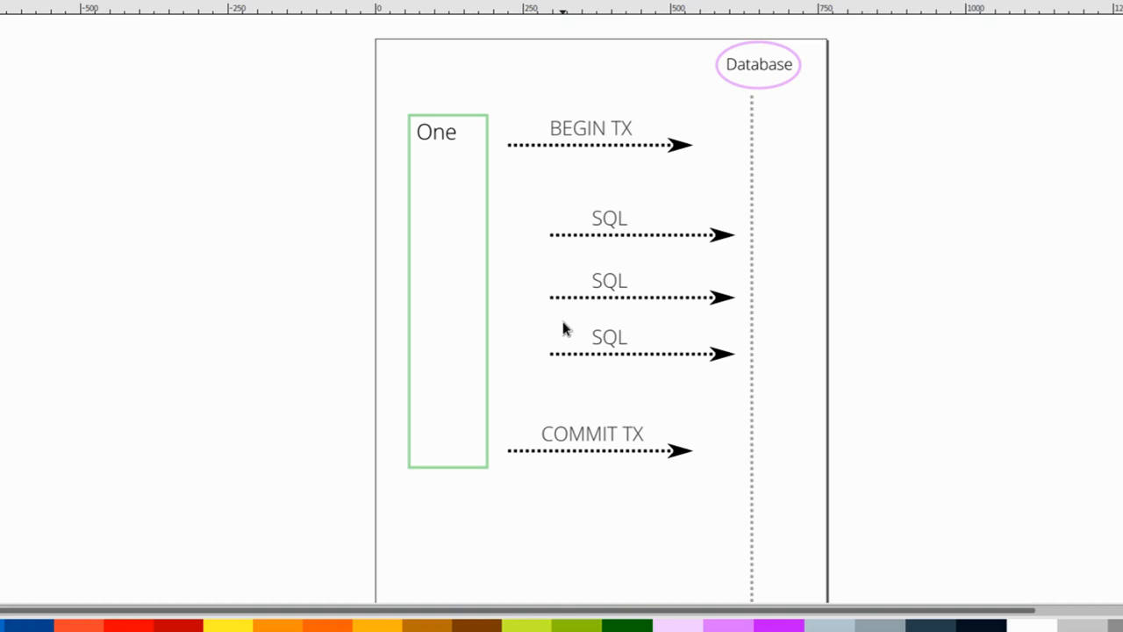
pyautogui.moveTo(552, 331)
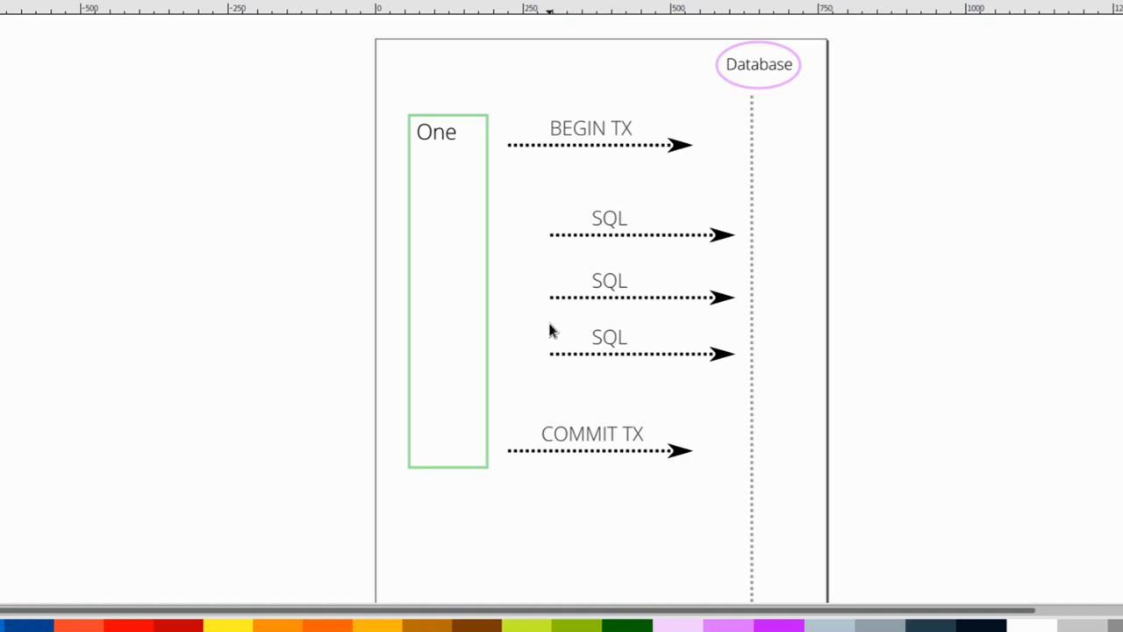
pyautogui.moveTo(544, 164)
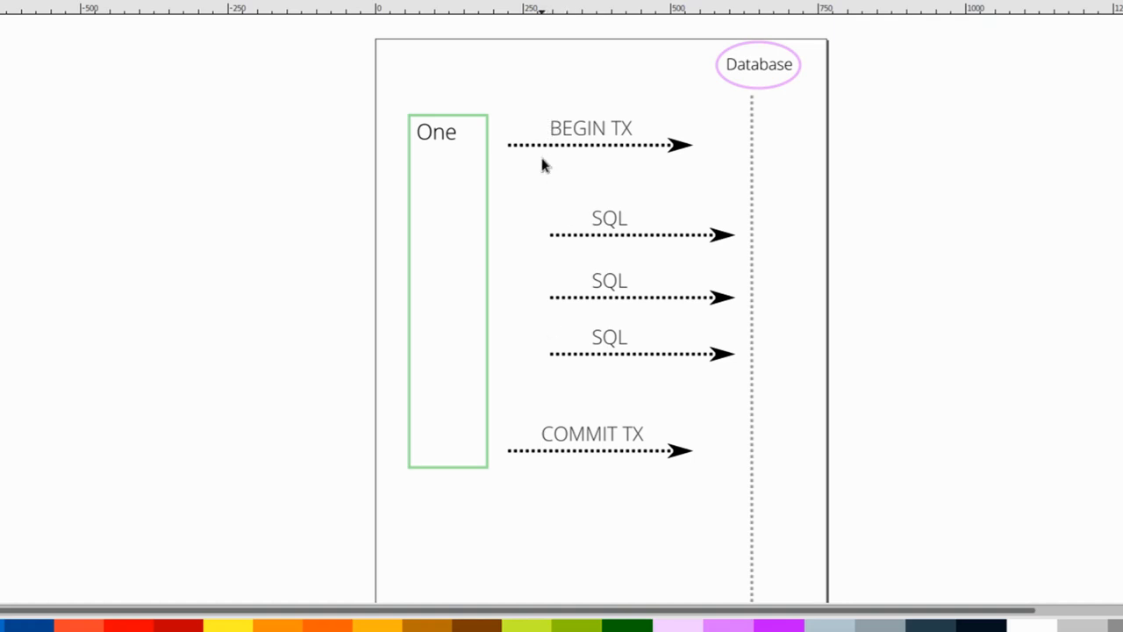
pyautogui.moveTo(616, 256)
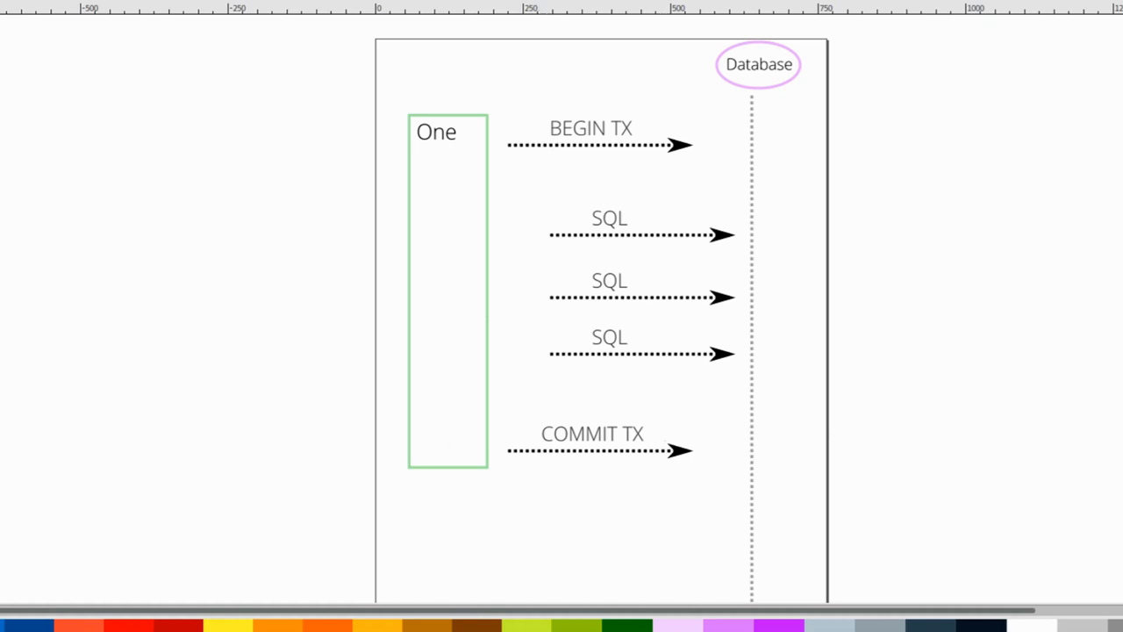
pyautogui.moveTo(512, 144)
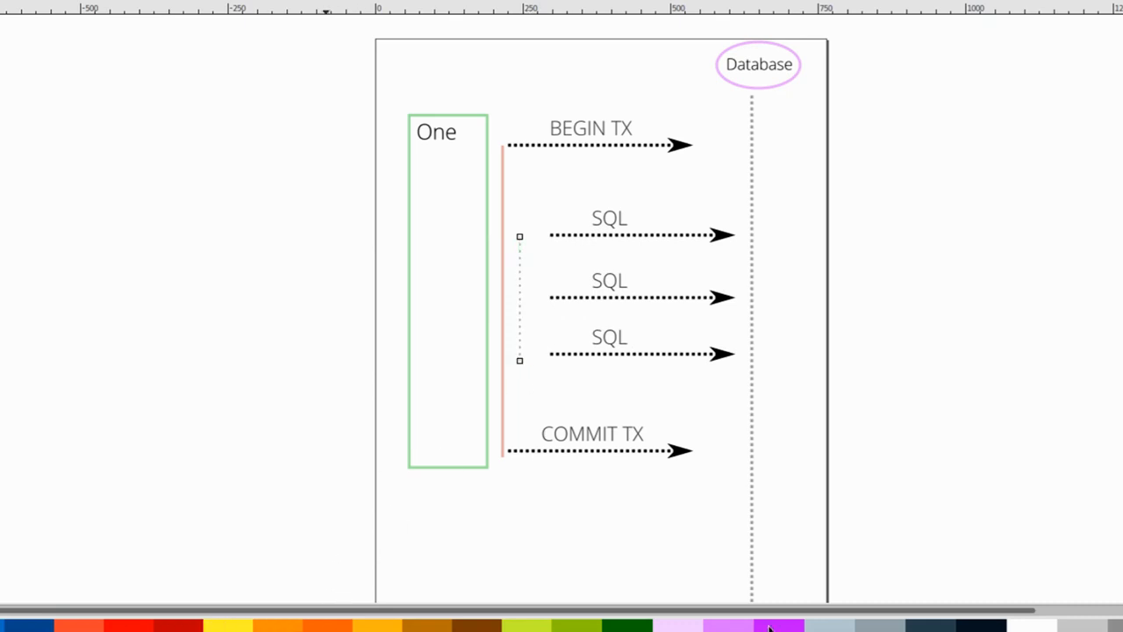
pyautogui.moveTo(402, 629)
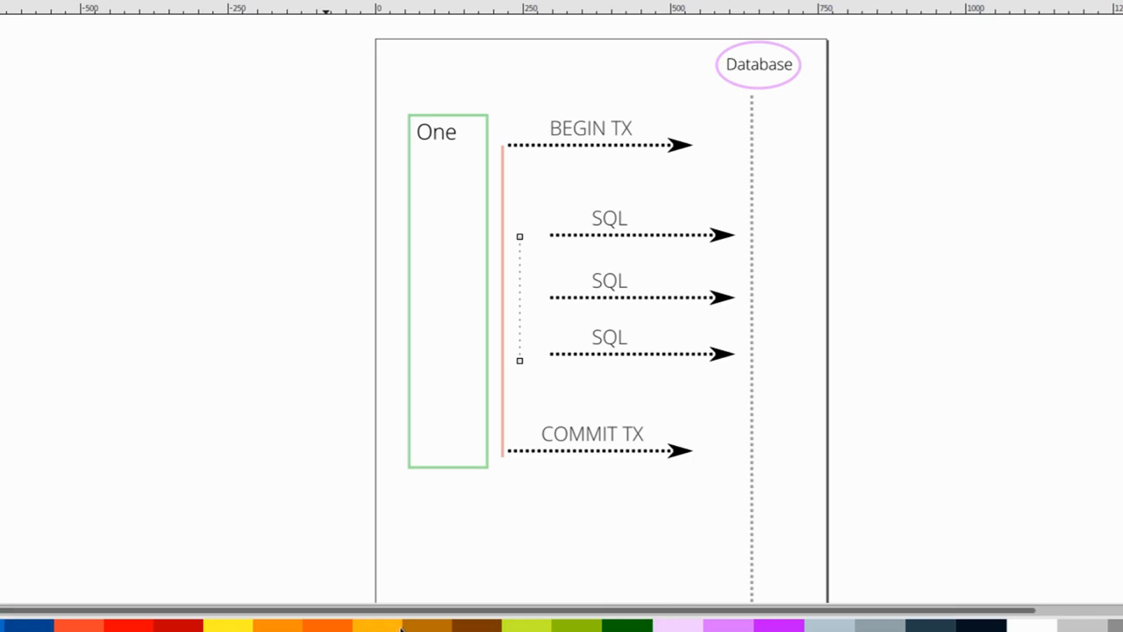
pyautogui.moveTo(226, 625)
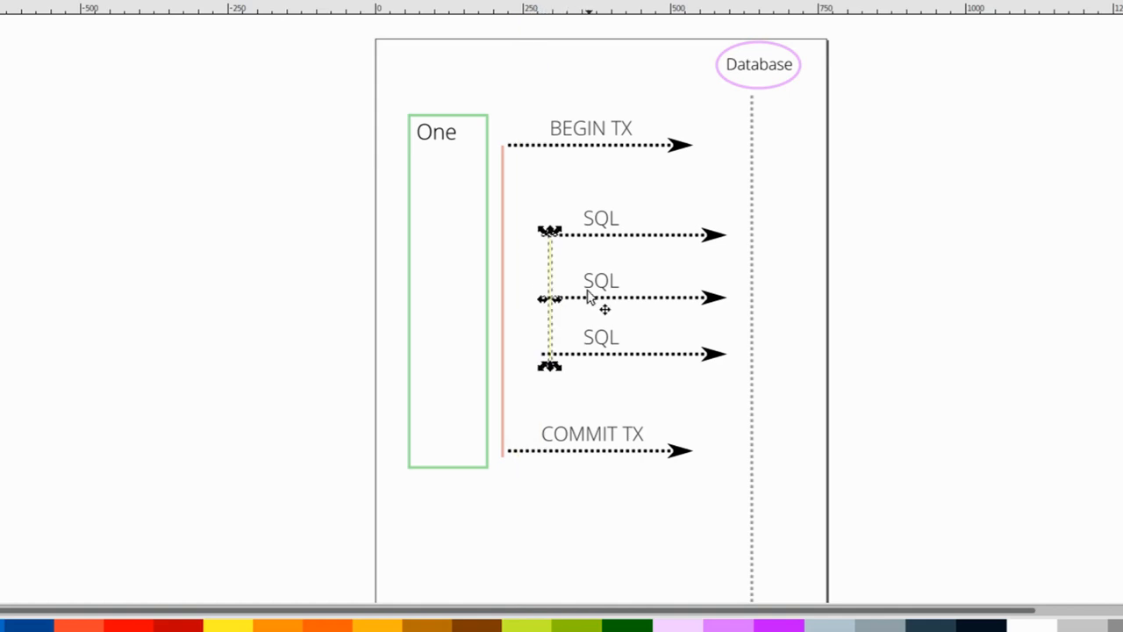
# Step: Move the short SQL-span line closer beside the long transaction line
pyautogui.moveTo(547, 299); pyautogui.dragTo(518, 298)
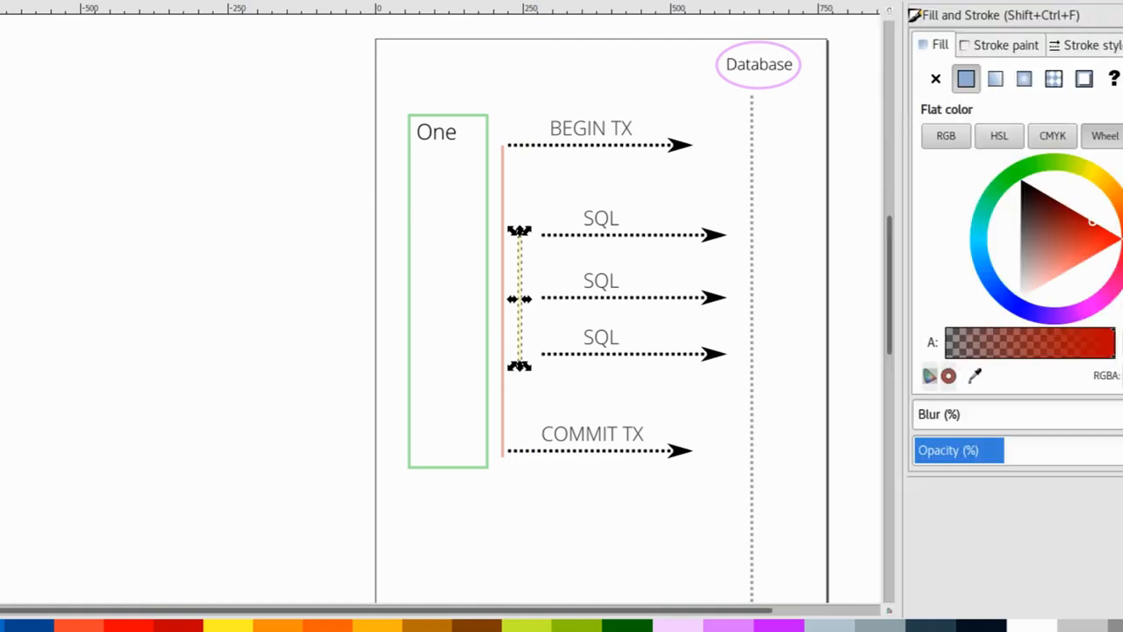
# Step: Set stroke width 10 on both lines and paint them red and yellow in Fill and Stroke
pyautogui.click(1086, 45)
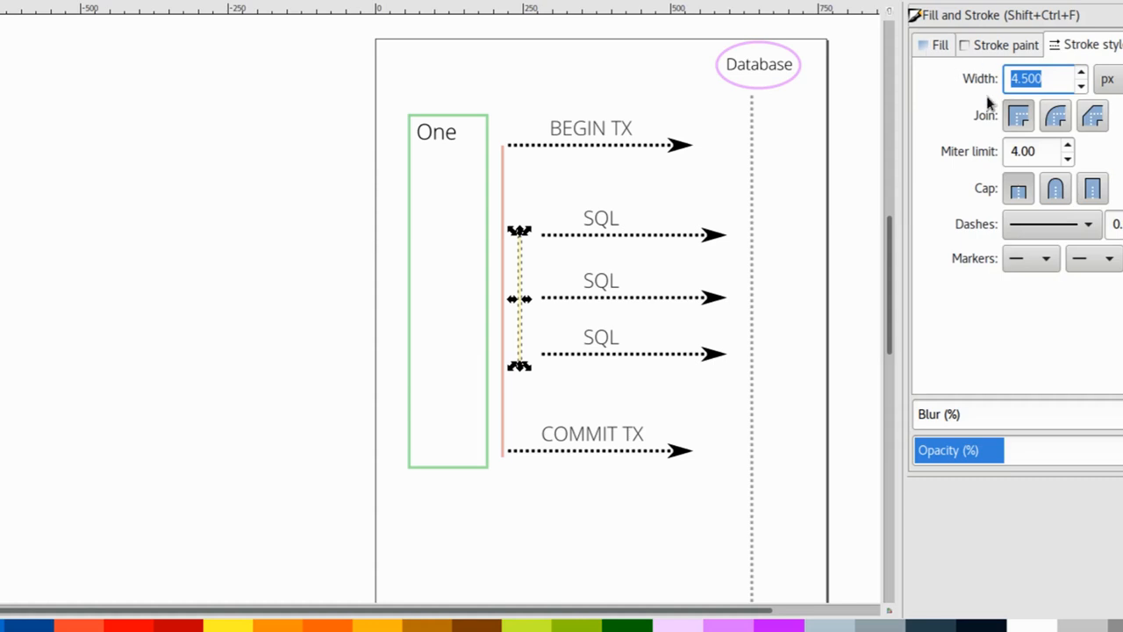
pyautogui.write('10.000')
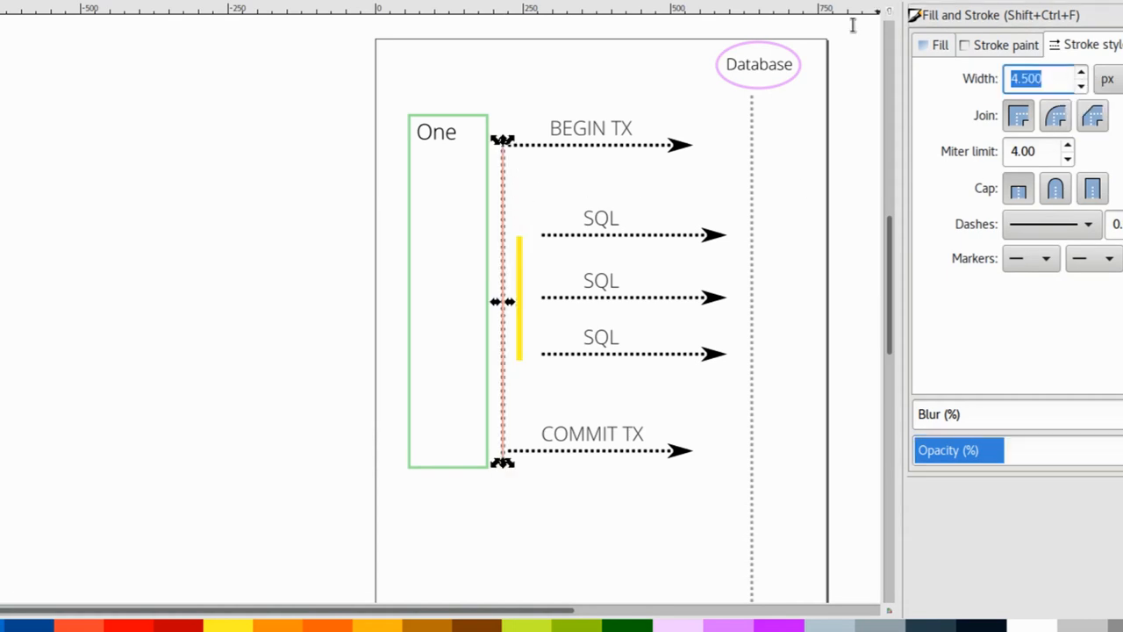
pyautogui.write('10.000')
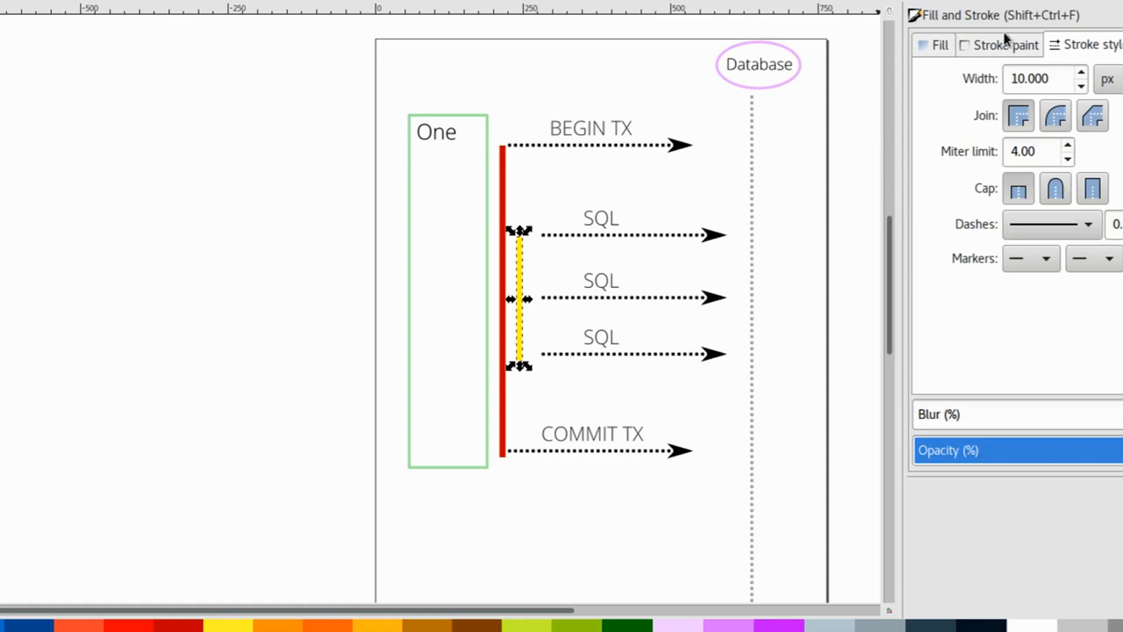
pyautogui.click(1008, 46)
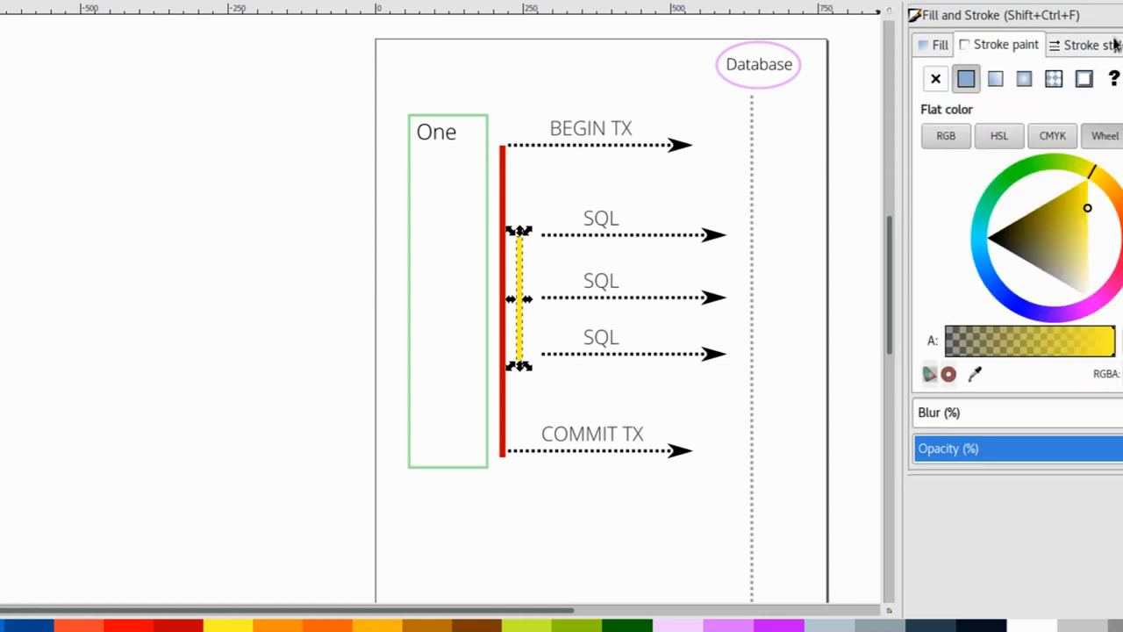
pyautogui.click(1088, 45)
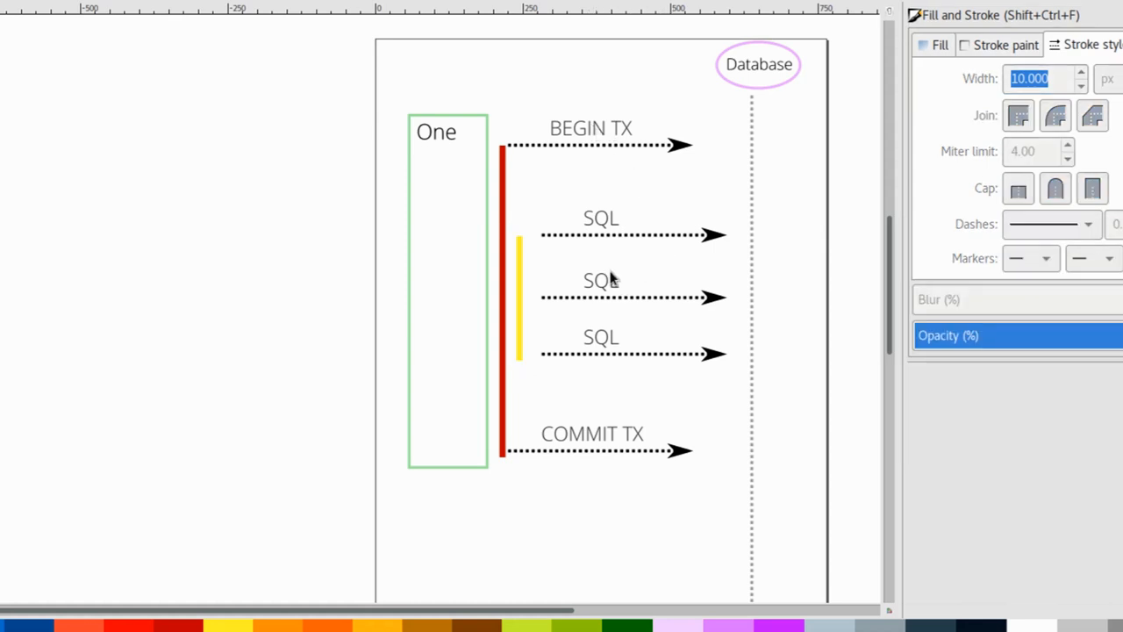
pyautogui.moveTo(536, 249)
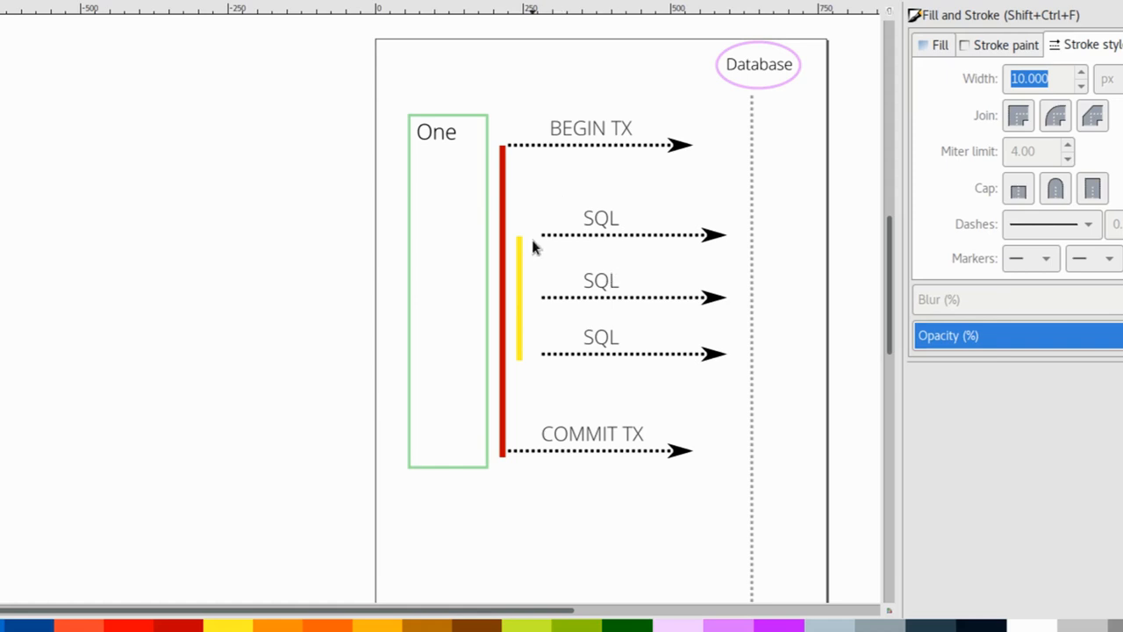
# Step: Scroll to the SQL bar area and clear the selection after adjusting the lines
pyautogui.scroll(-3)
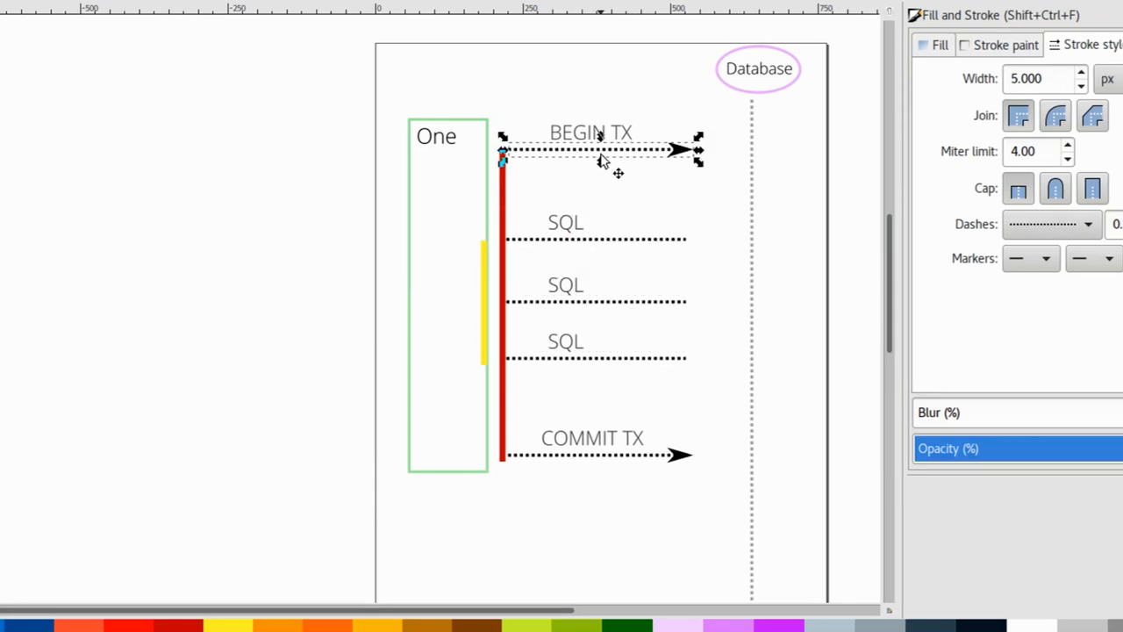
pyautogui.moveTo(605, 471)
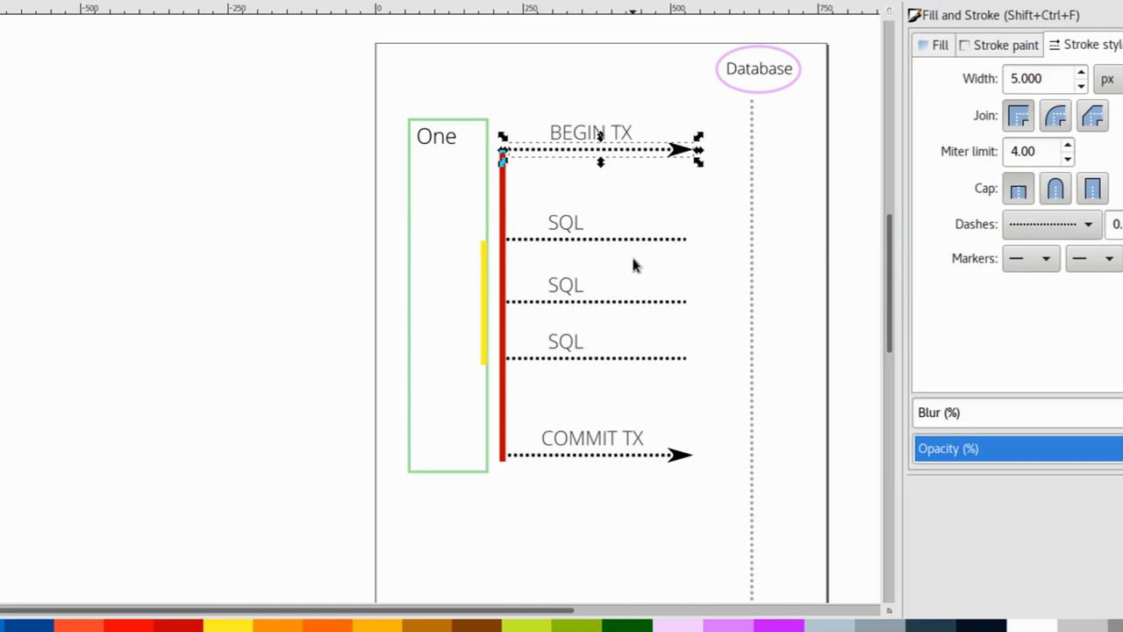
pyautogui.moveTo(721, 263)
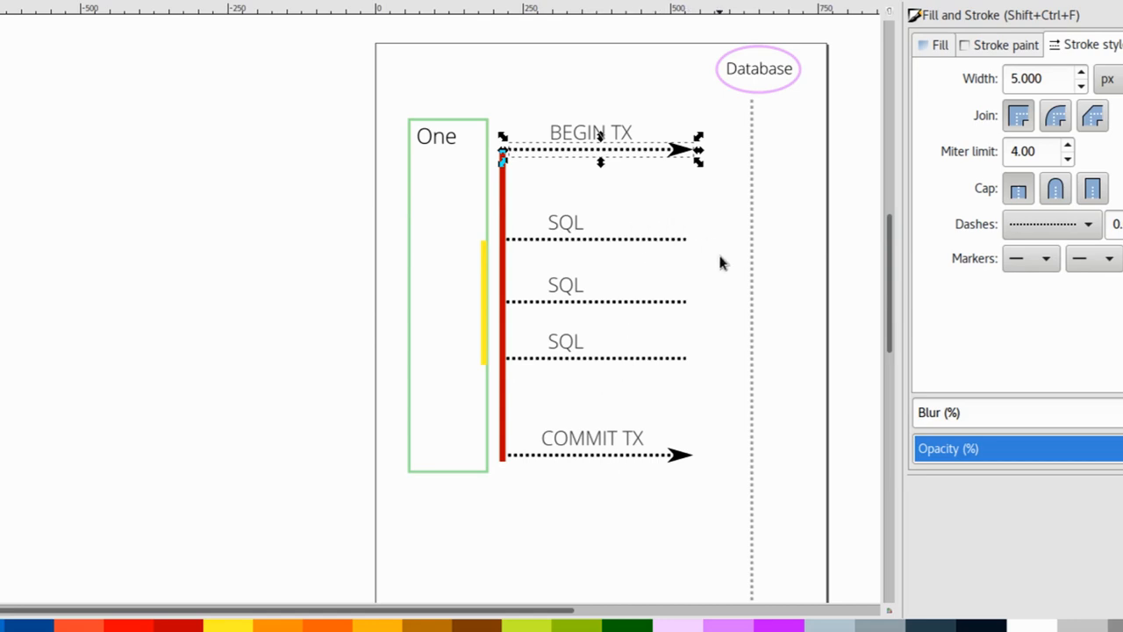
pyautogui.moveTo(642, 460)
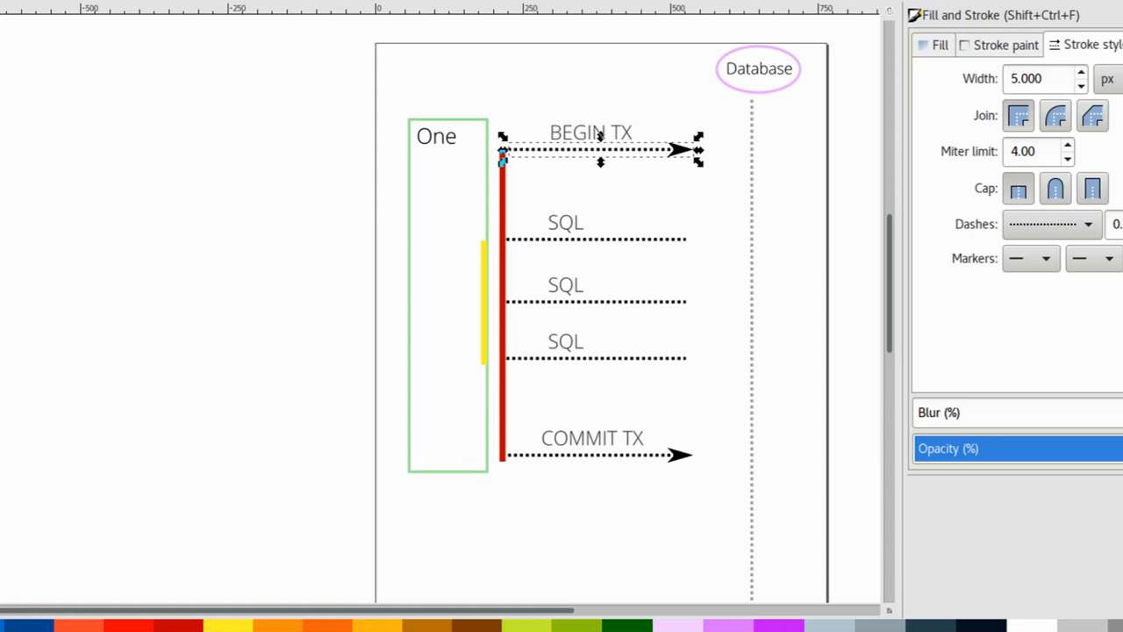
pyautogui.click(305, 96)
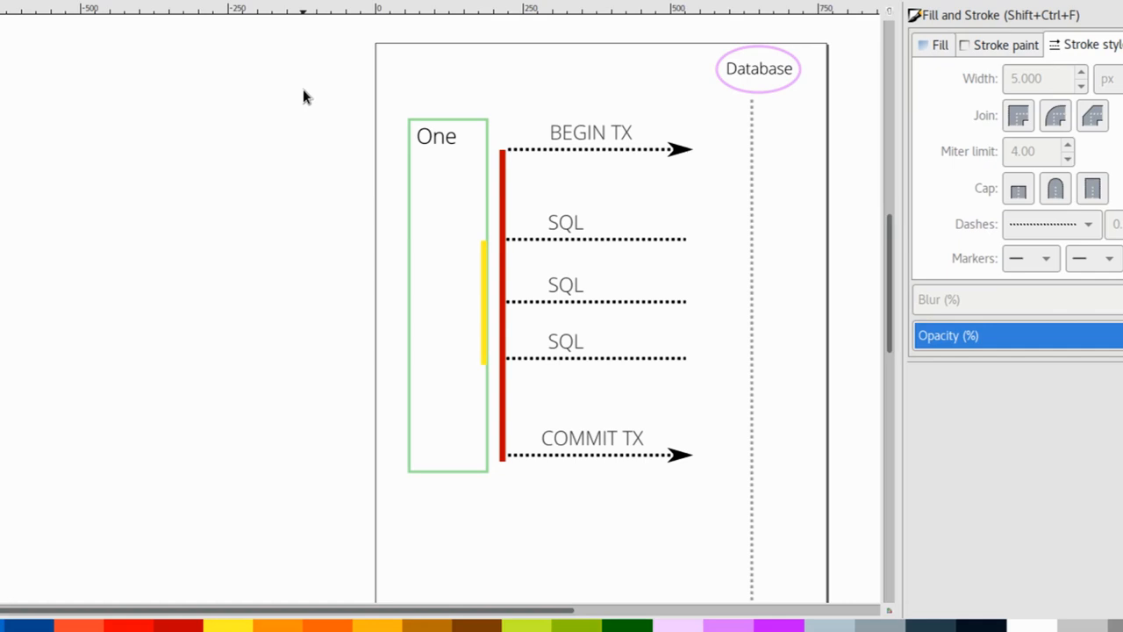
pyautogui.moveTo(418, 481)
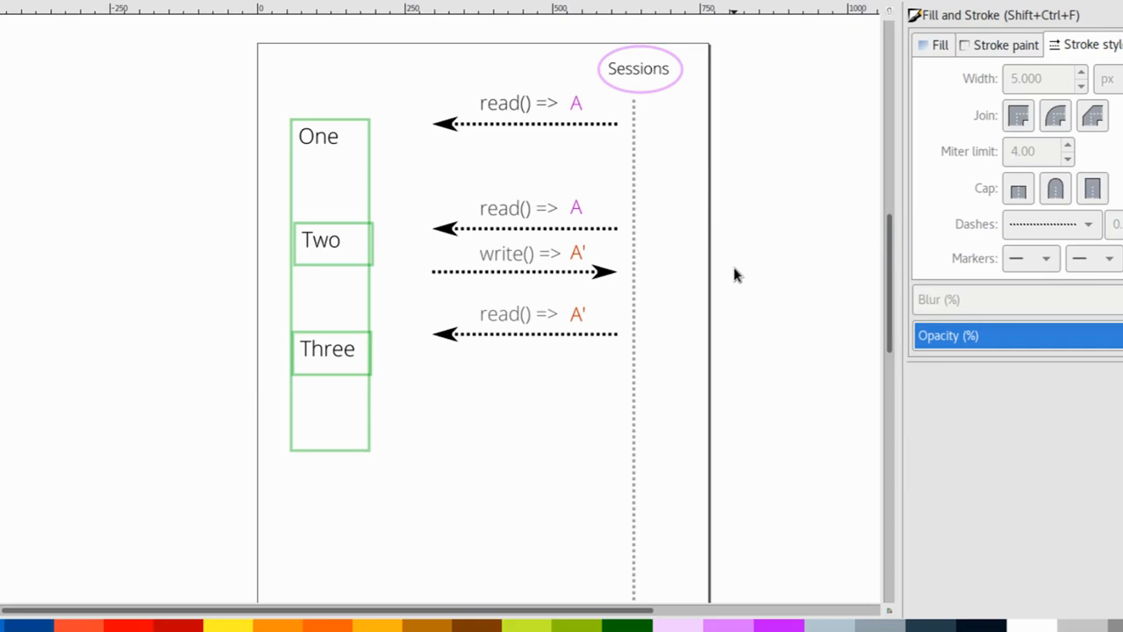
pyautogui.moveTo(380, 471)
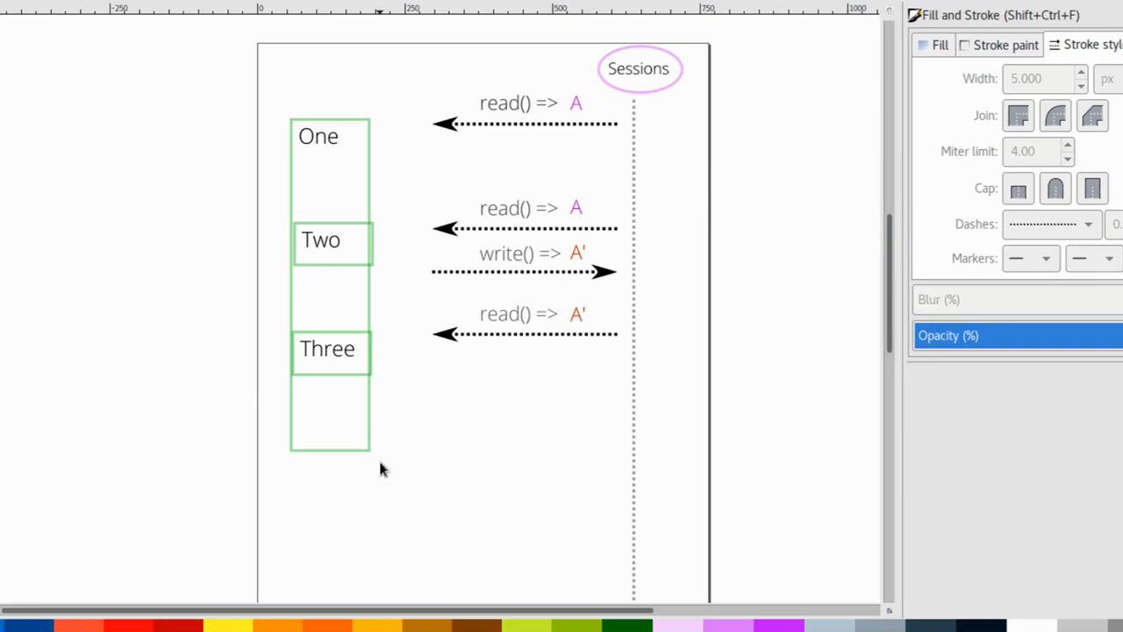
pyautogui.moveTo(491, 457)
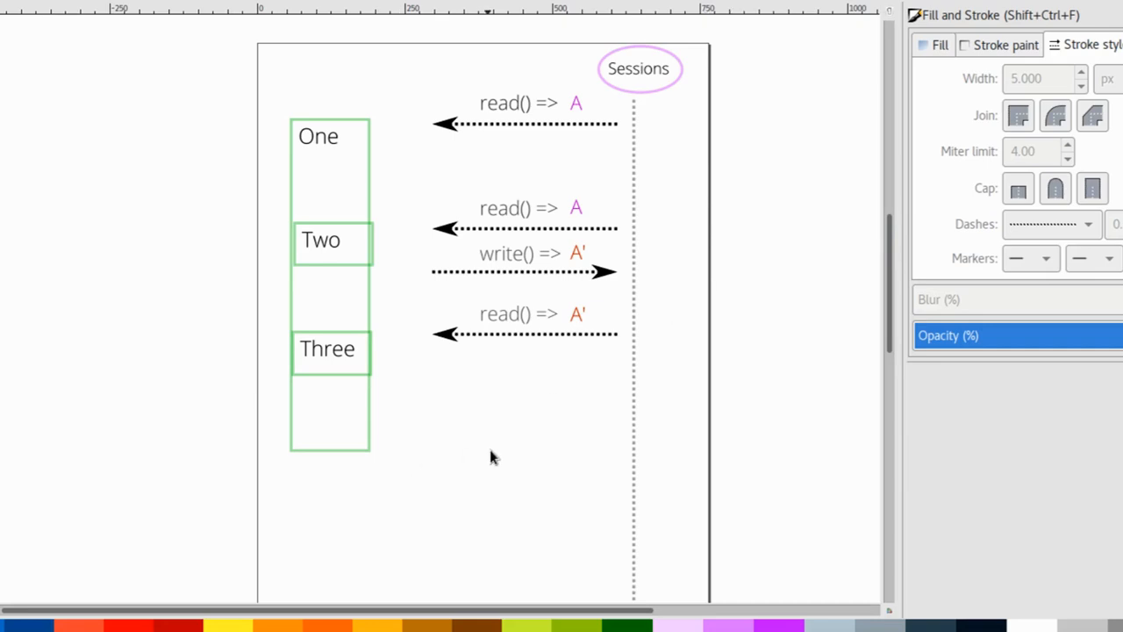
pyautogui.moveTo(516, 361)
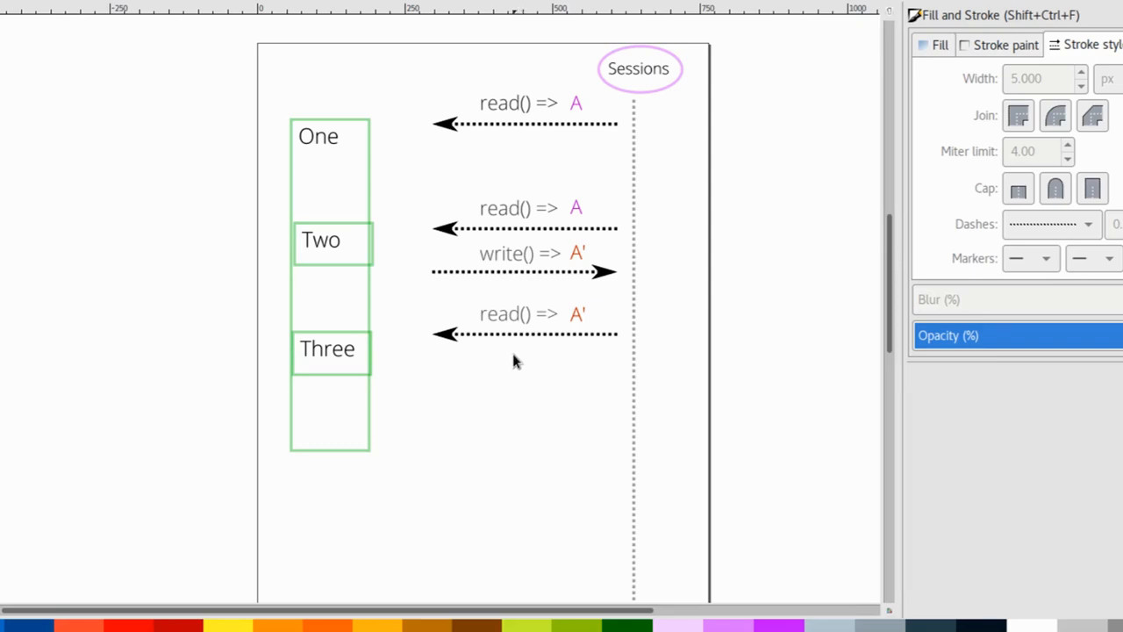
pyautogui.moveTo(323, 262)
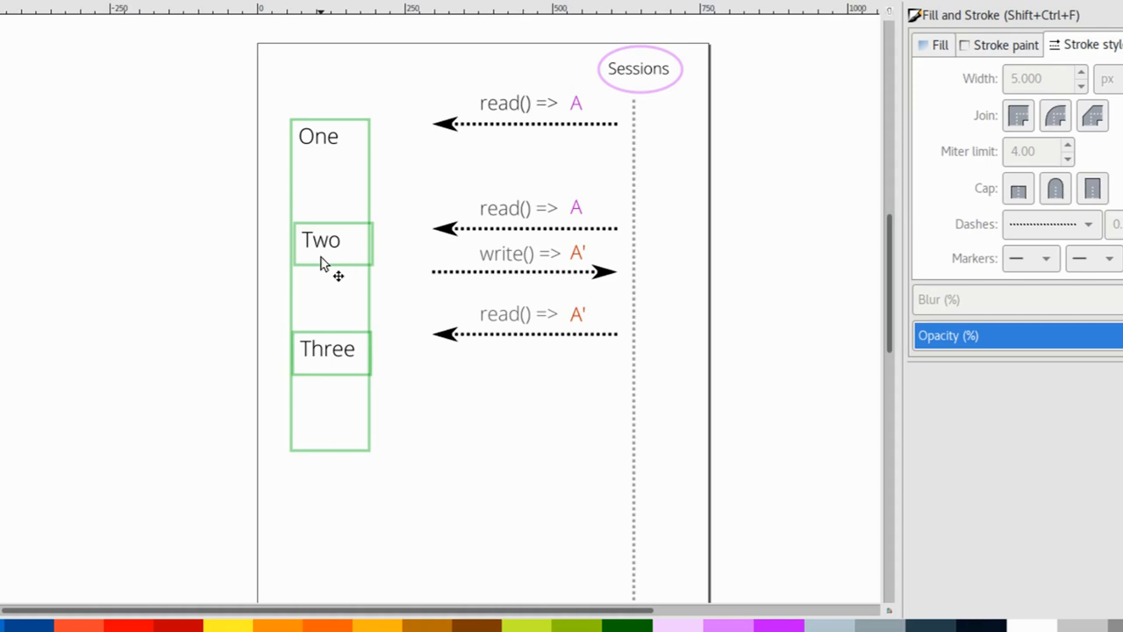
pyautogui.moveTo(324, 396)
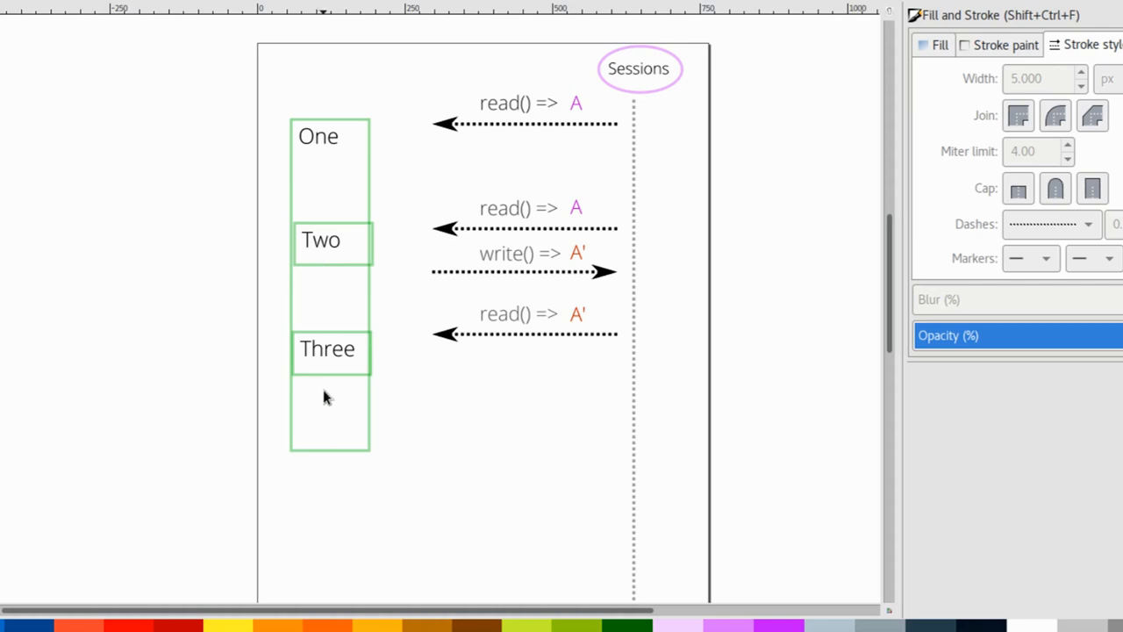
pyautogui.moveTo(436, 273)
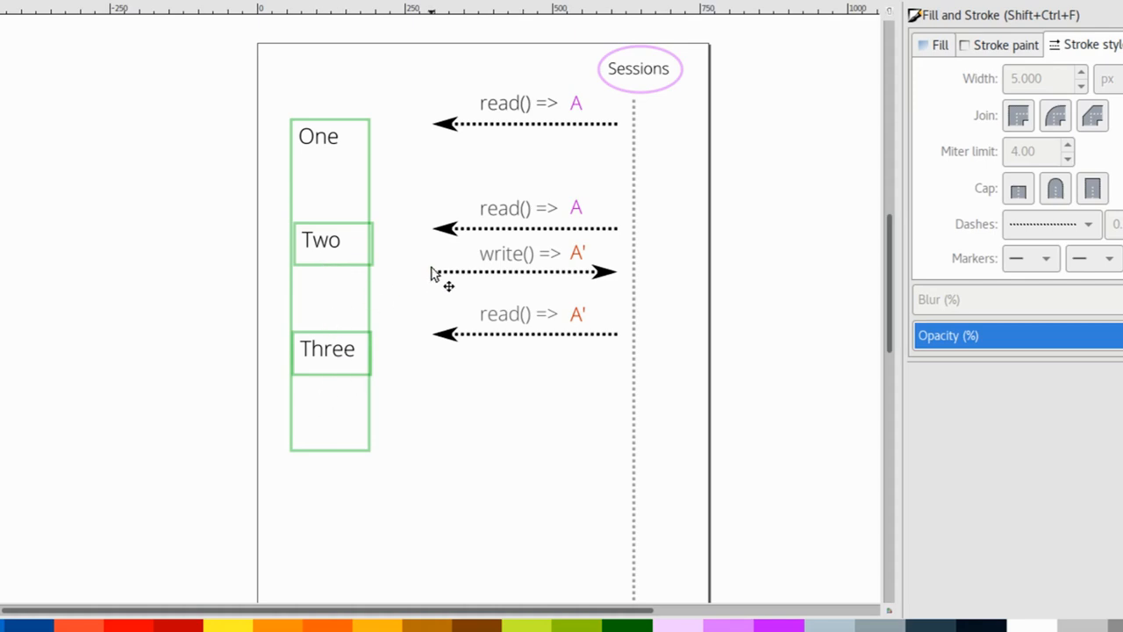
pyautogui.moveTo(874, 482)
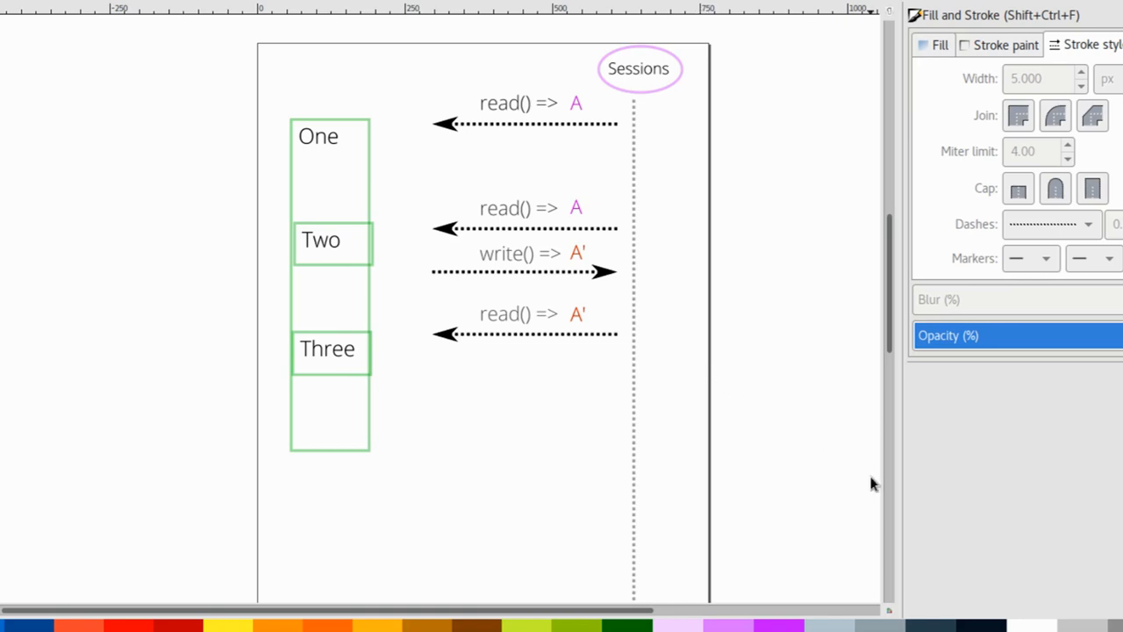
pyautogui.moveTo(589, 258)
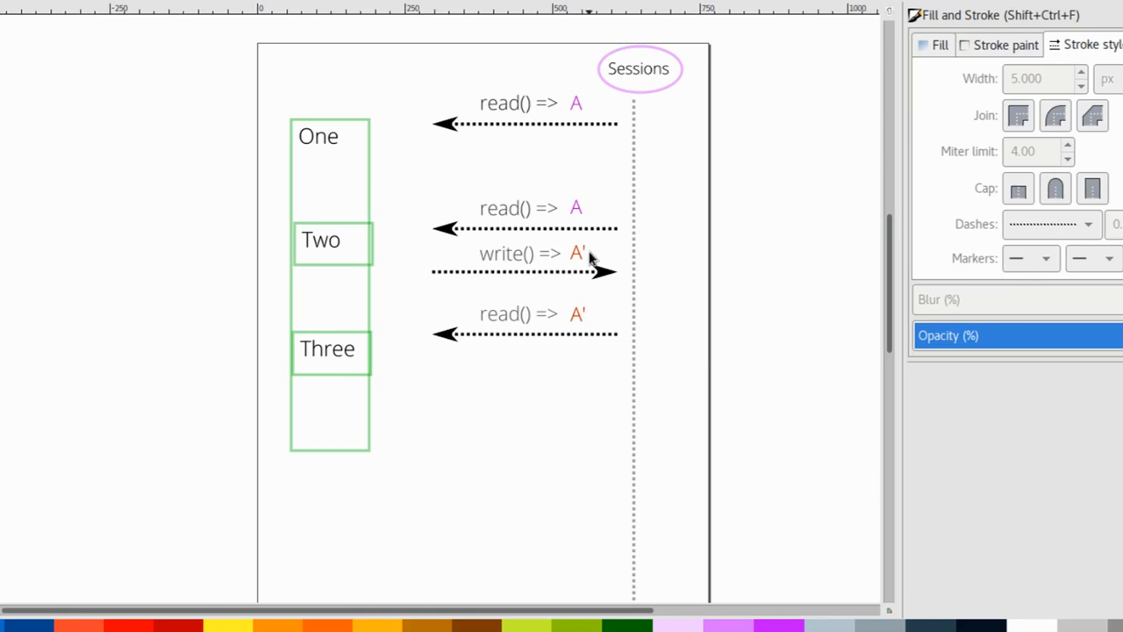
pyautogui.moveTo(772, 318)
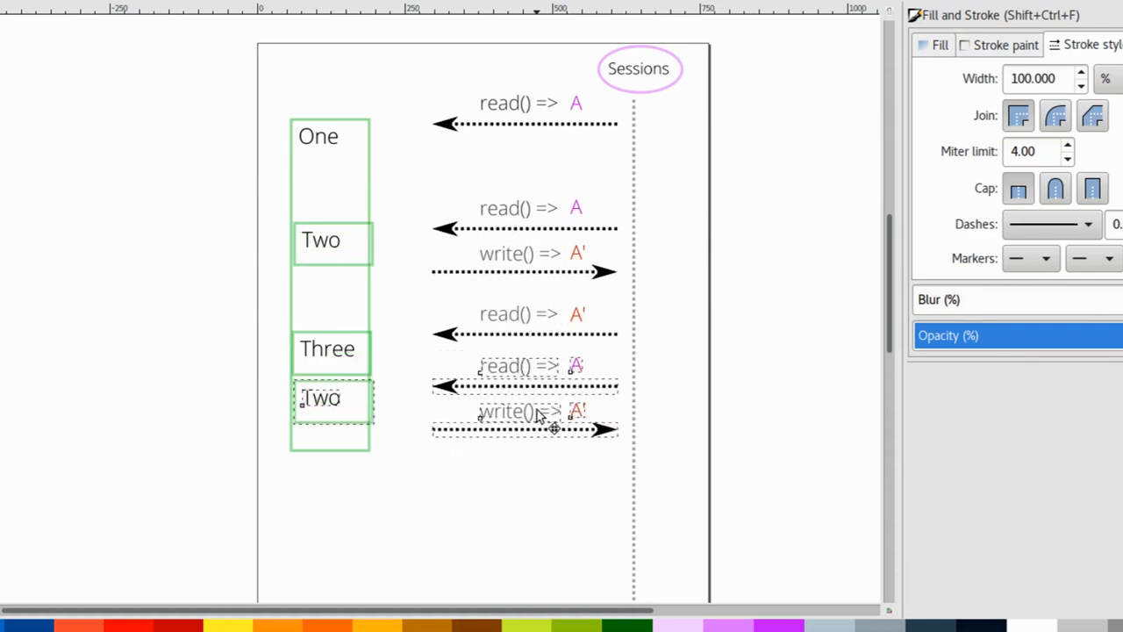
# Step: Place the copied label and arrows, rename it Four, and move the group up beside Two
pyautogui.moveTo(332, 397); pyautogui.dragTo(332, 418)
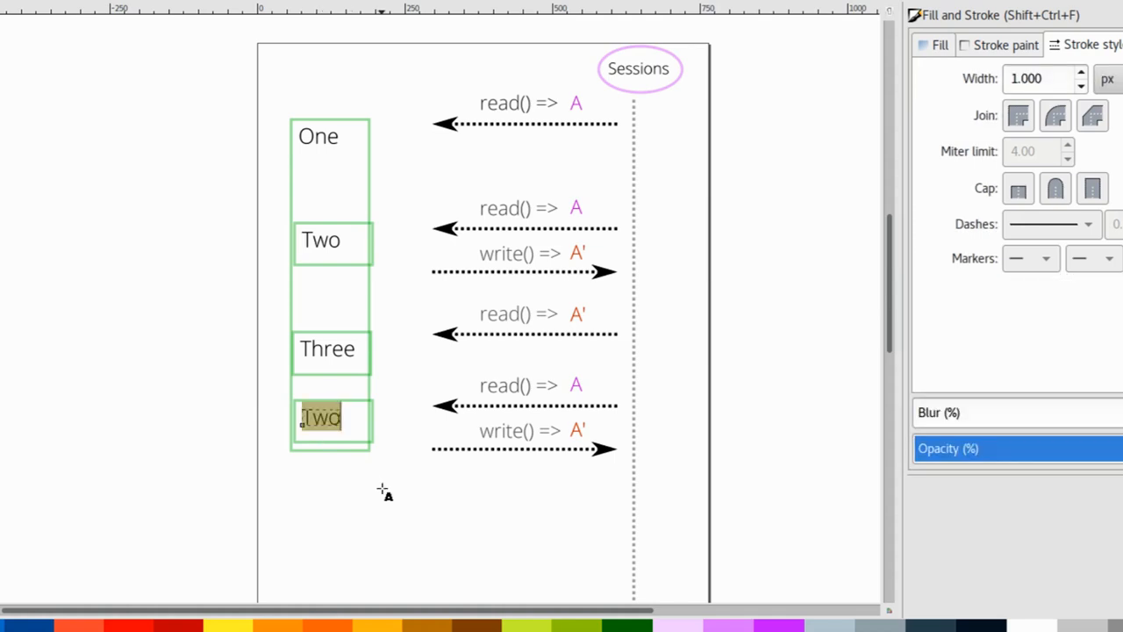
pyautogui.write('Four')
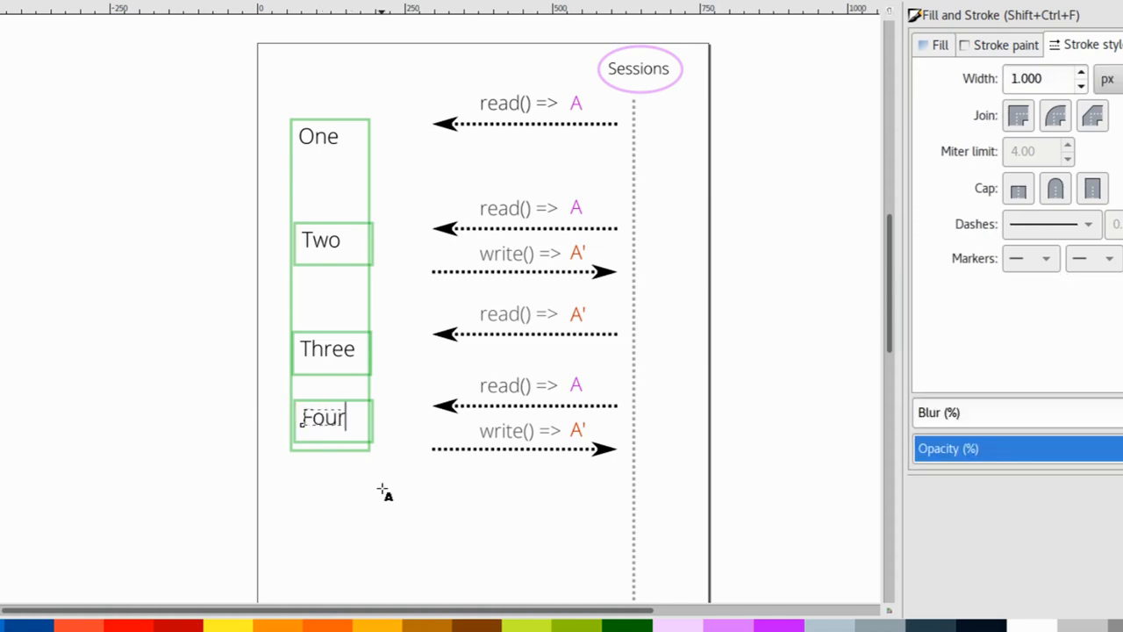
pyautogui.click(322, 417)
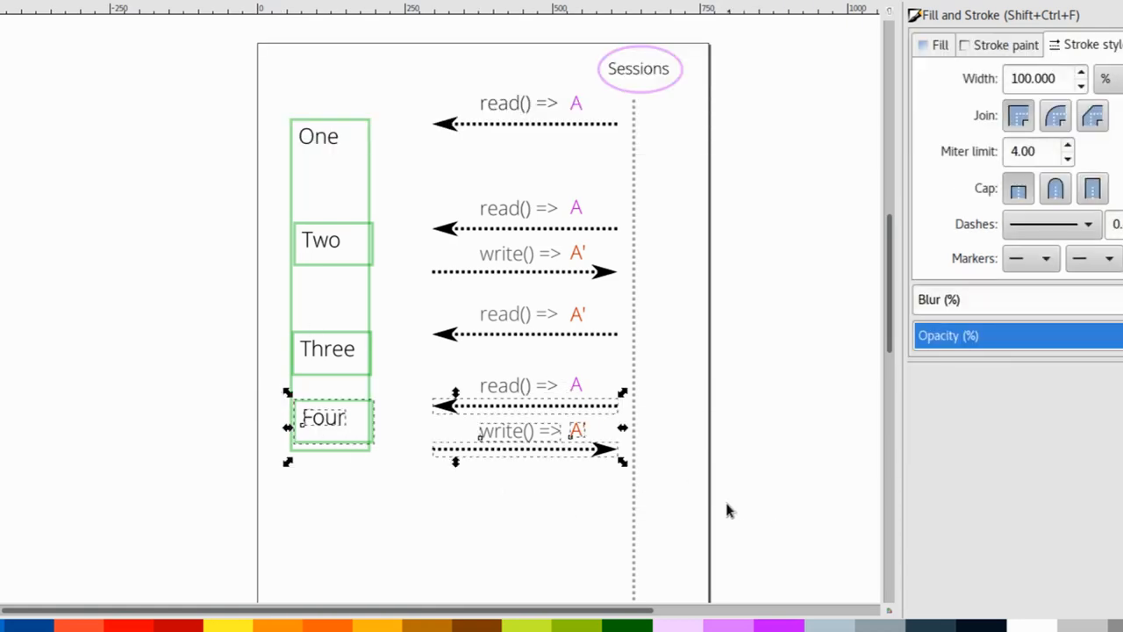
pyautogui.moveTo(330, 418); pyautogui.dragTo(330, 272)
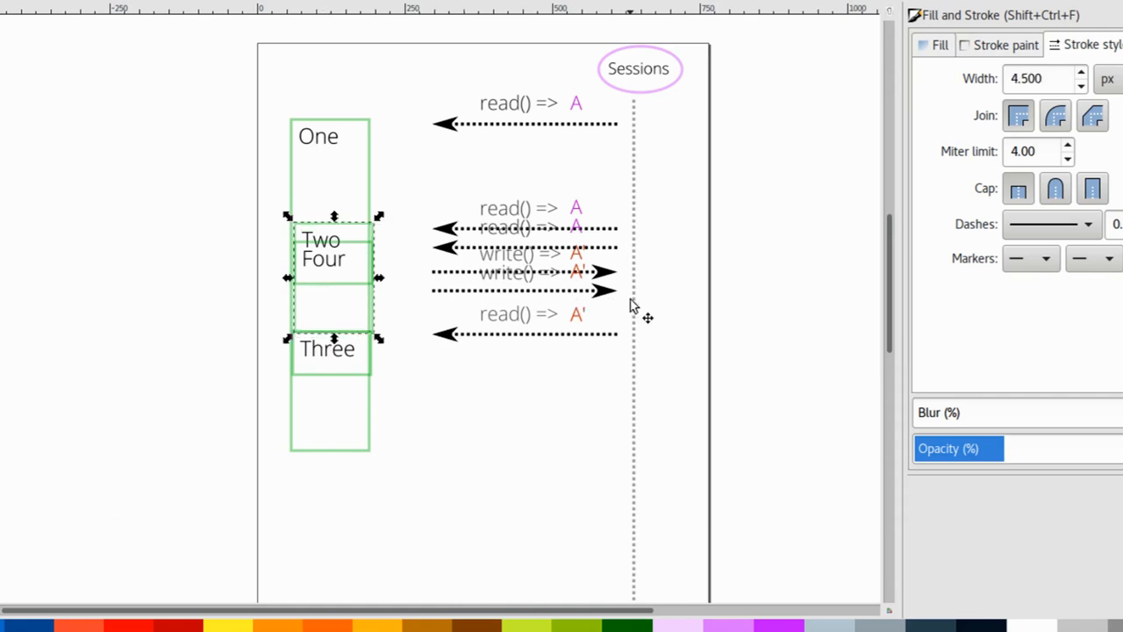
pyautogui.moveTo(579, 249)
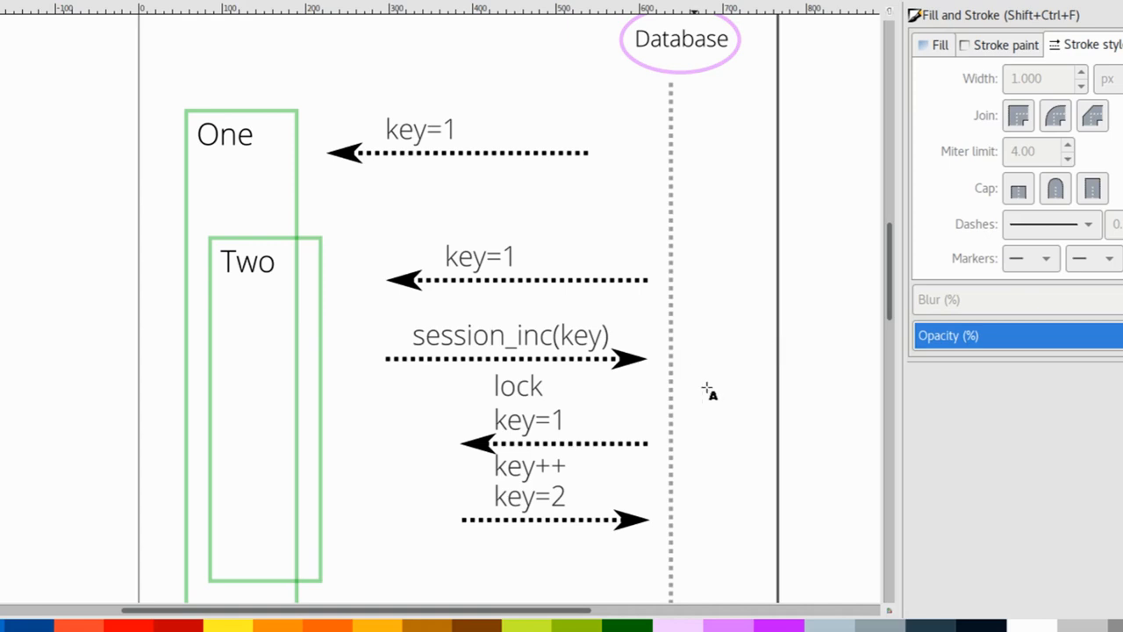
pyautogui.moveTo(256, 172)
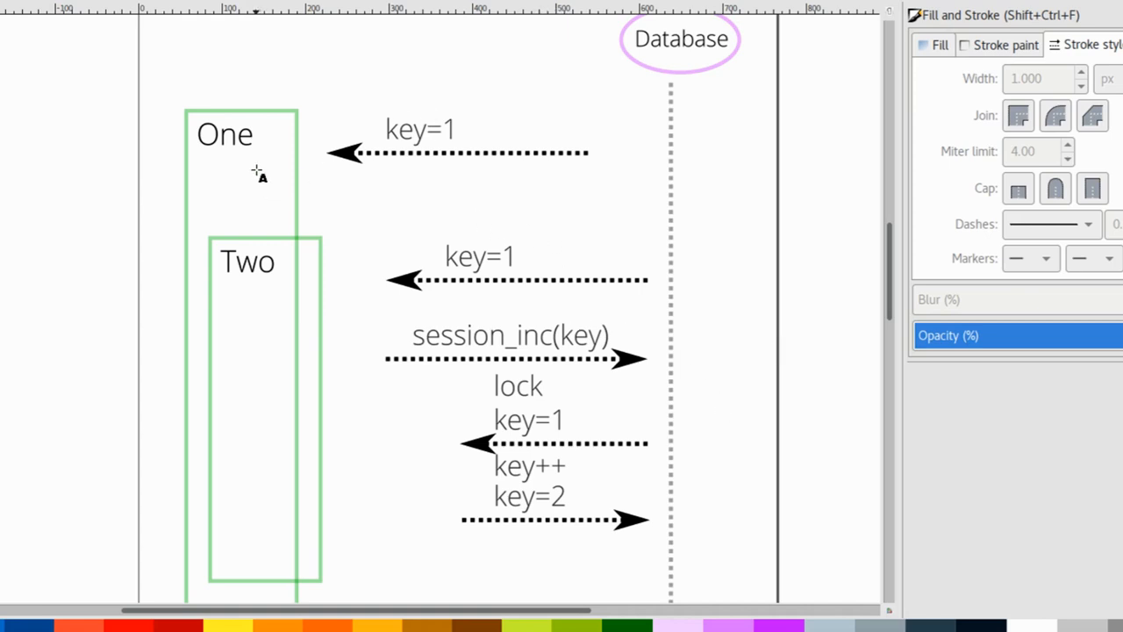
pyautogui.moveTo(474, 149)
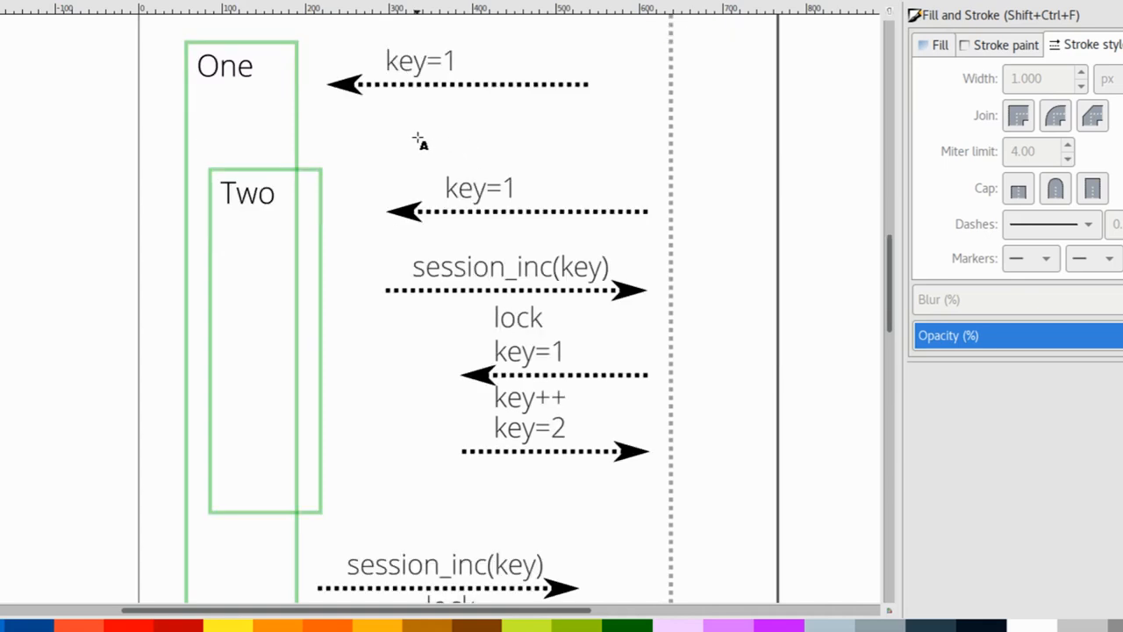
pyautogui.moveTo(382, 193)
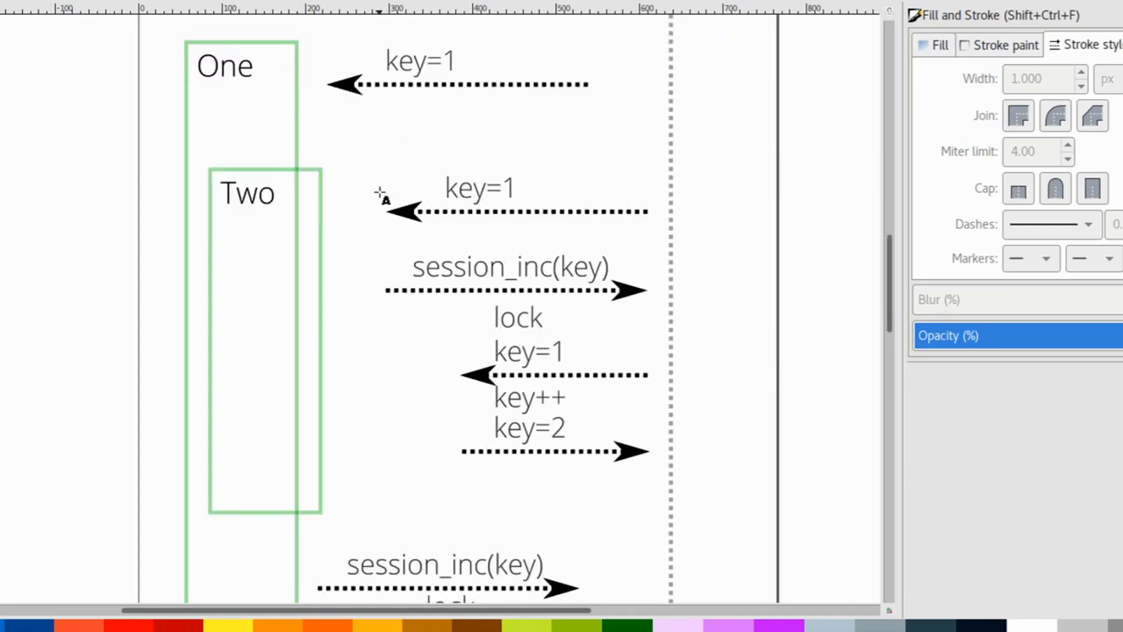
pyautogui.moveTo(439, 235)
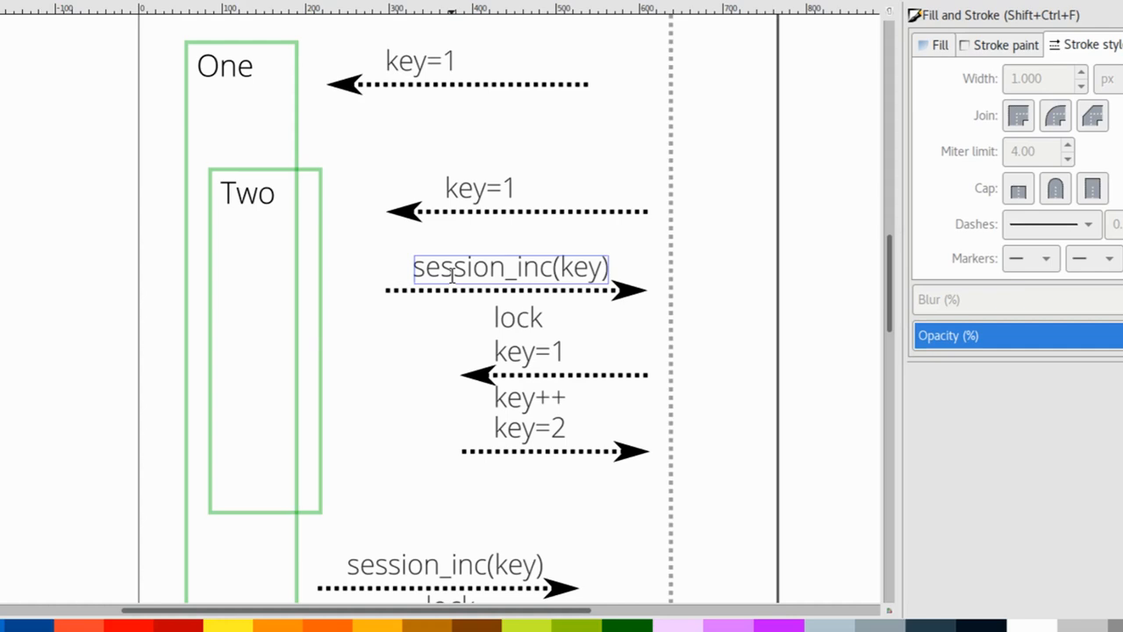
pyautogui.click(509, 266)
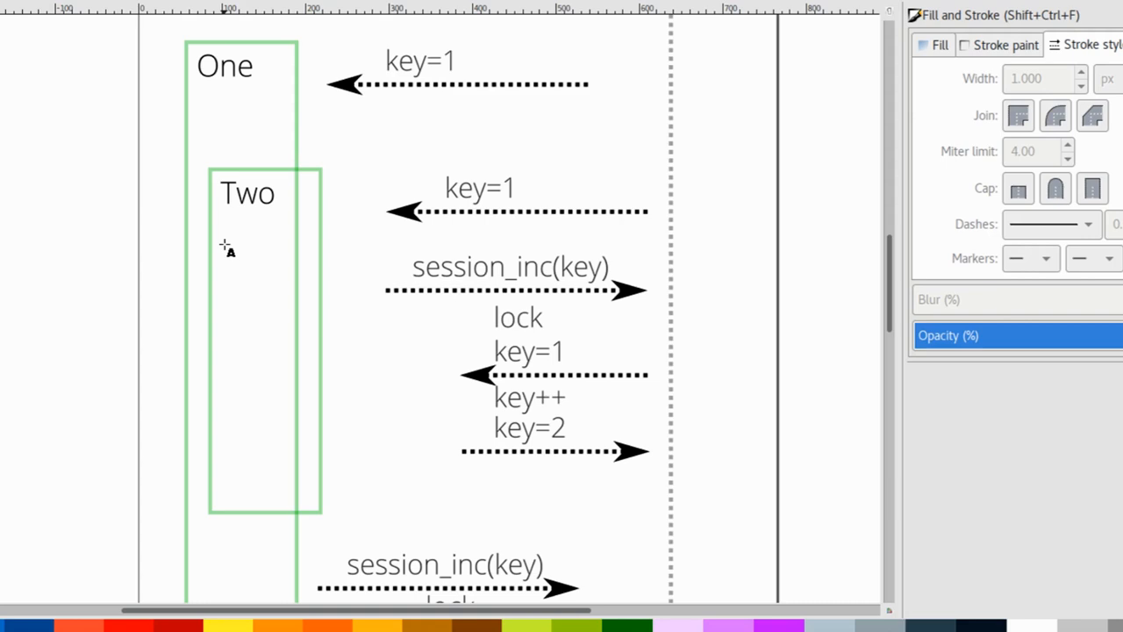
pyautogui.moveTo(720, 406)
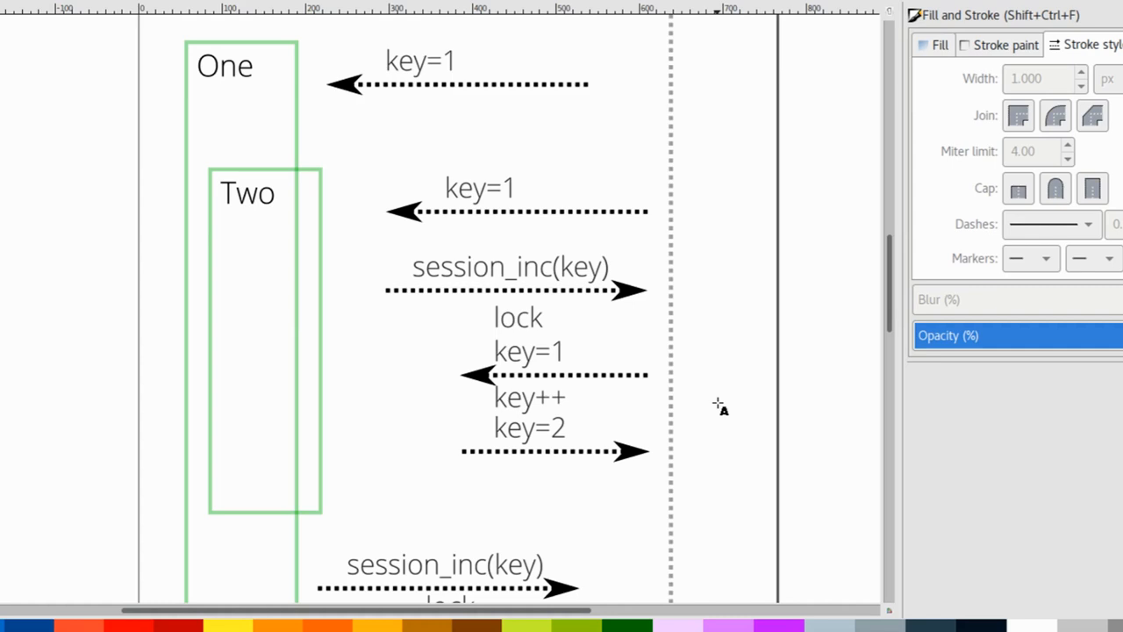
pyautogui.moveTo(530, 285)
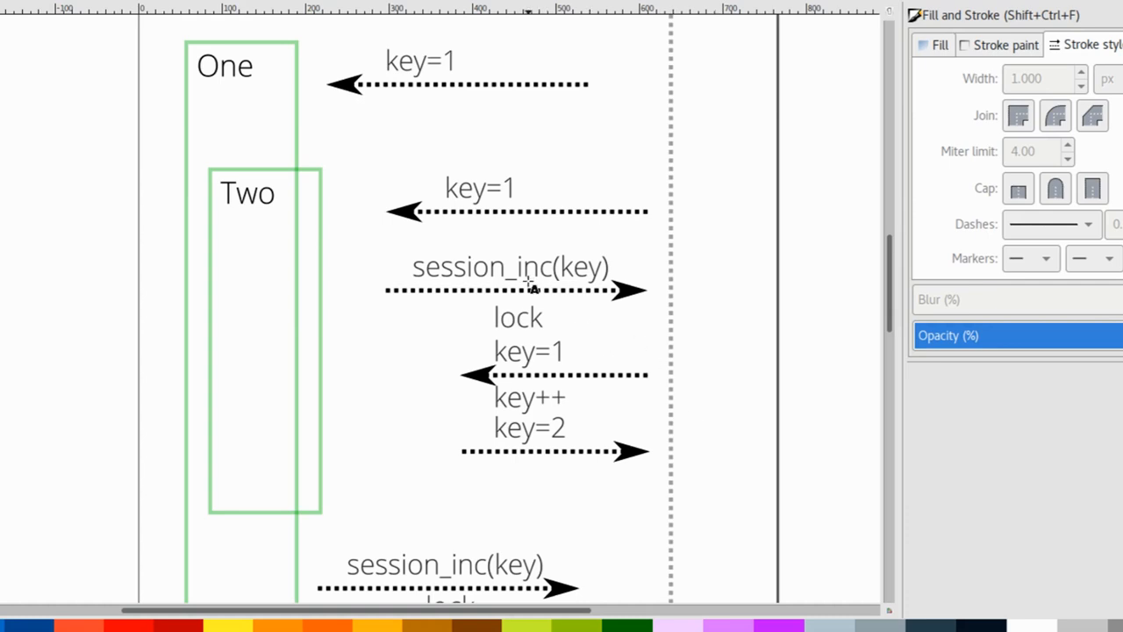
pyautogui.doubleClick(526, 351)
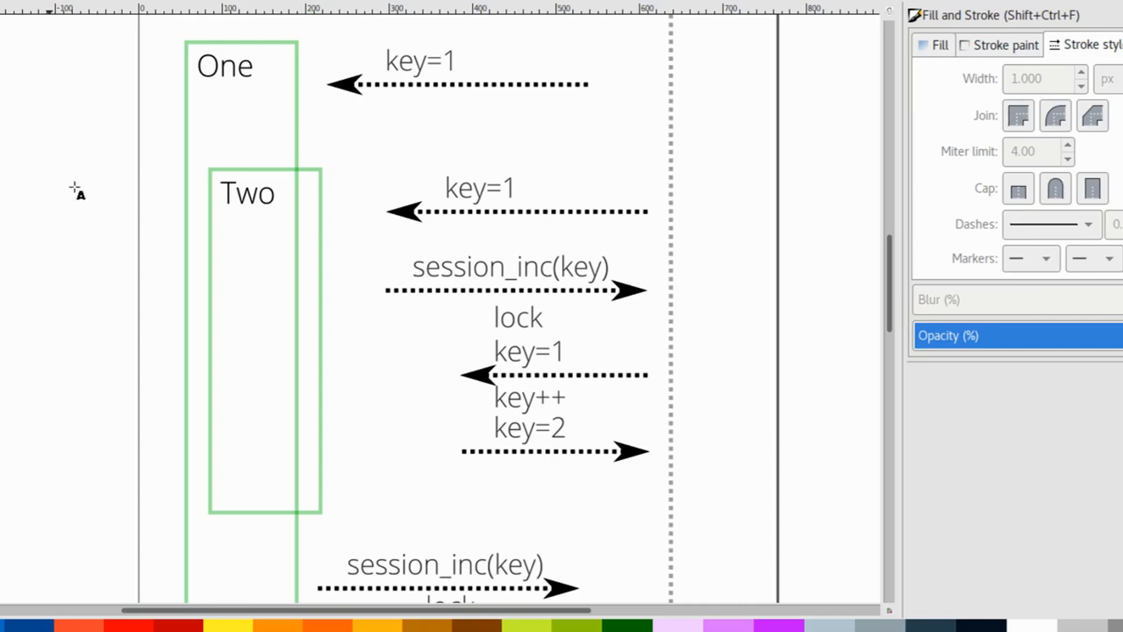
pyautogui.moveTo(481, 249)
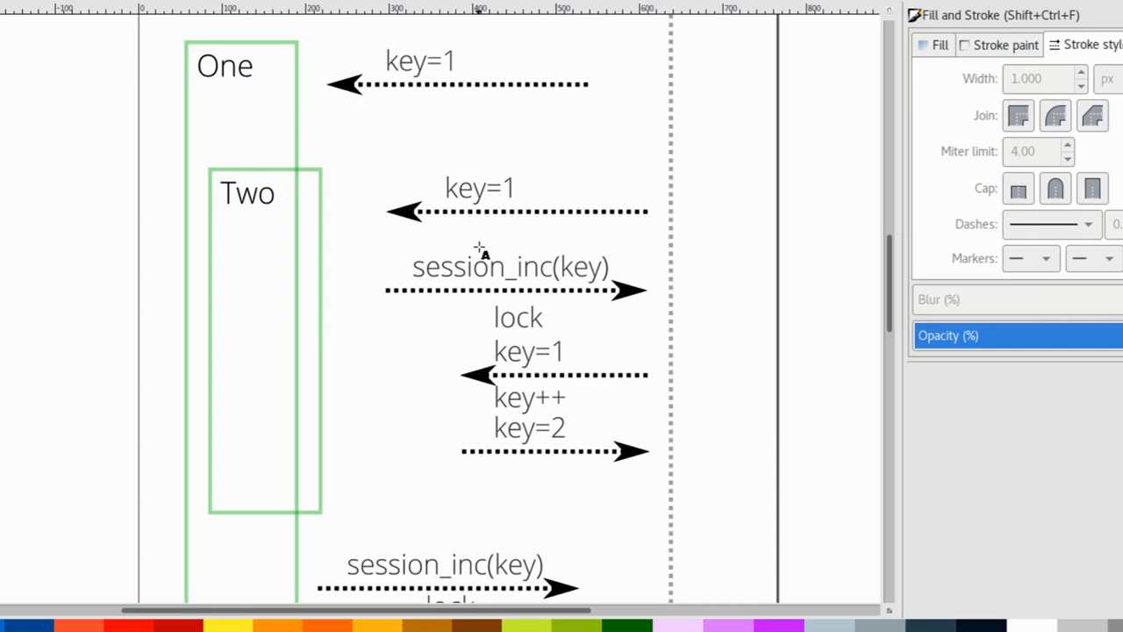
pyautogui.scroll(-3)
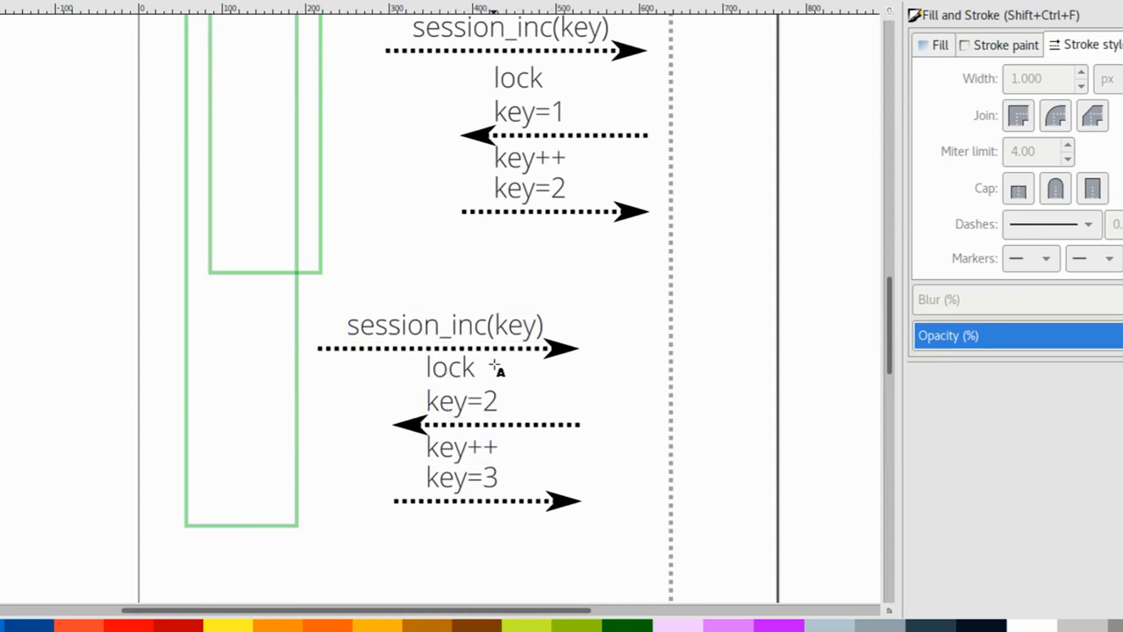
pyautogui.moveTo(495, 372)
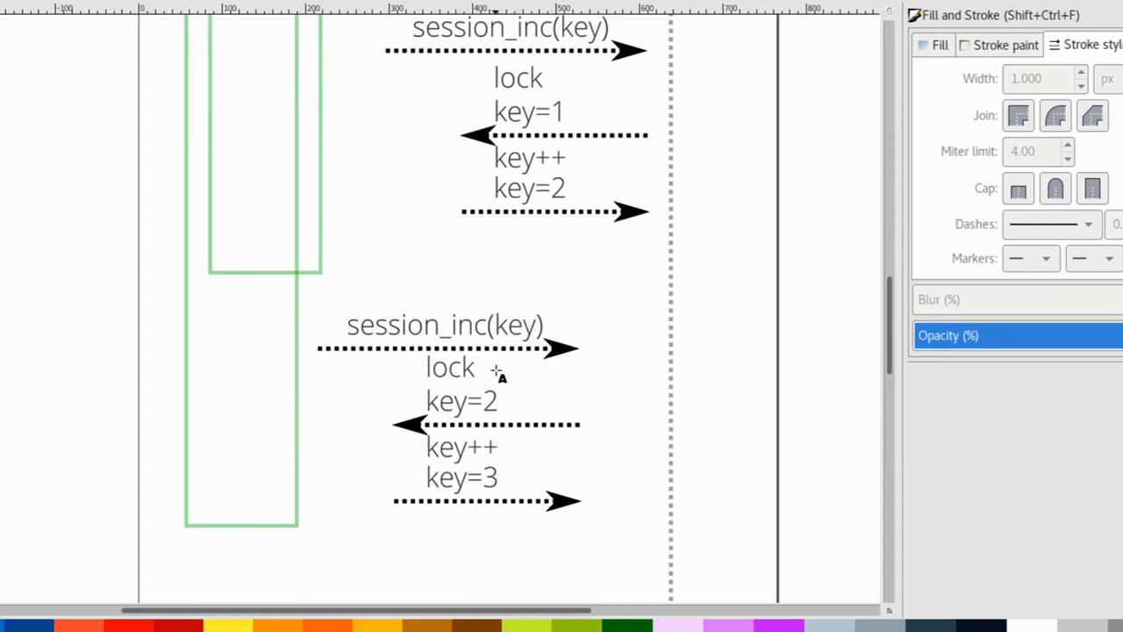
pyautogui.moveTo(490, 385)
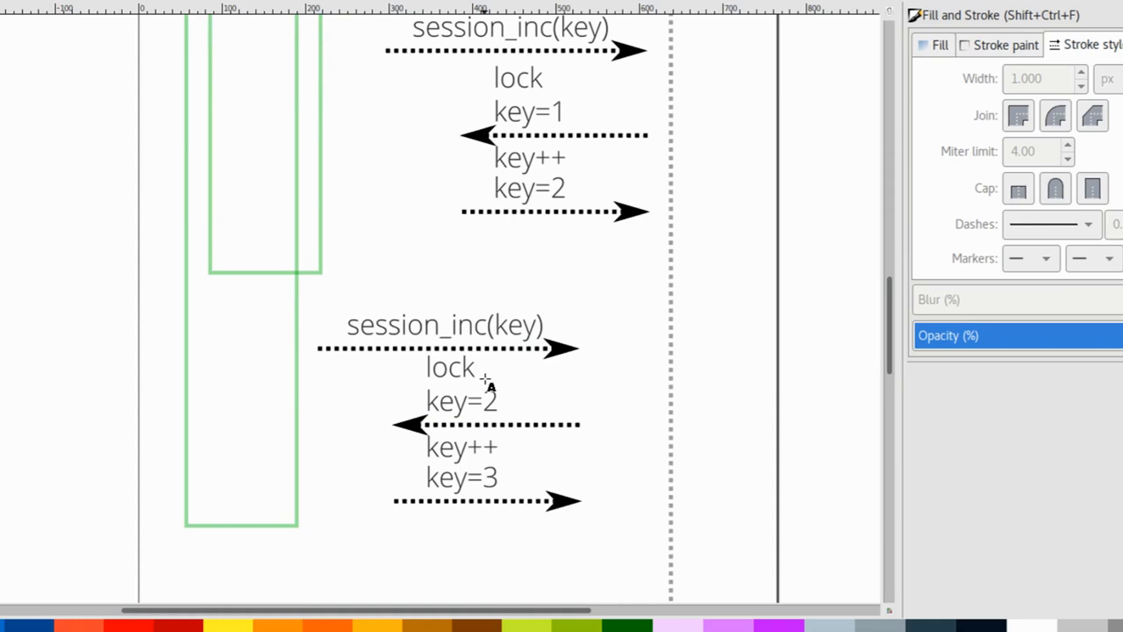
pyautogui.moveTo(483, 390)
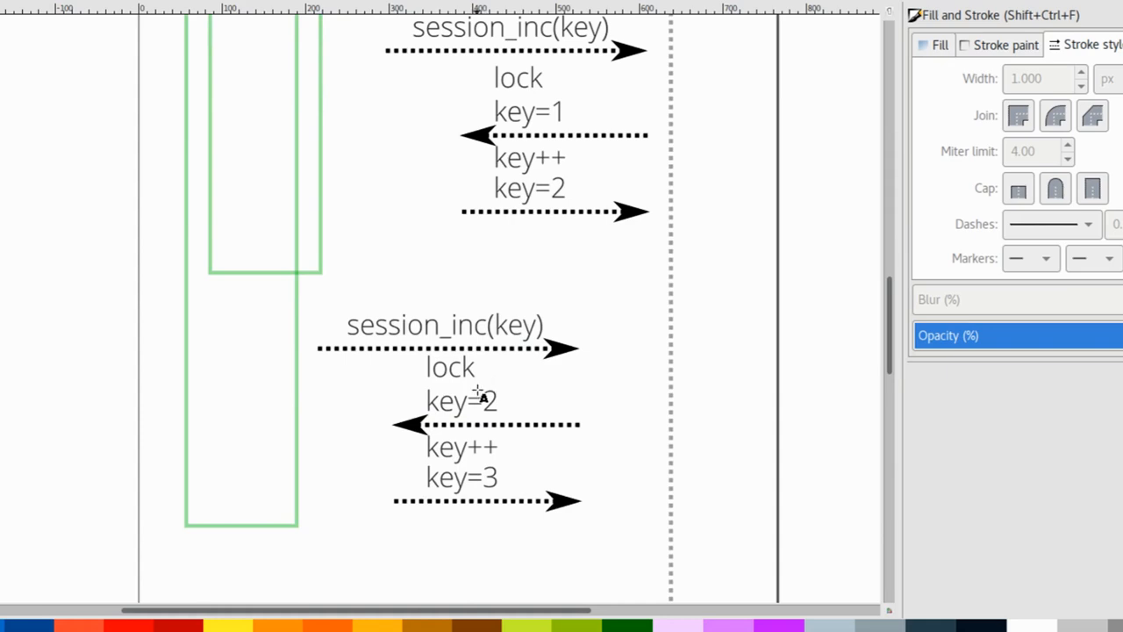
pyautogui.moveTo(640, 422)
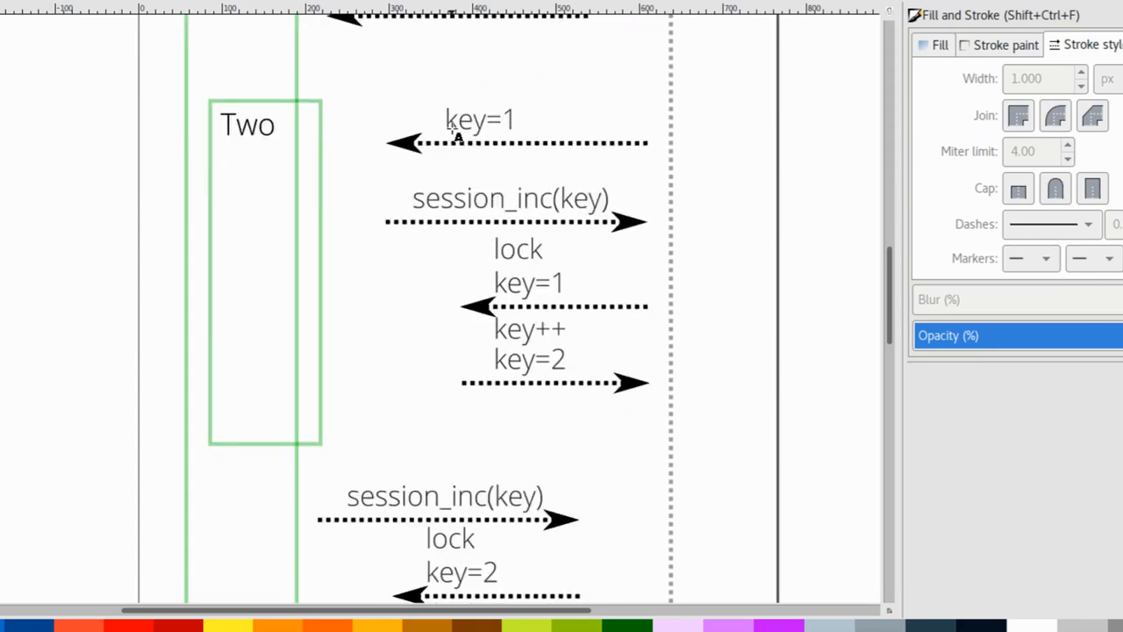
pyautogui.scroll(-3)
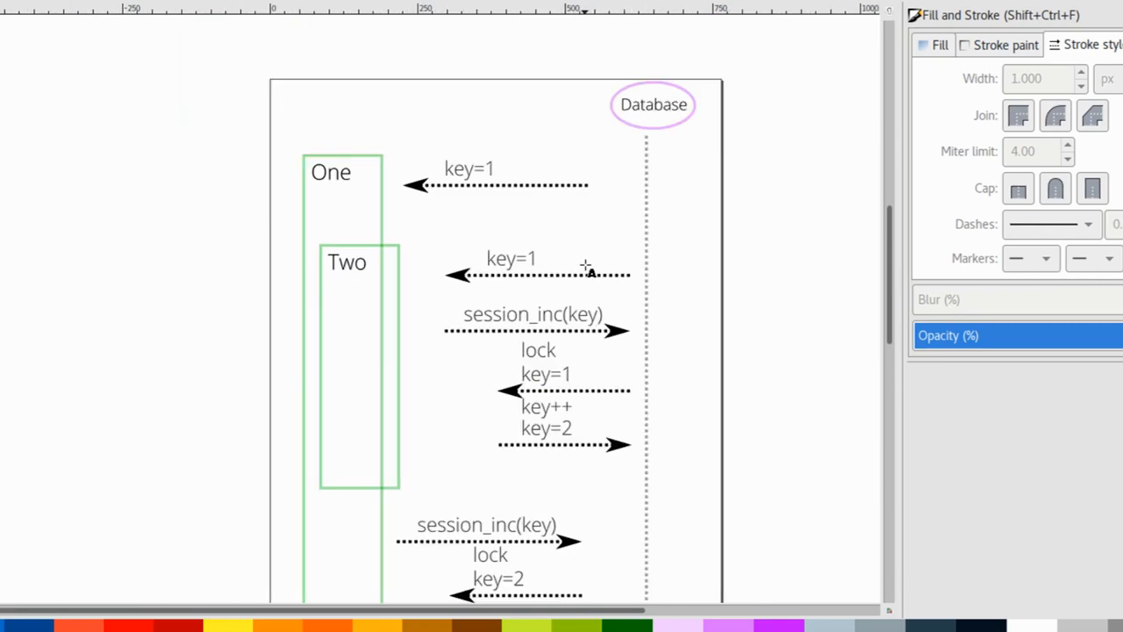
pyautogui.scroll(-3)
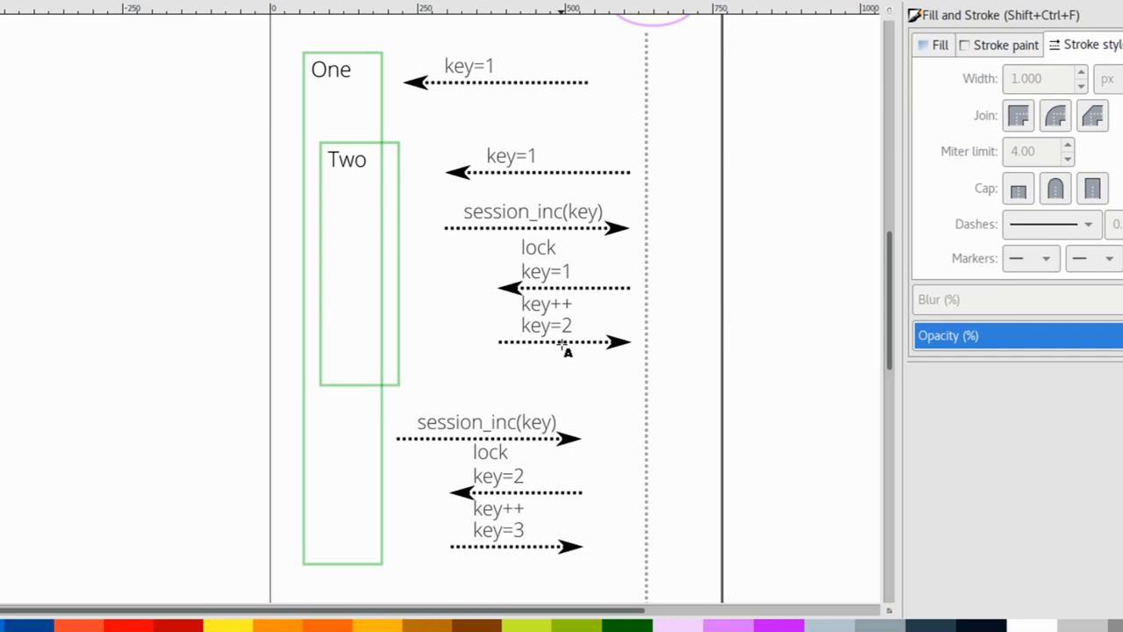
pyautogui.moveTo(565, 342)
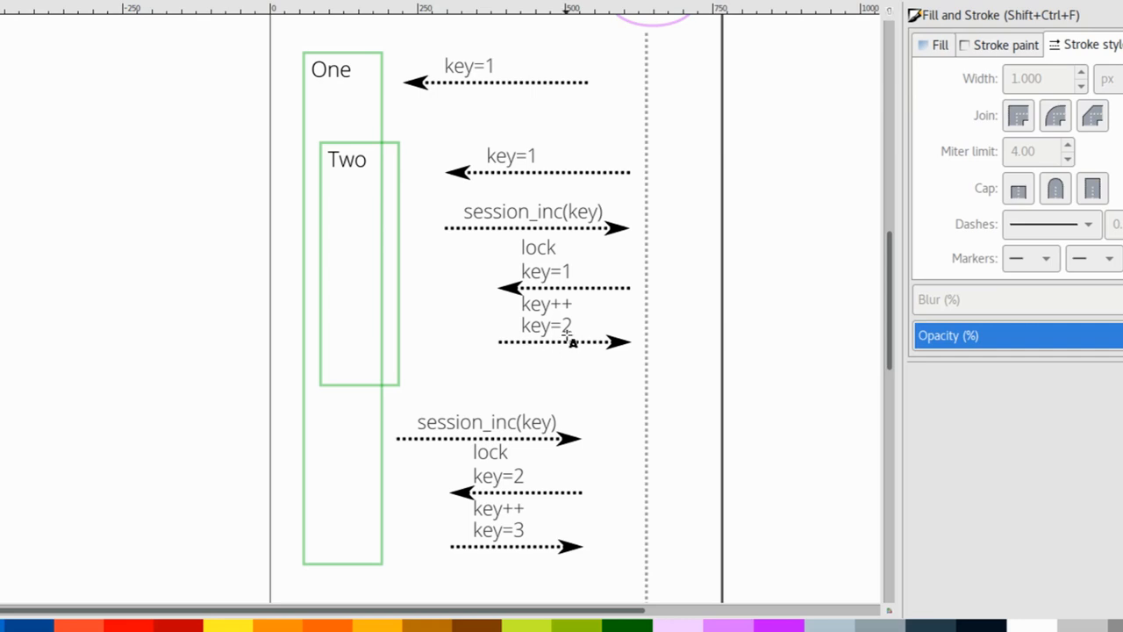
pyautogui.moveTo(530, 375)
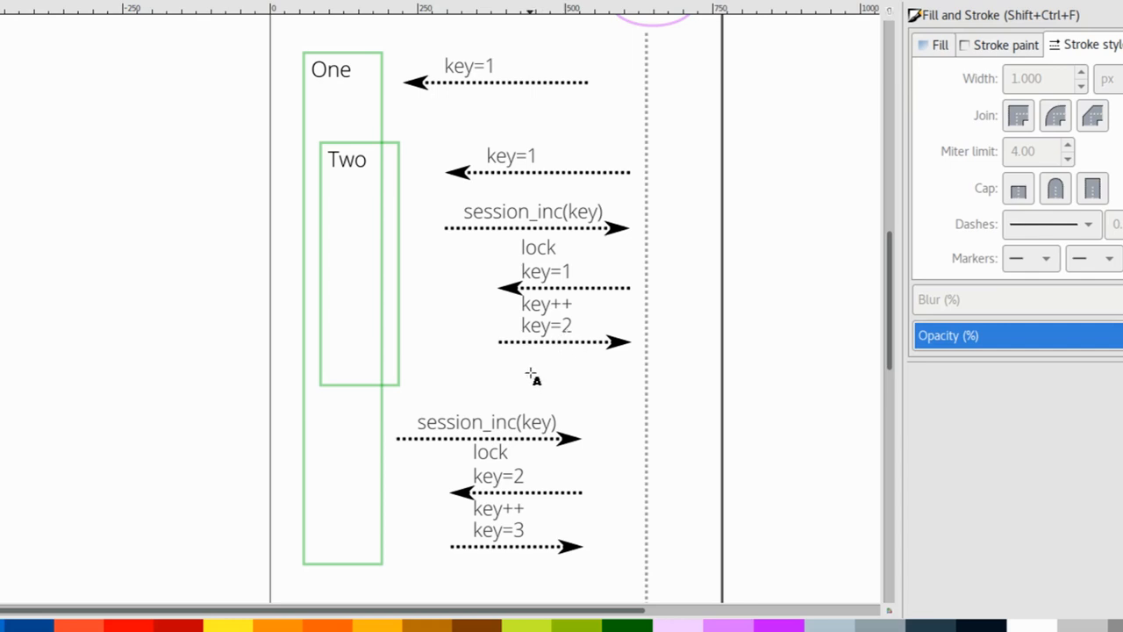
pyautogui.moveTo(544, 355)
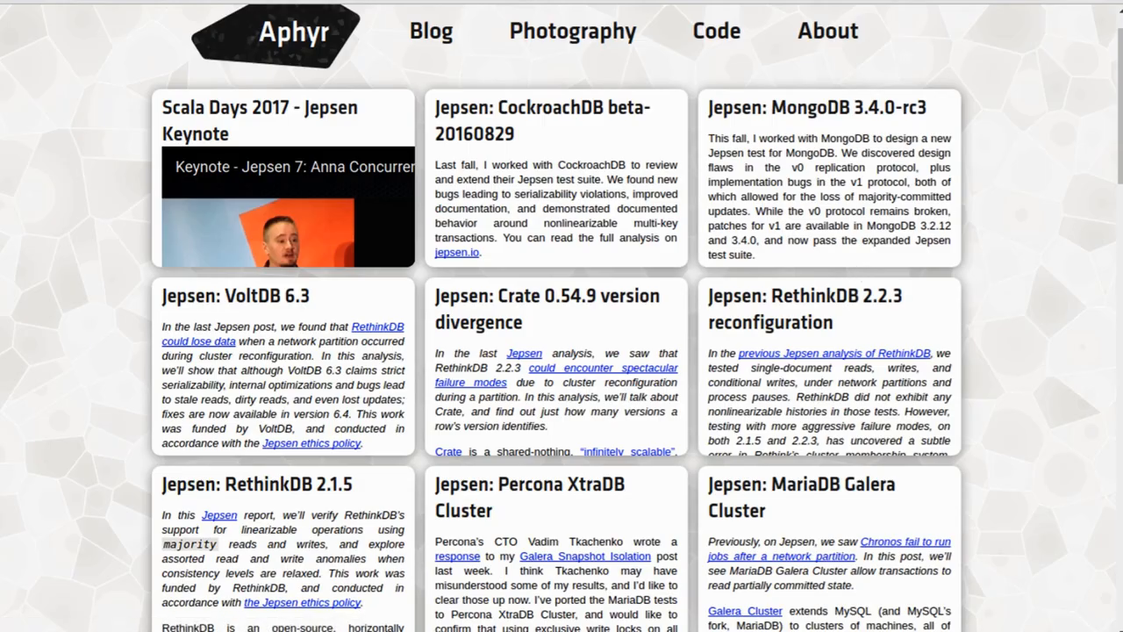
pyautogui.moveTo(798, 175)
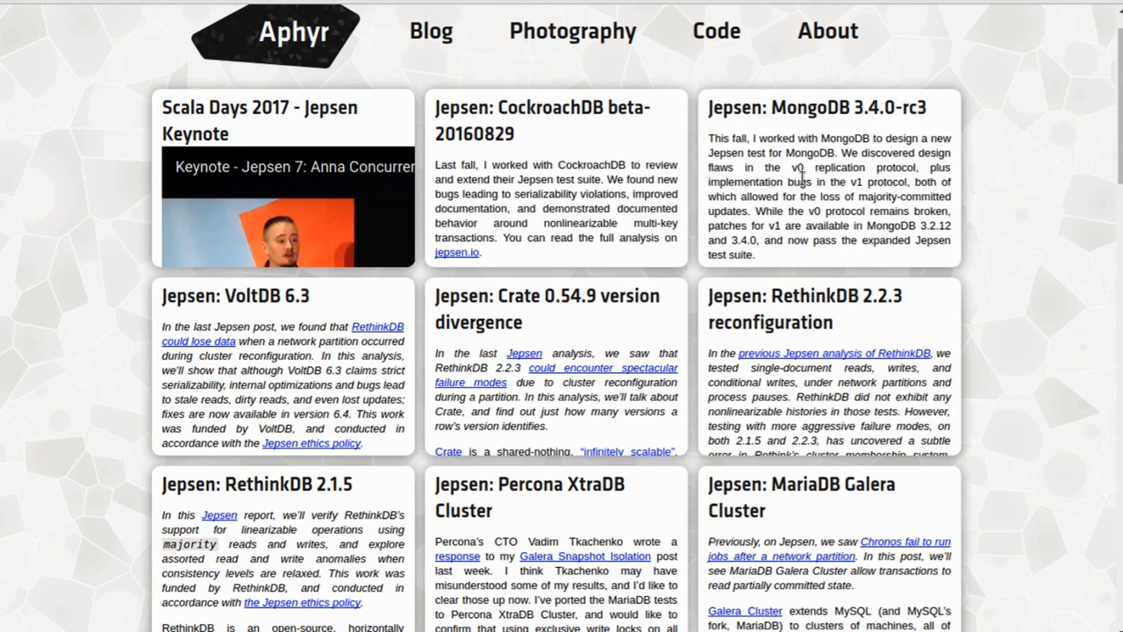
pyautogui.moveTo(904, 337)
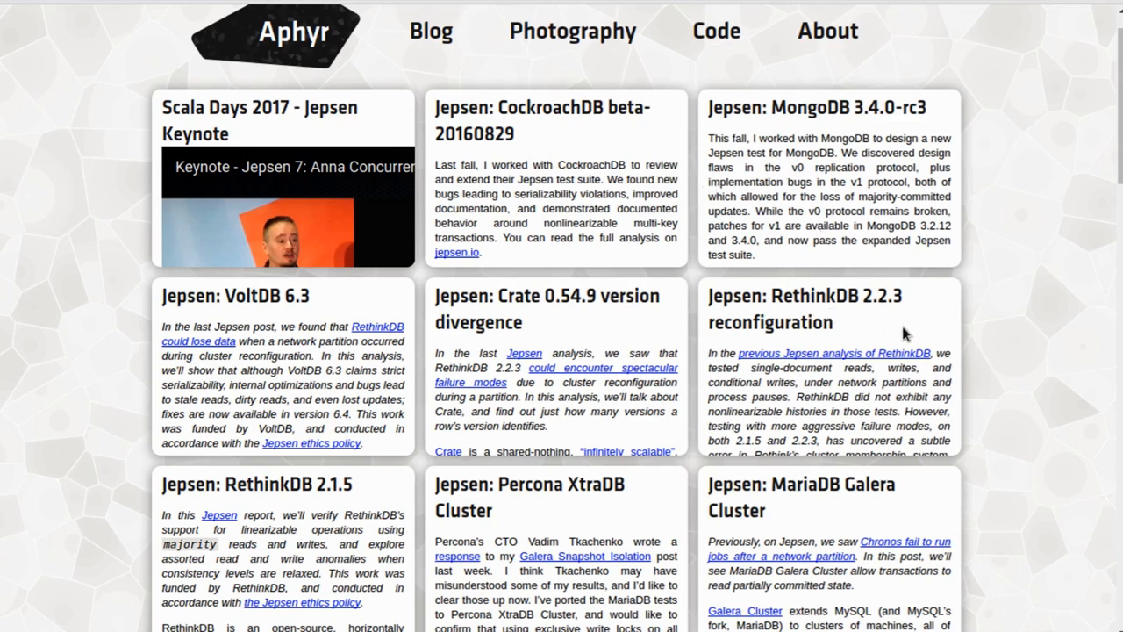
pyautogui.moveTo(987, 337)
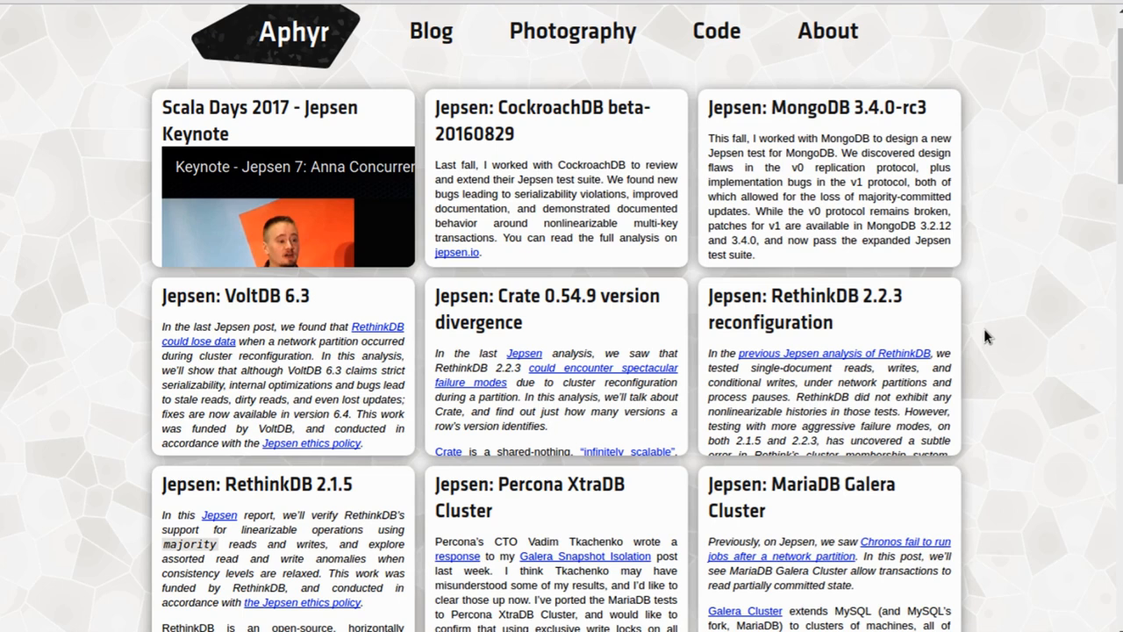